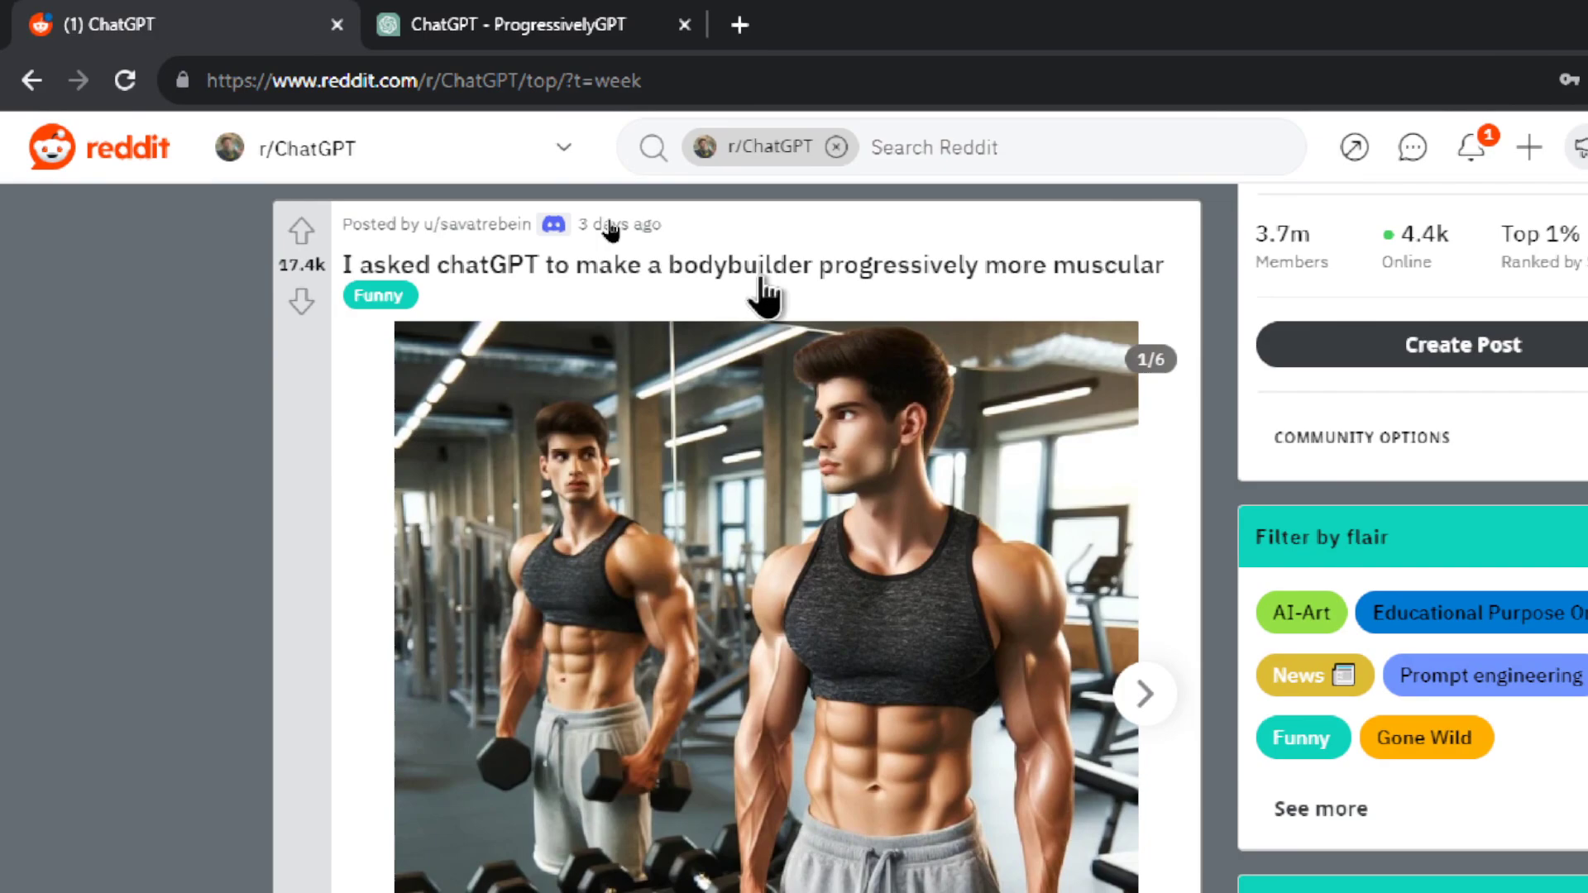
Page through the bodybuilder post from image 1/6 to the sixth, croissant-muscled figure.
click(337, 24)
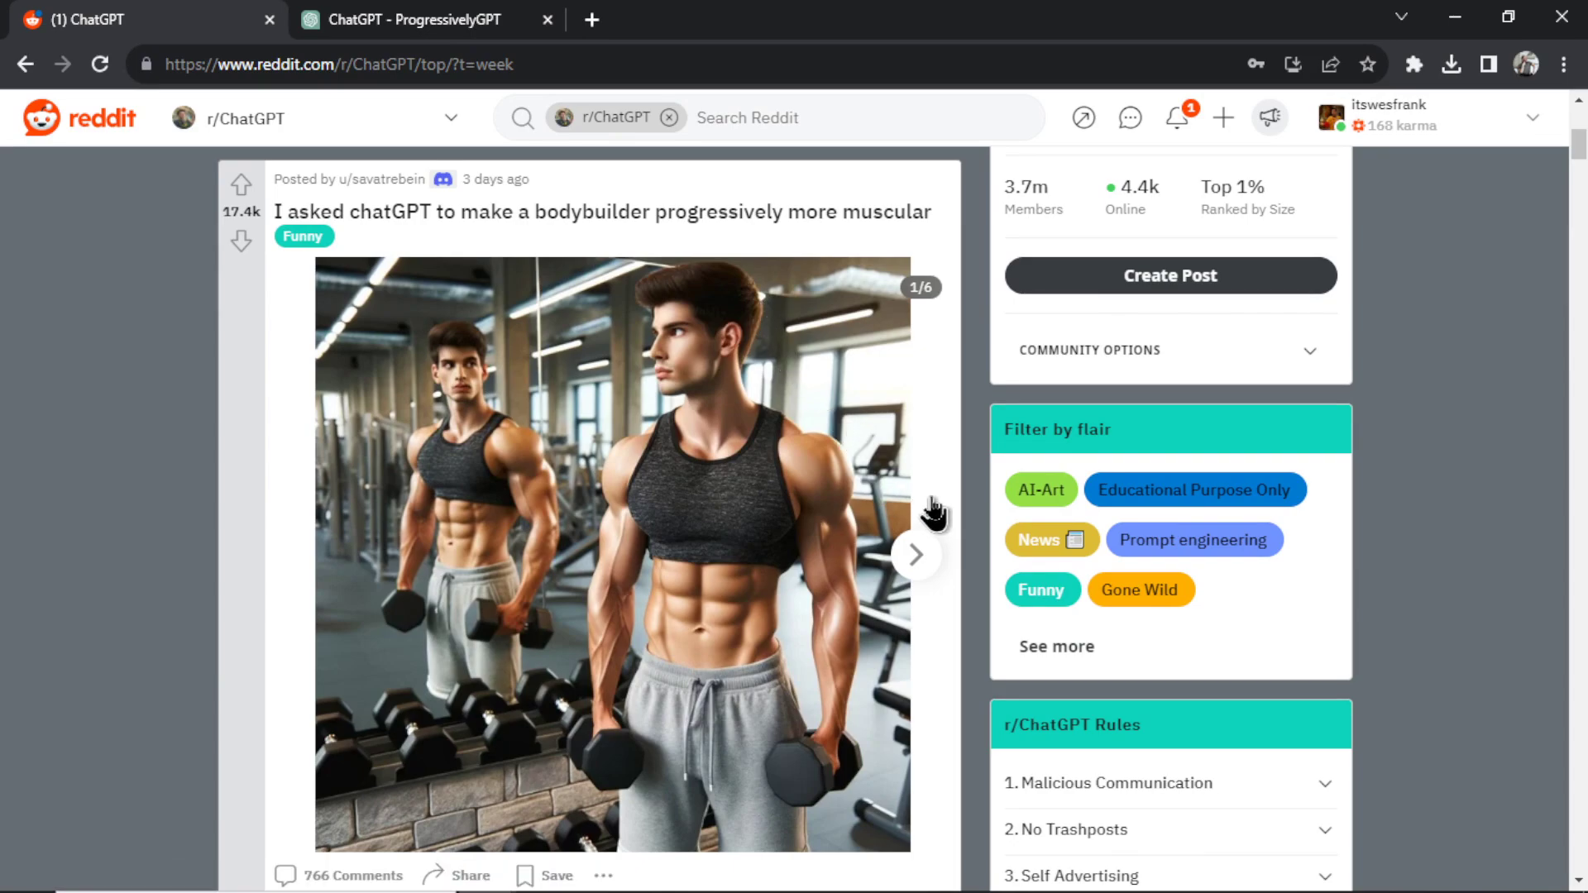
mouse_move(944, 512)
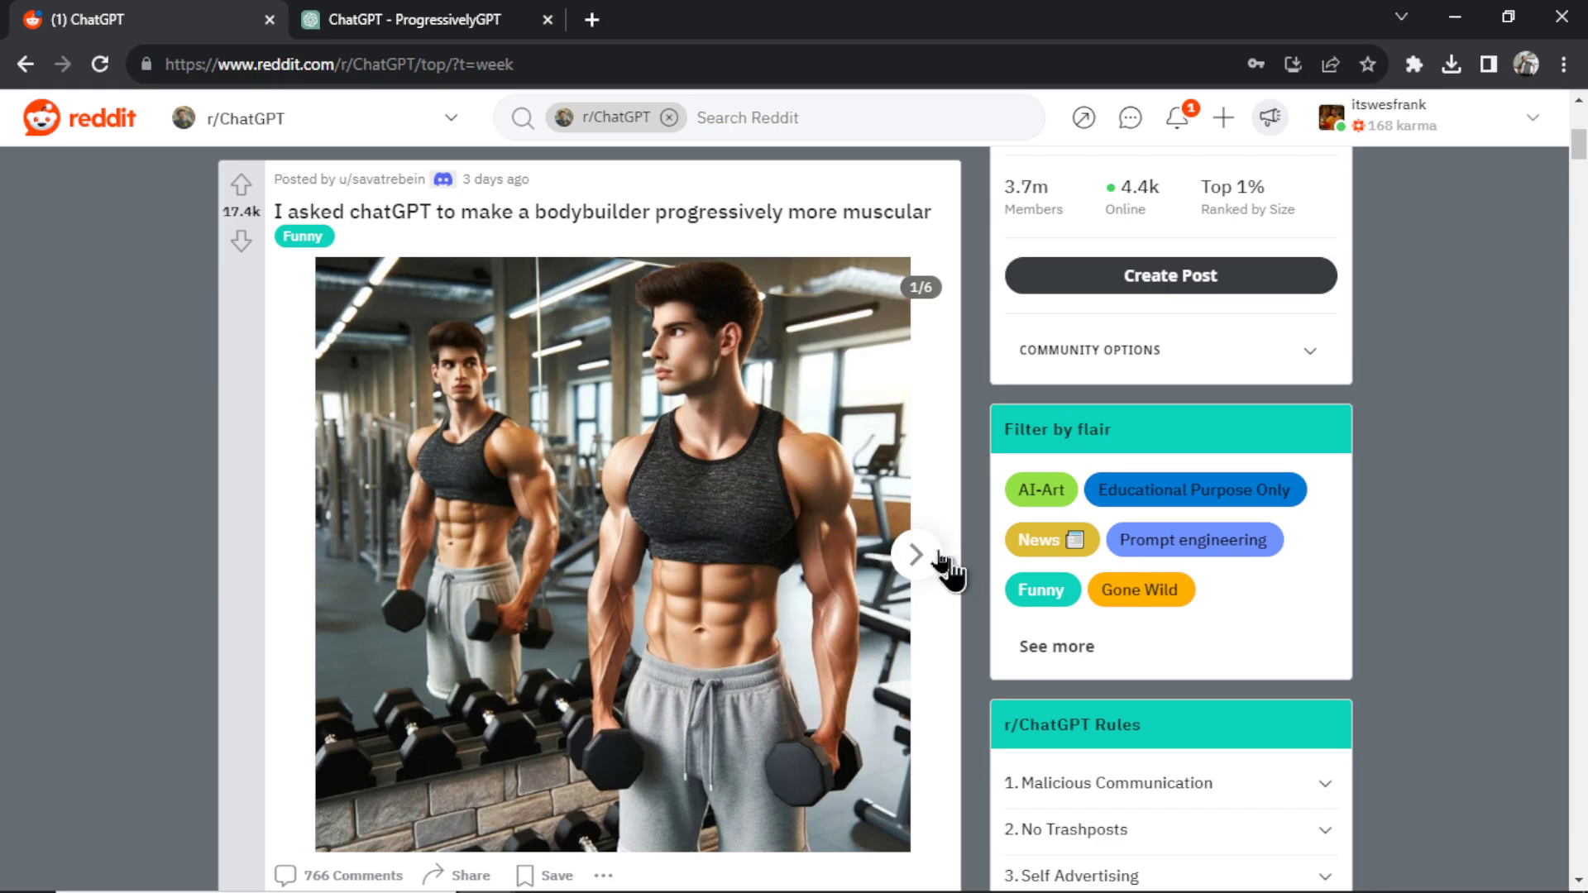
click(915, 555)
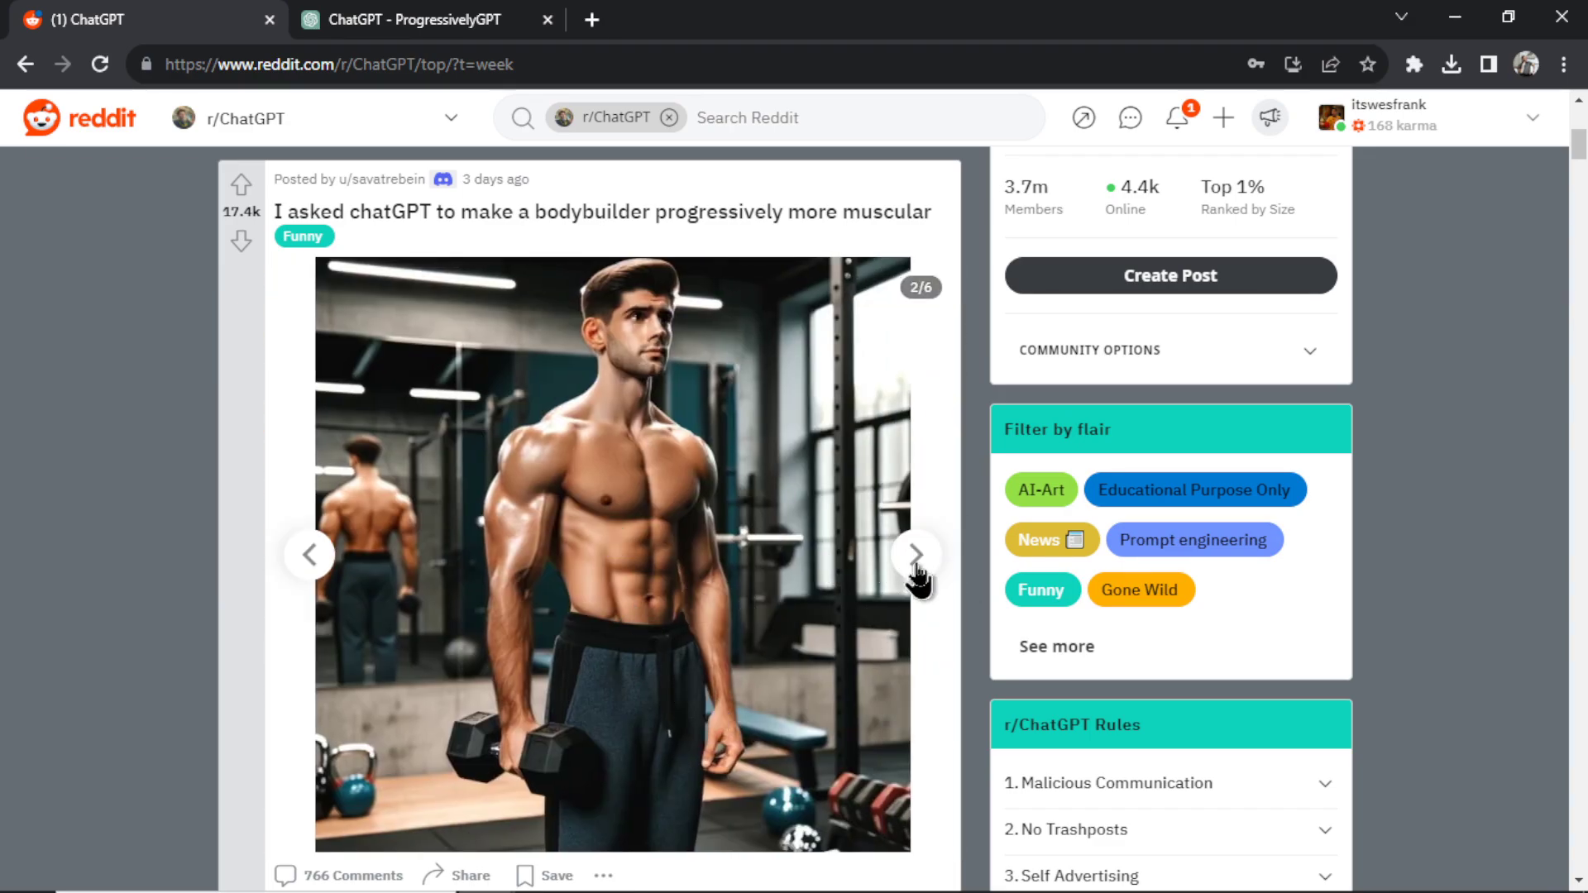
click(915, 555)
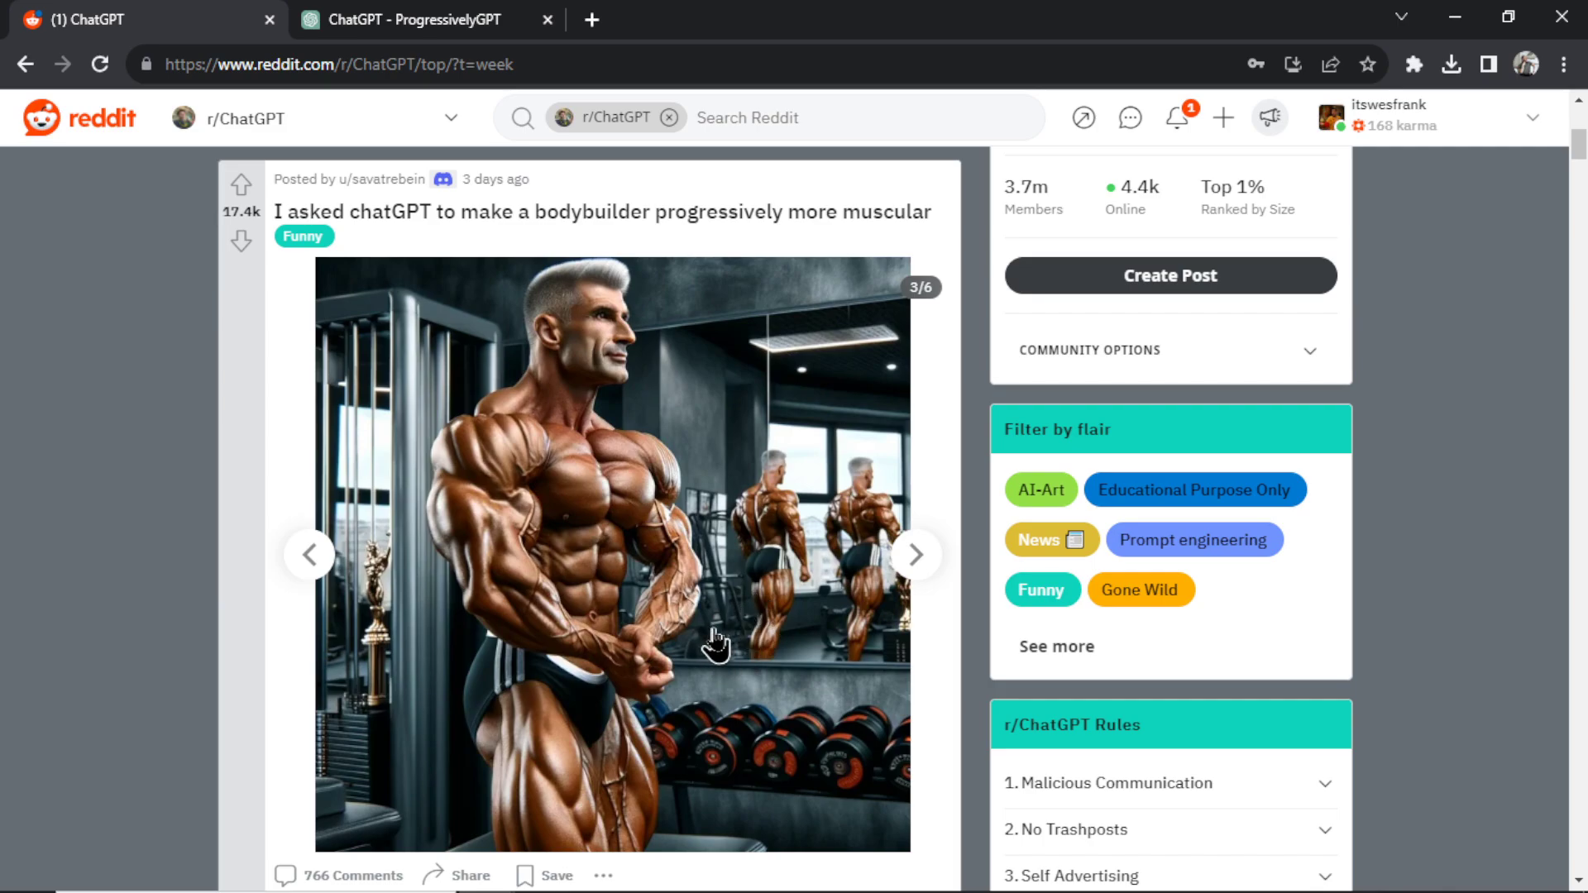
click(913, 554)
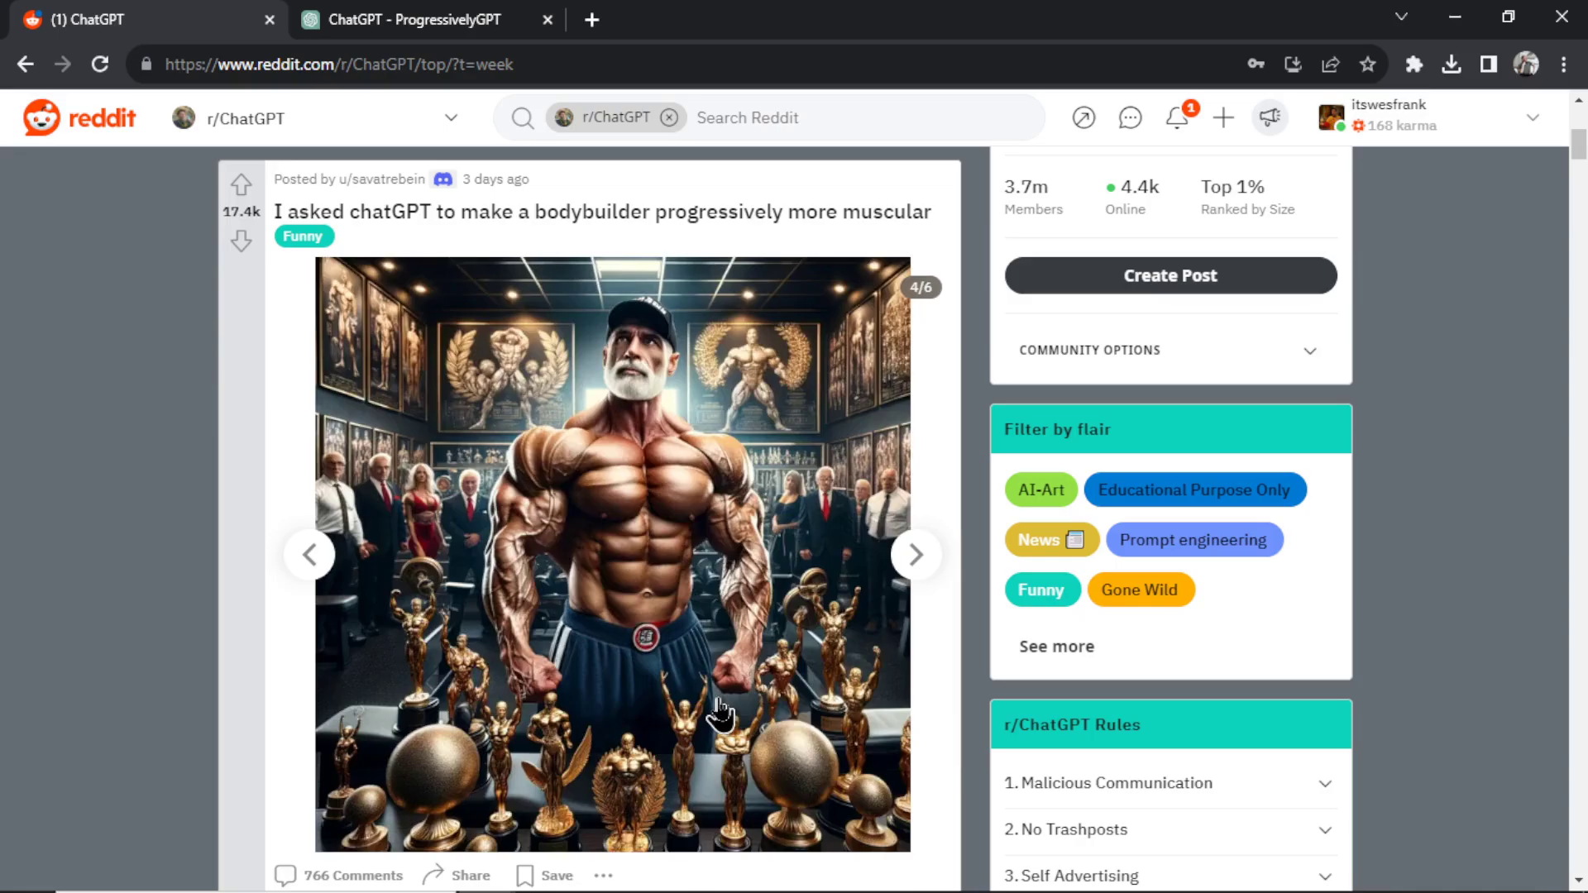
click(913, 555)
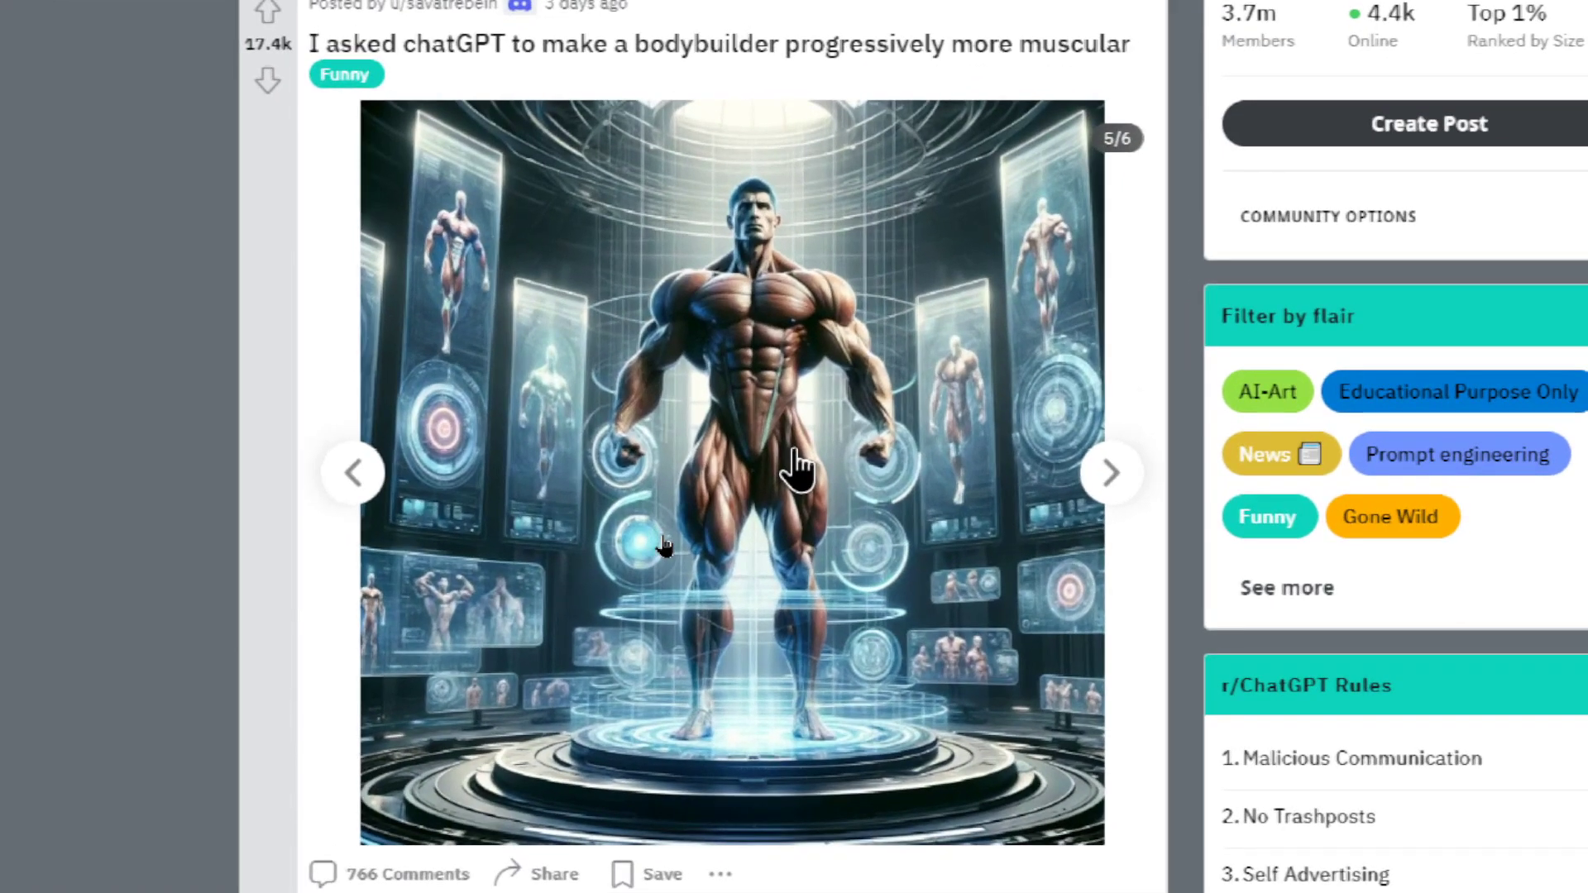
click(1111, 473)
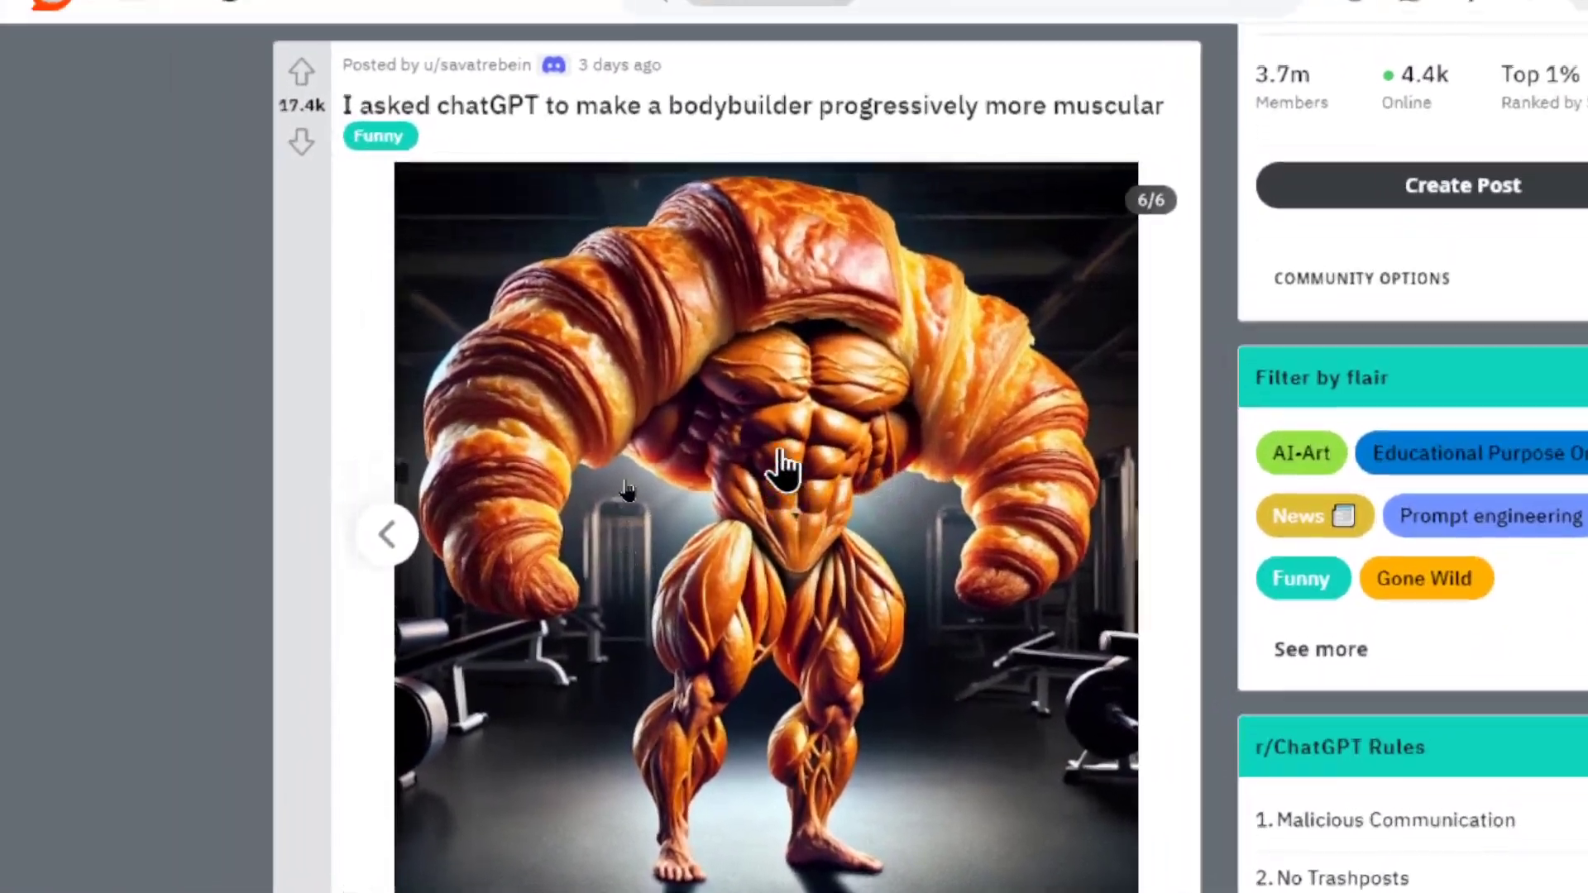
scroll(down, 3)
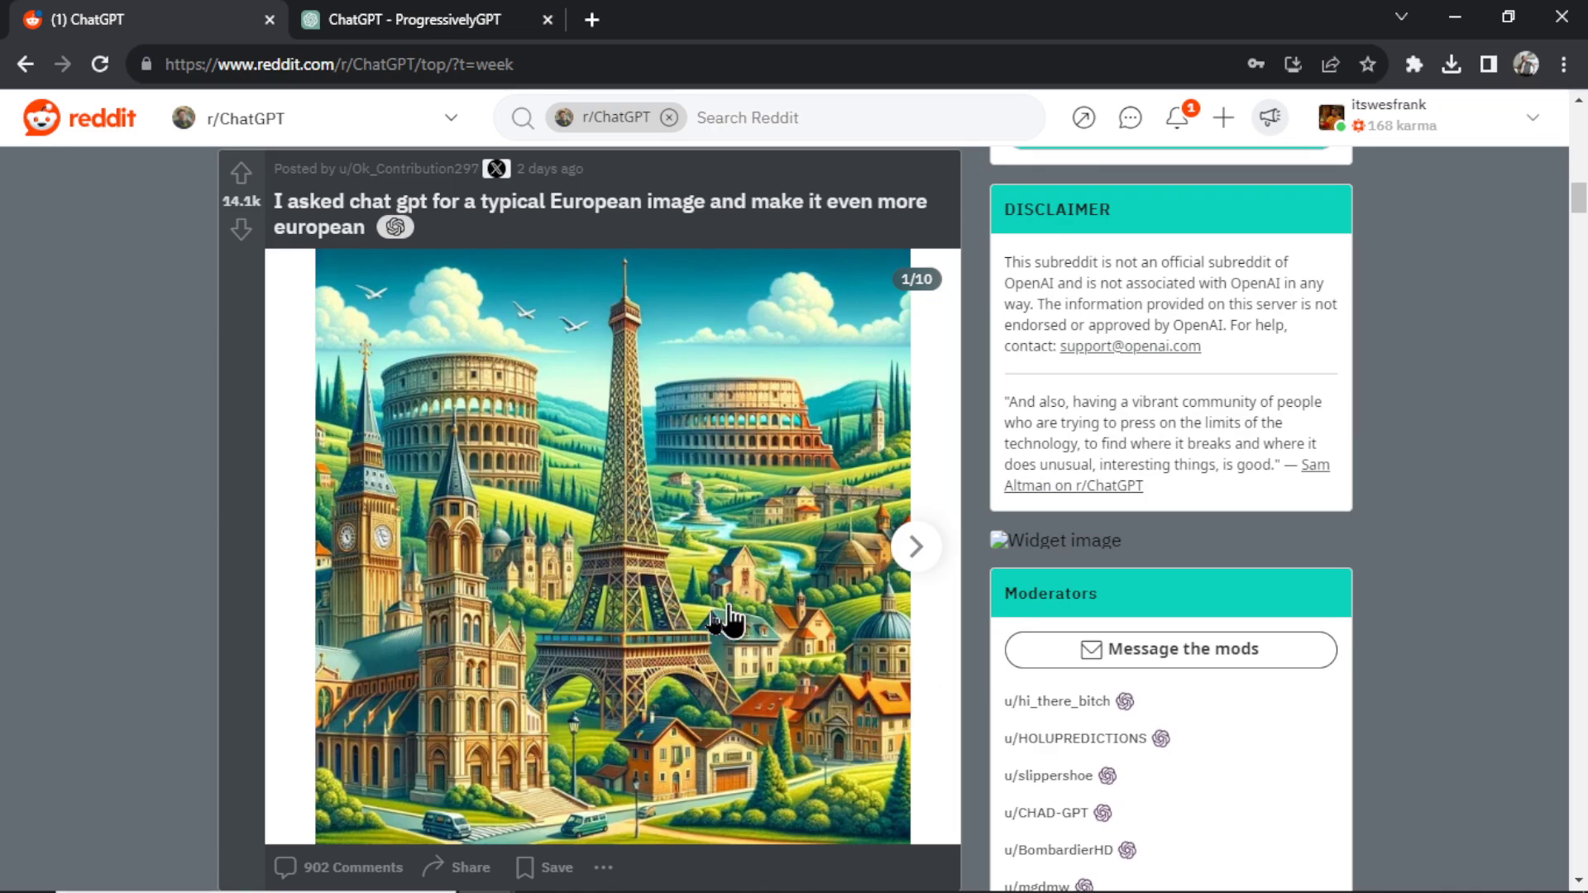
mouse_move(770, 633)
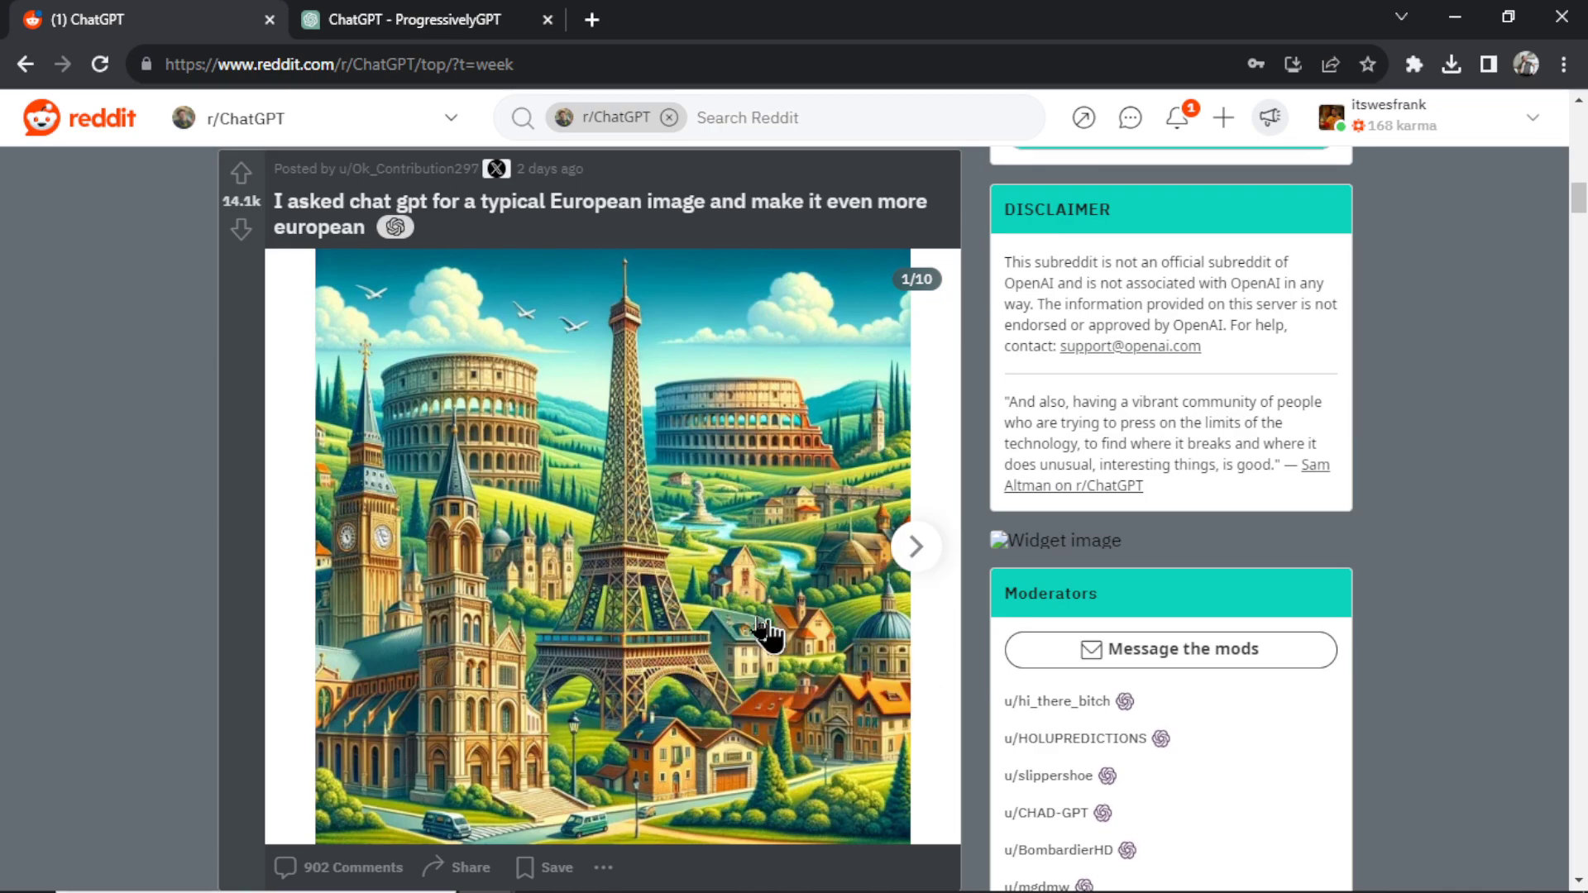
mouse_move(857, 547)
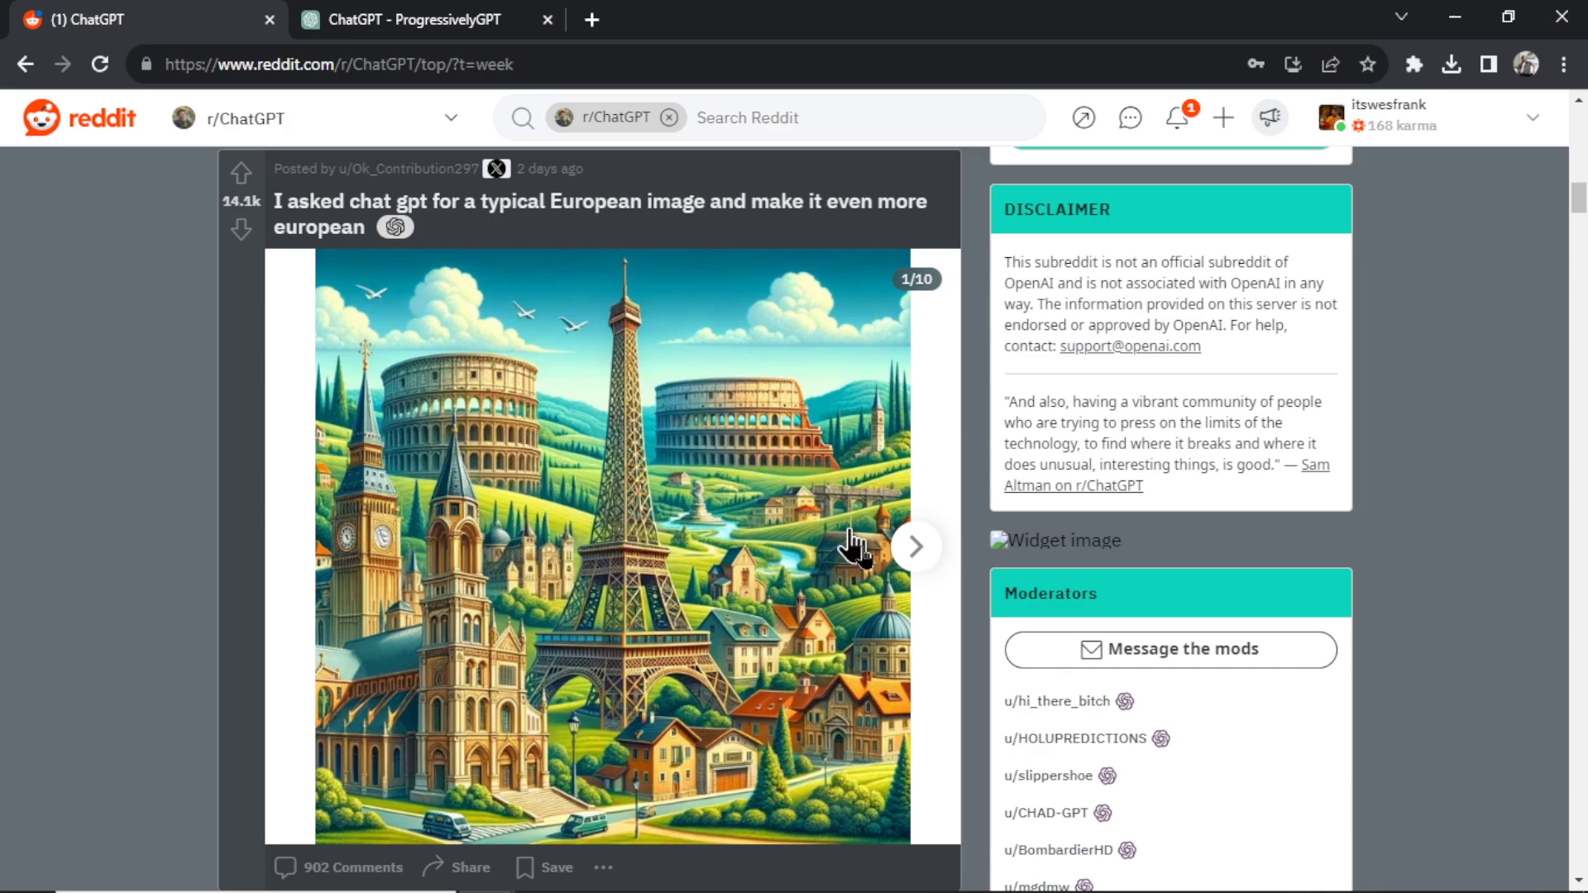
Advance the European image post's carousel from picture 1 to picture 6.
click(914, 546)
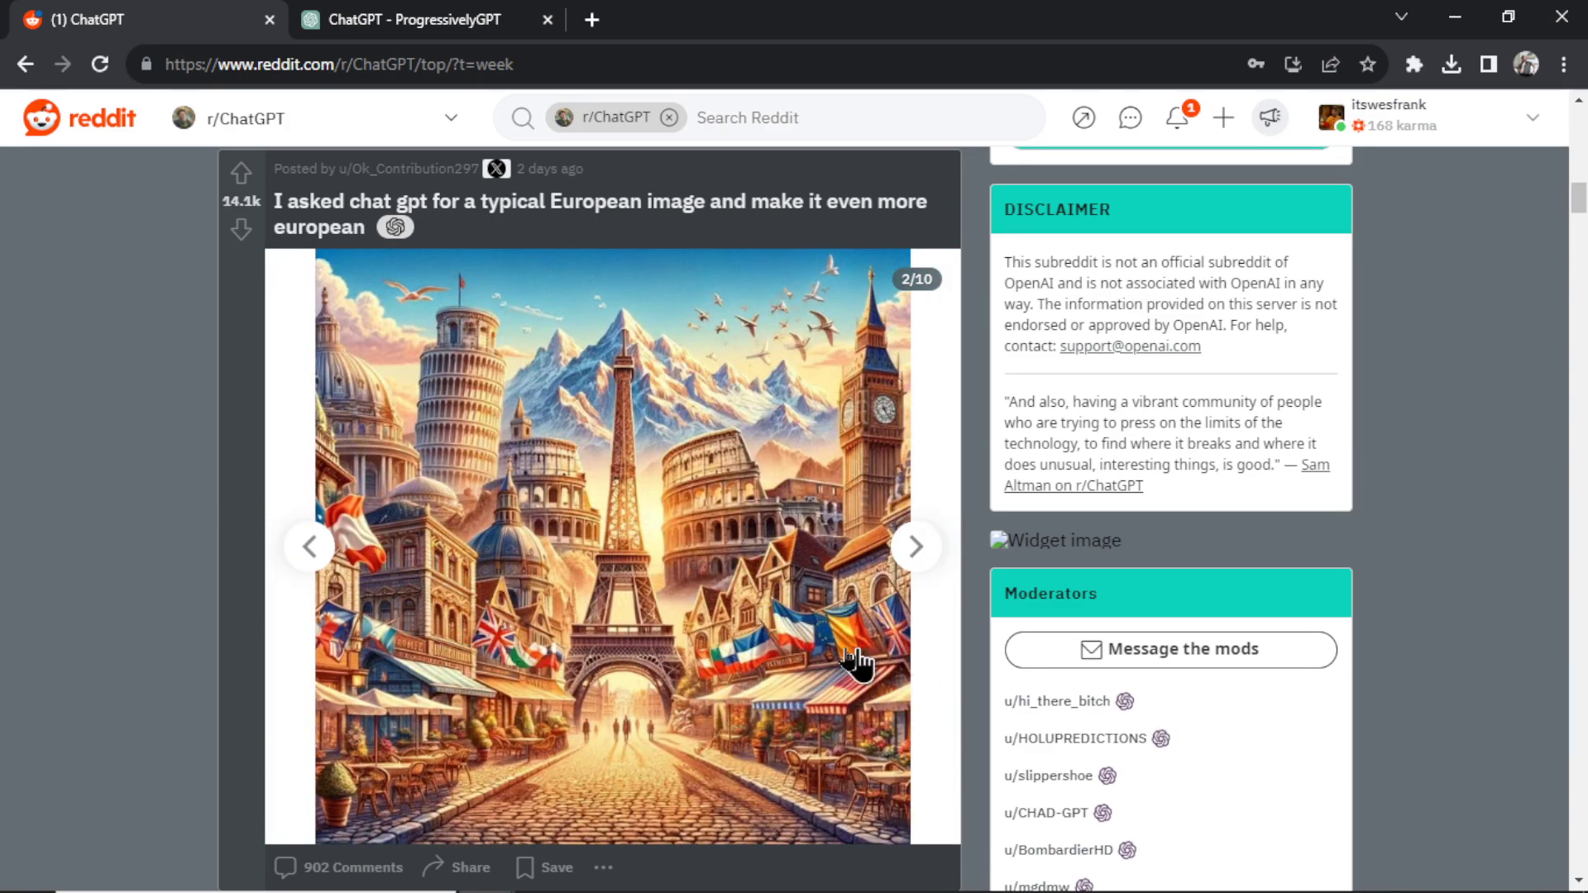
click(913, 547)
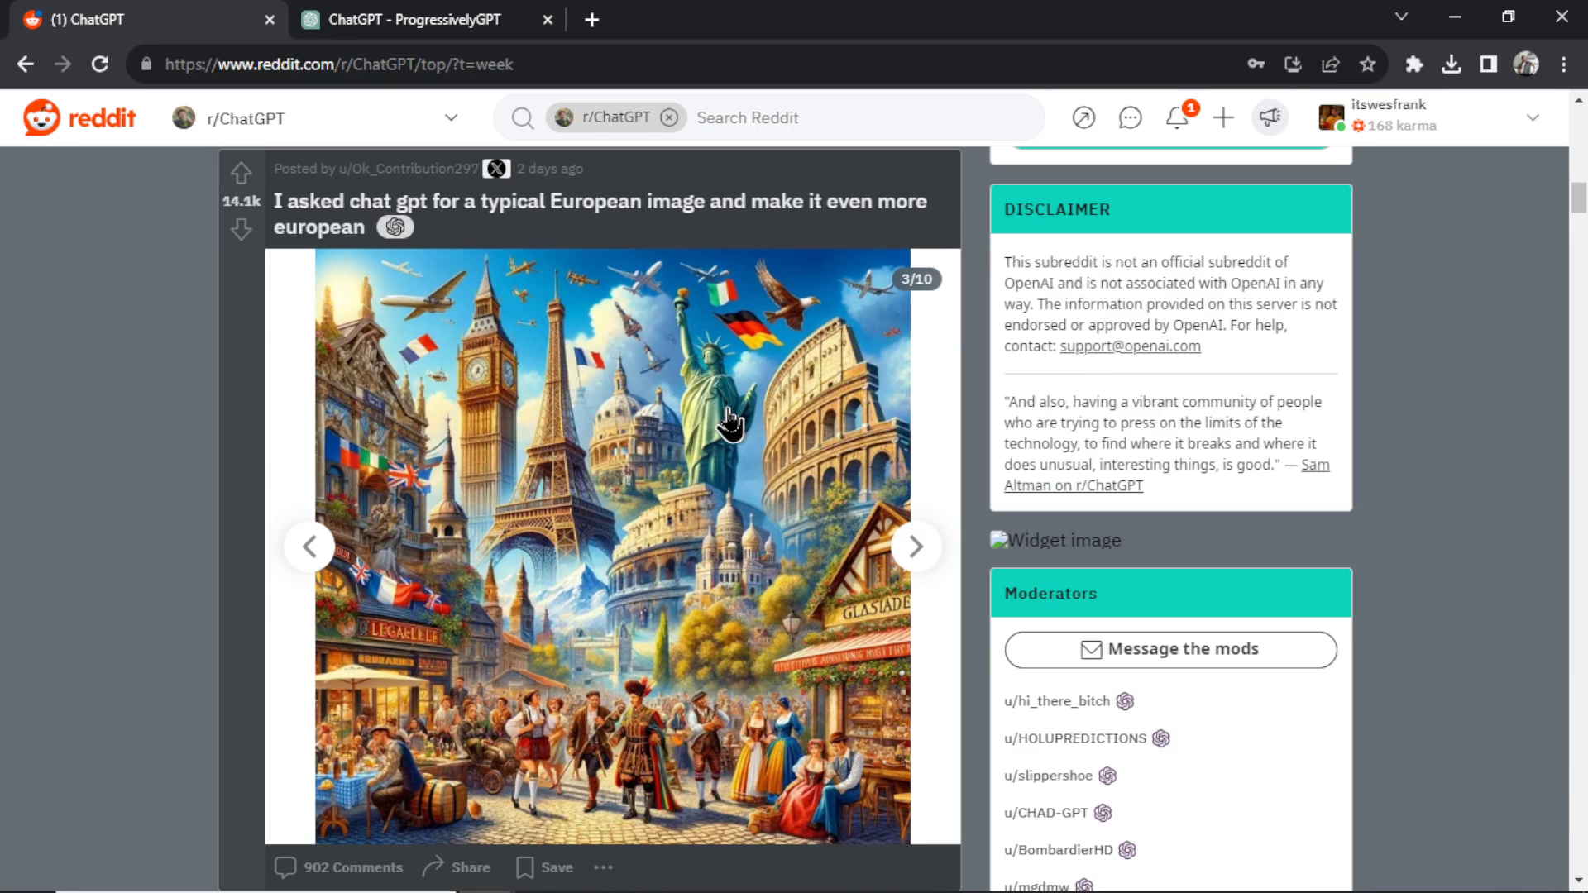
mouse_move(492, 410)
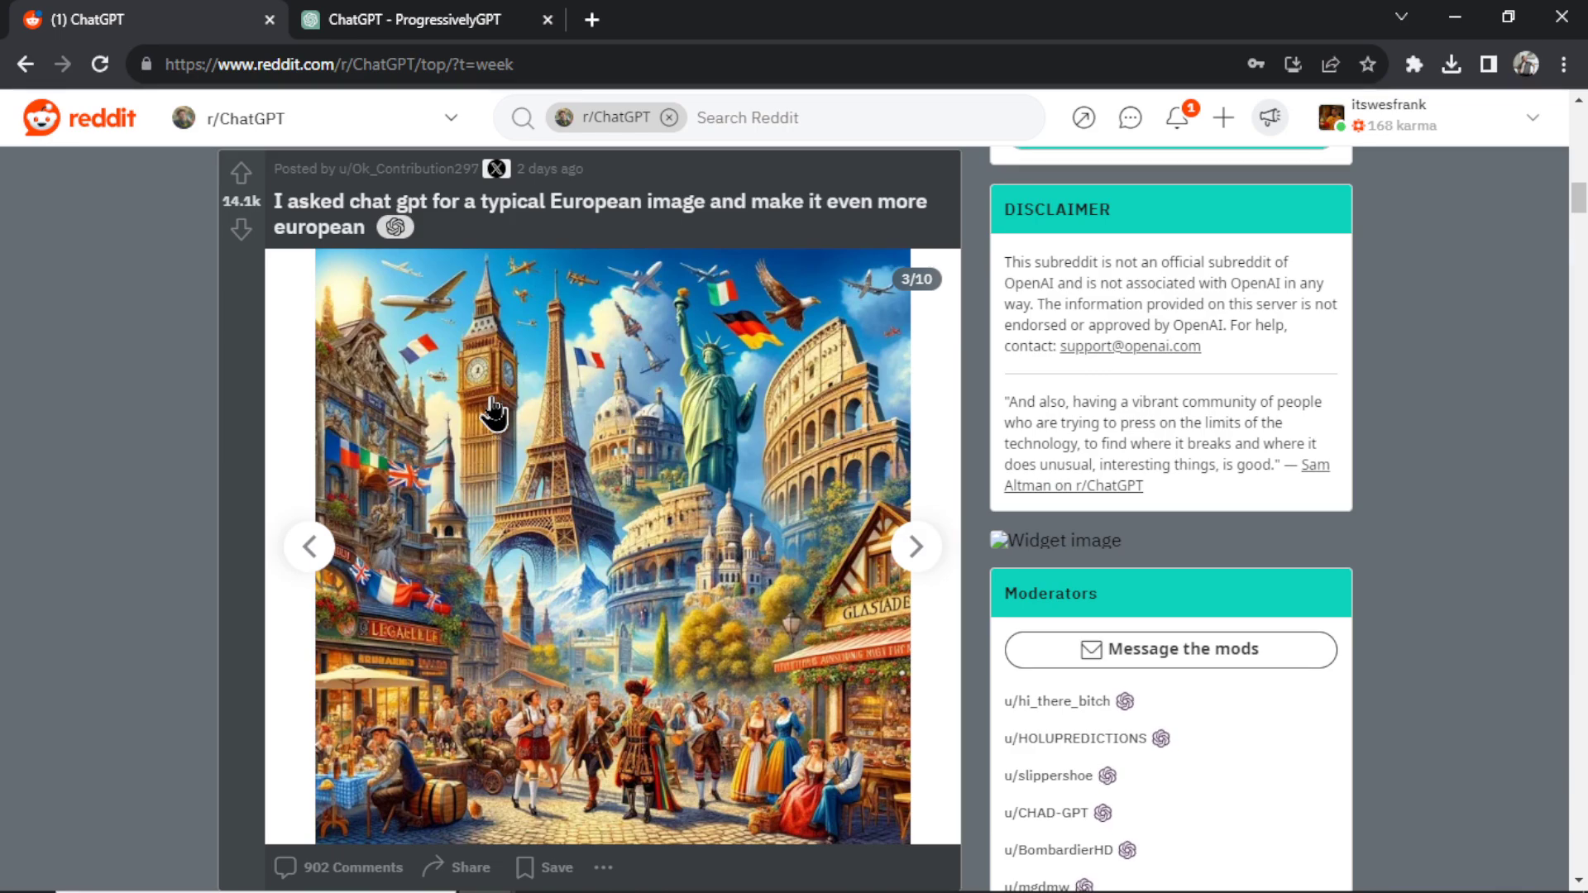
click(913, 546)
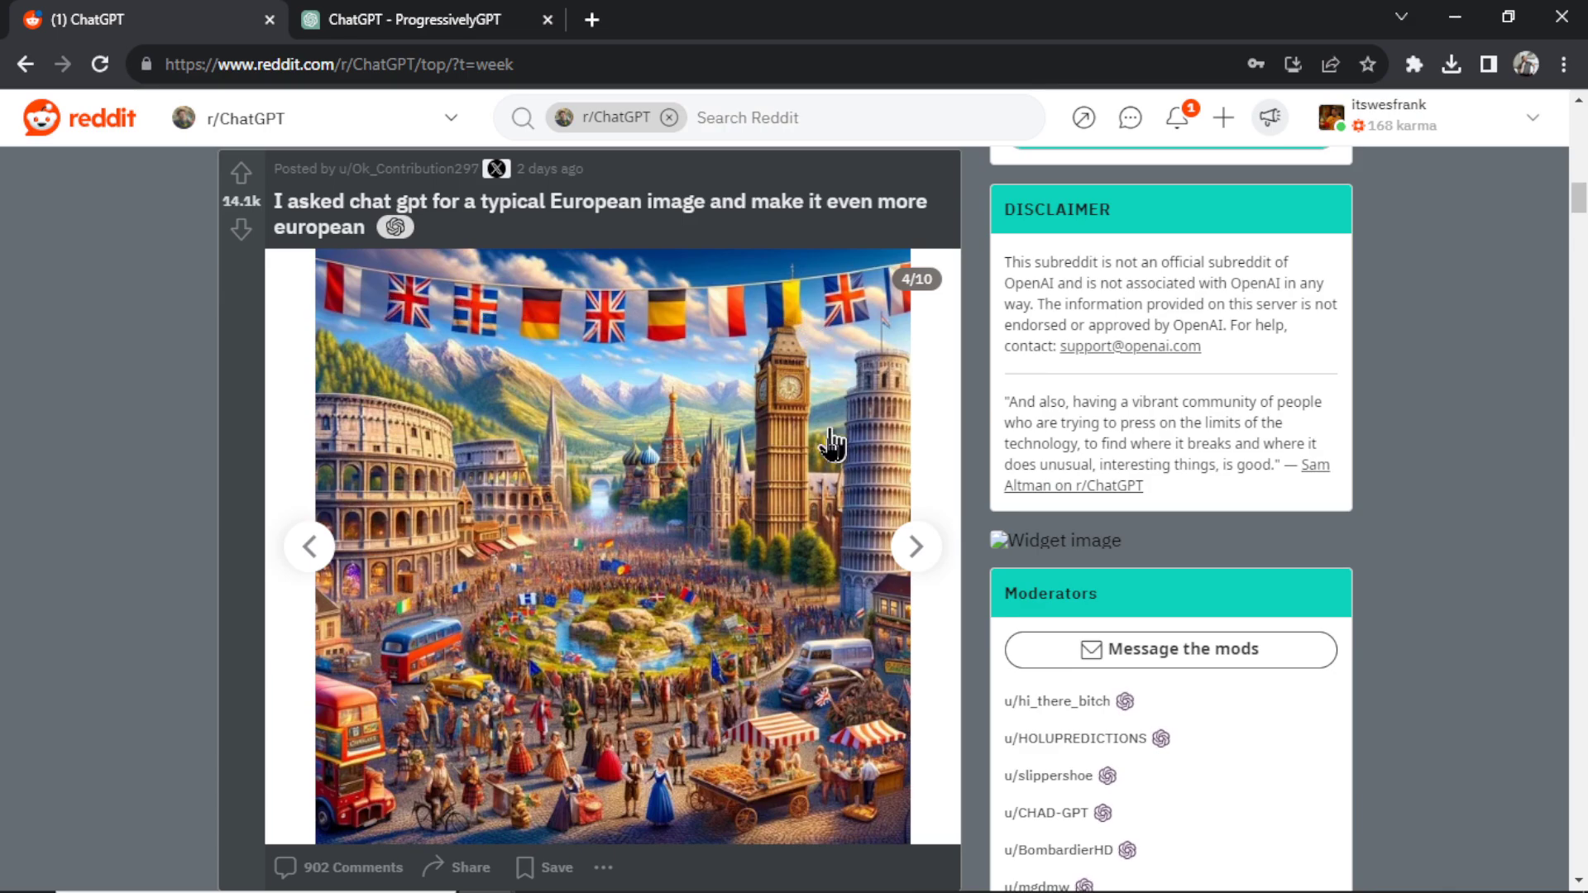
click(913, 546)
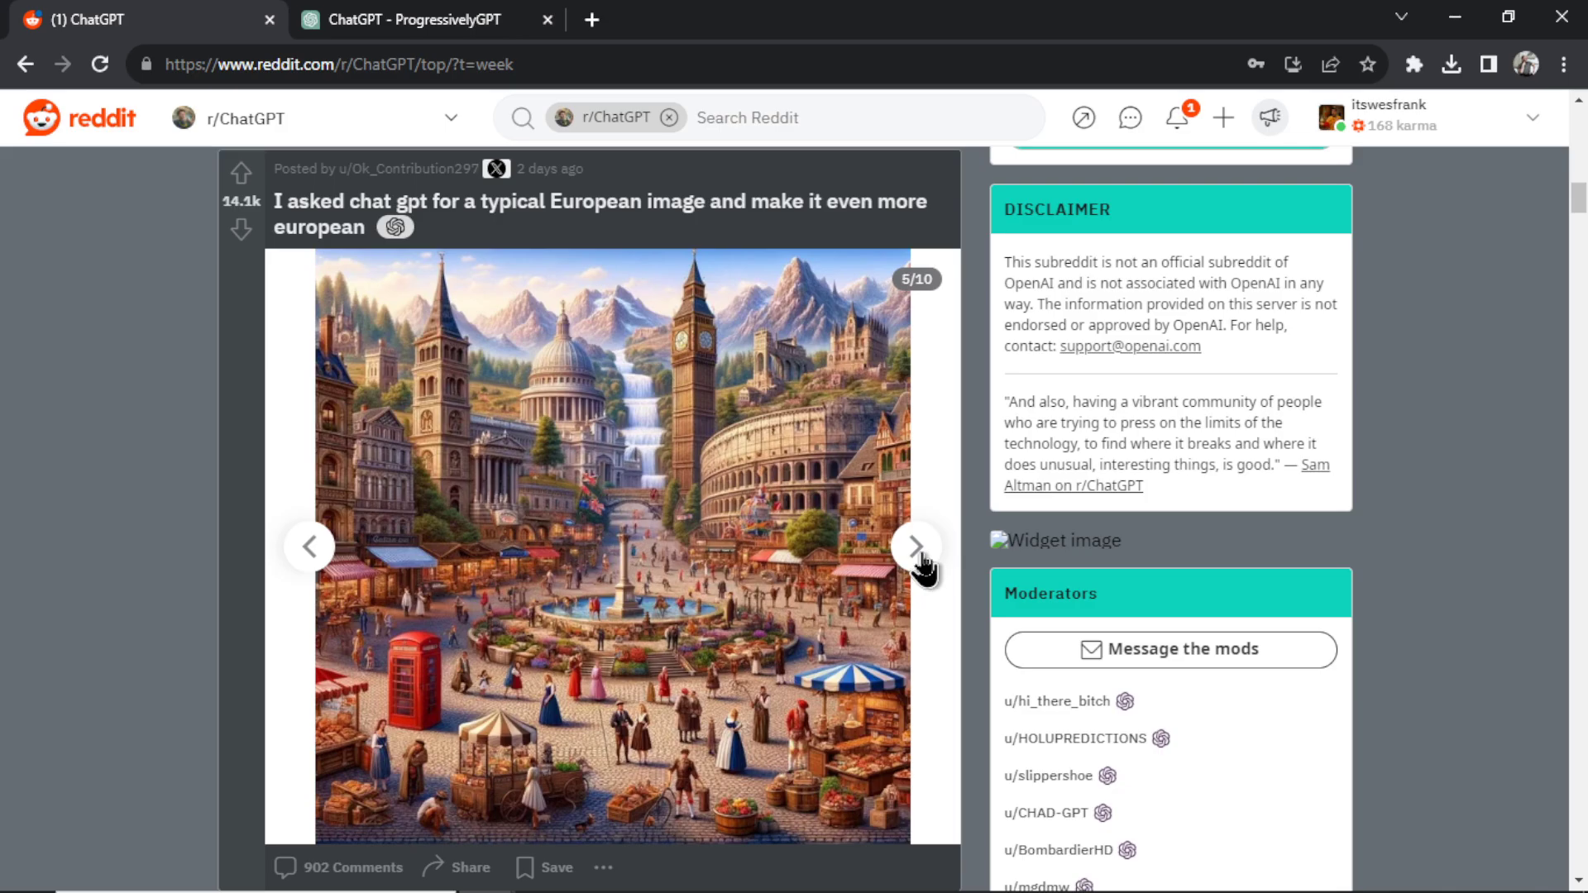
click(913, 546)
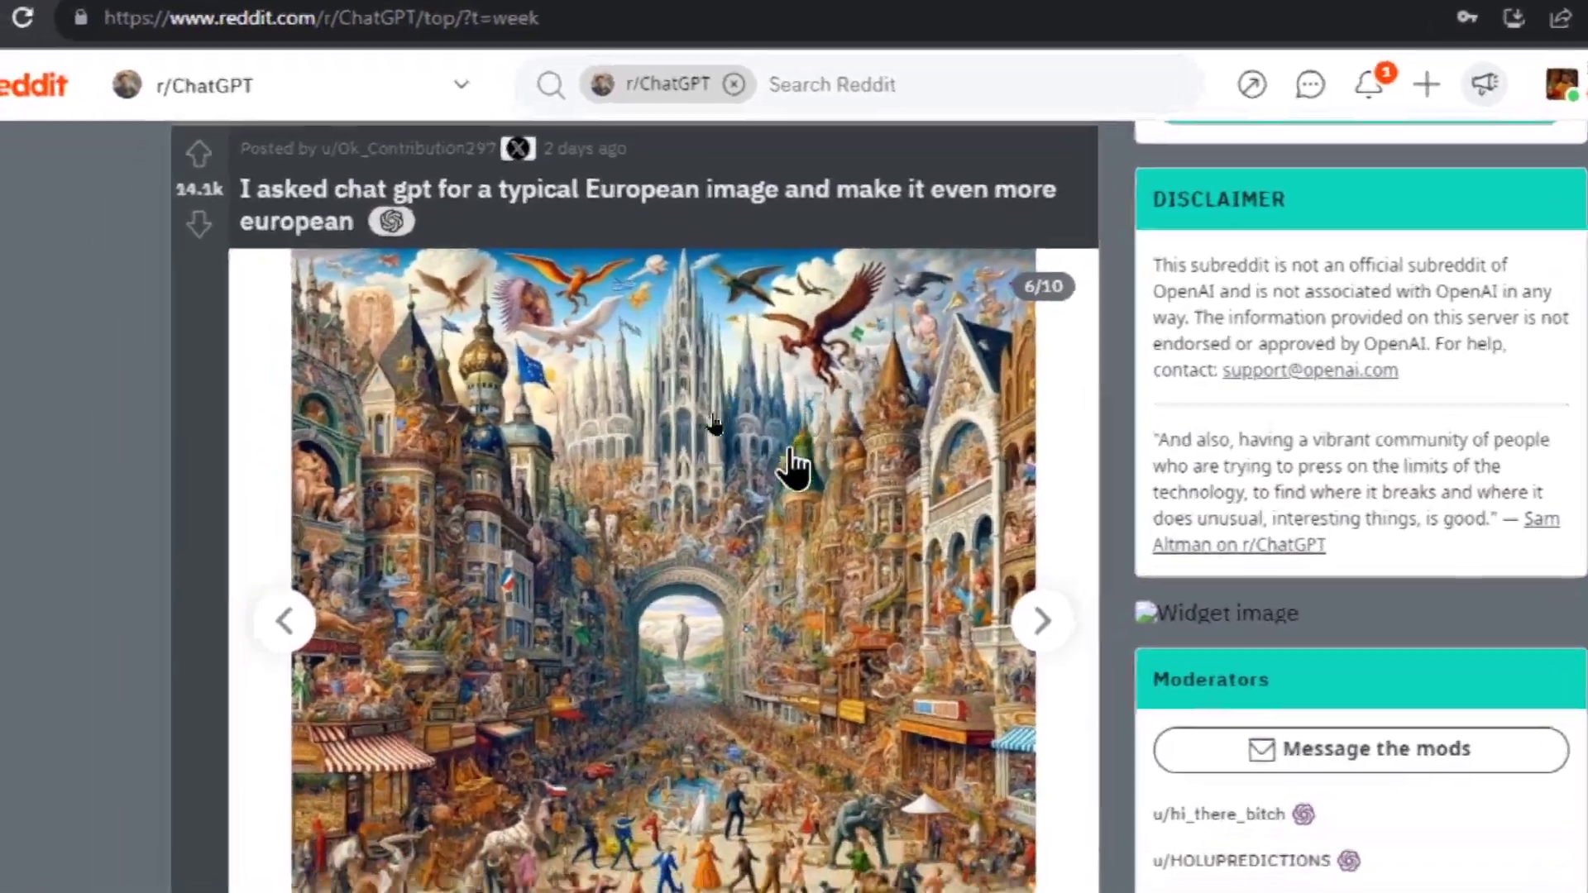
Continue through pictures 7, 8, 9 to the tenth, cosmic night scene.
scroll(down, 3)
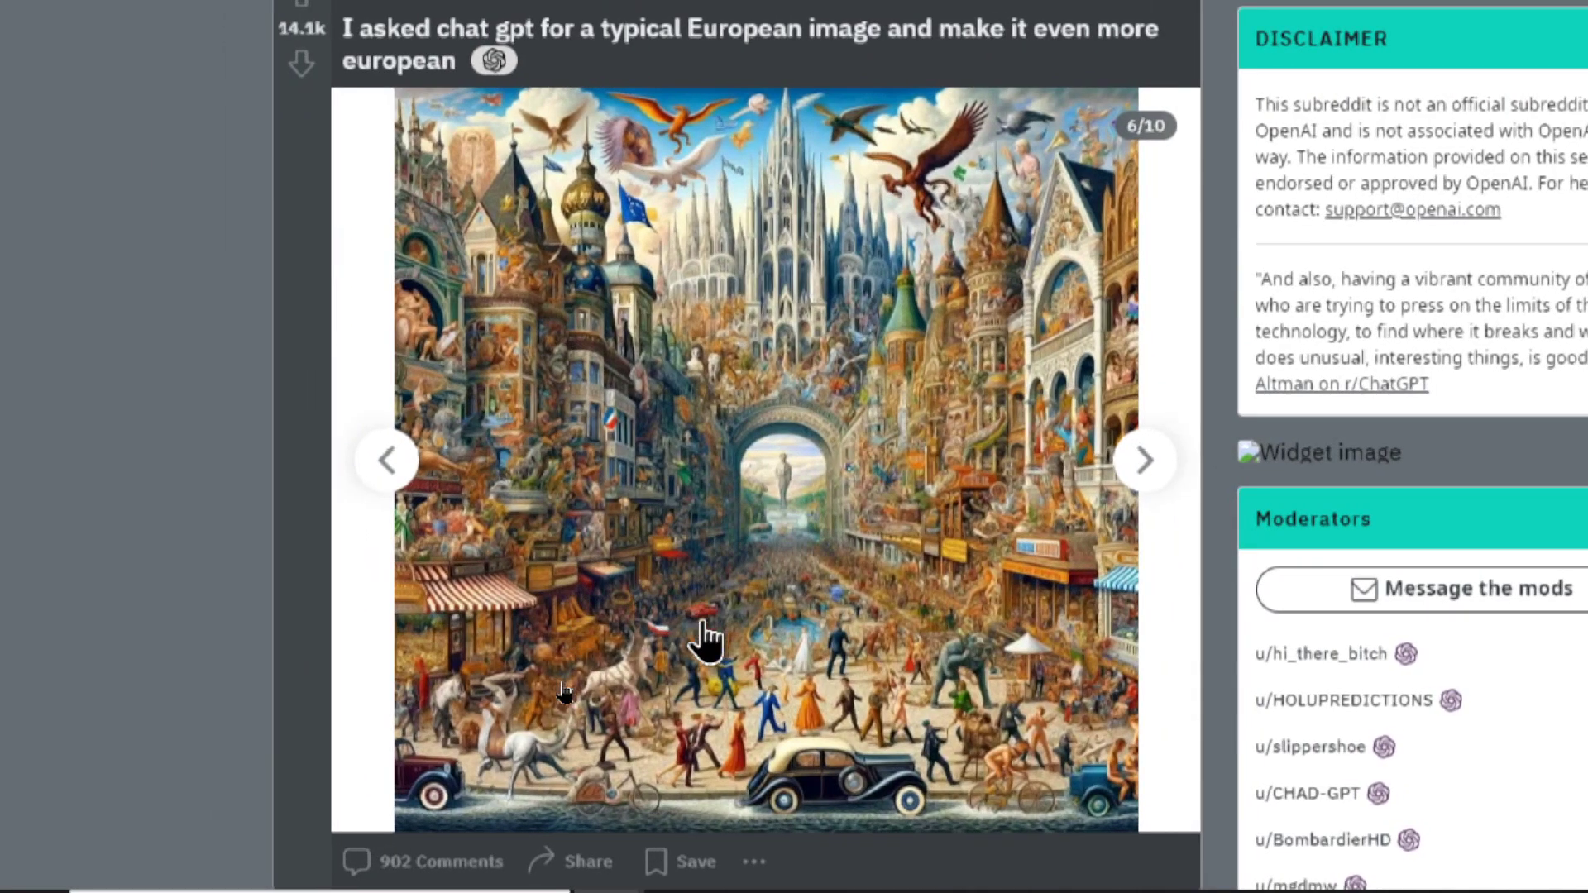
click(1142, 459)
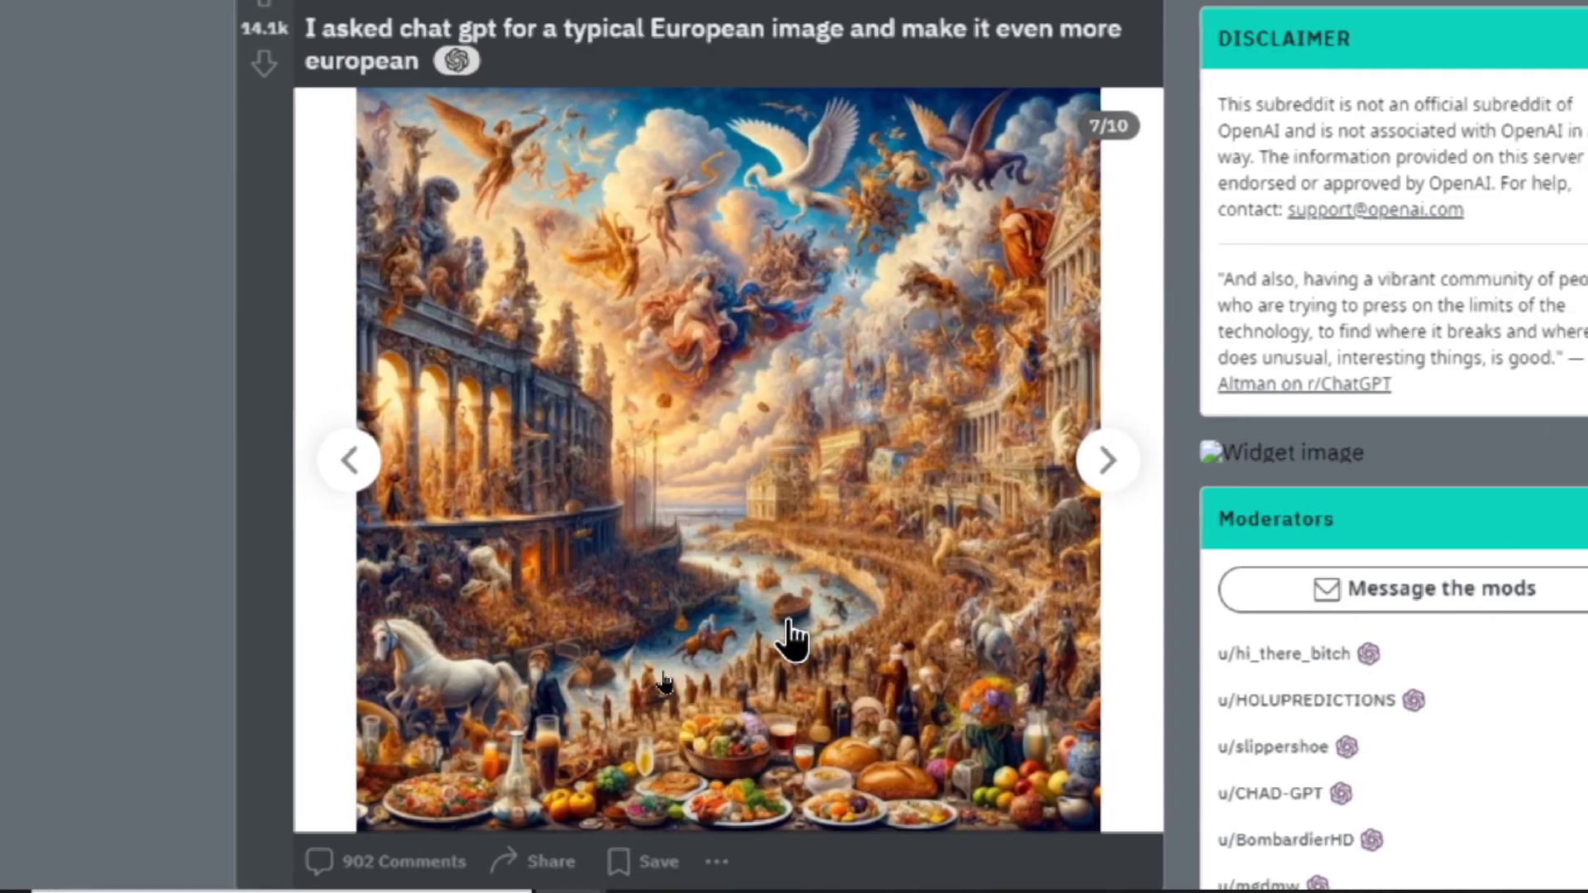
click(1106, 459)
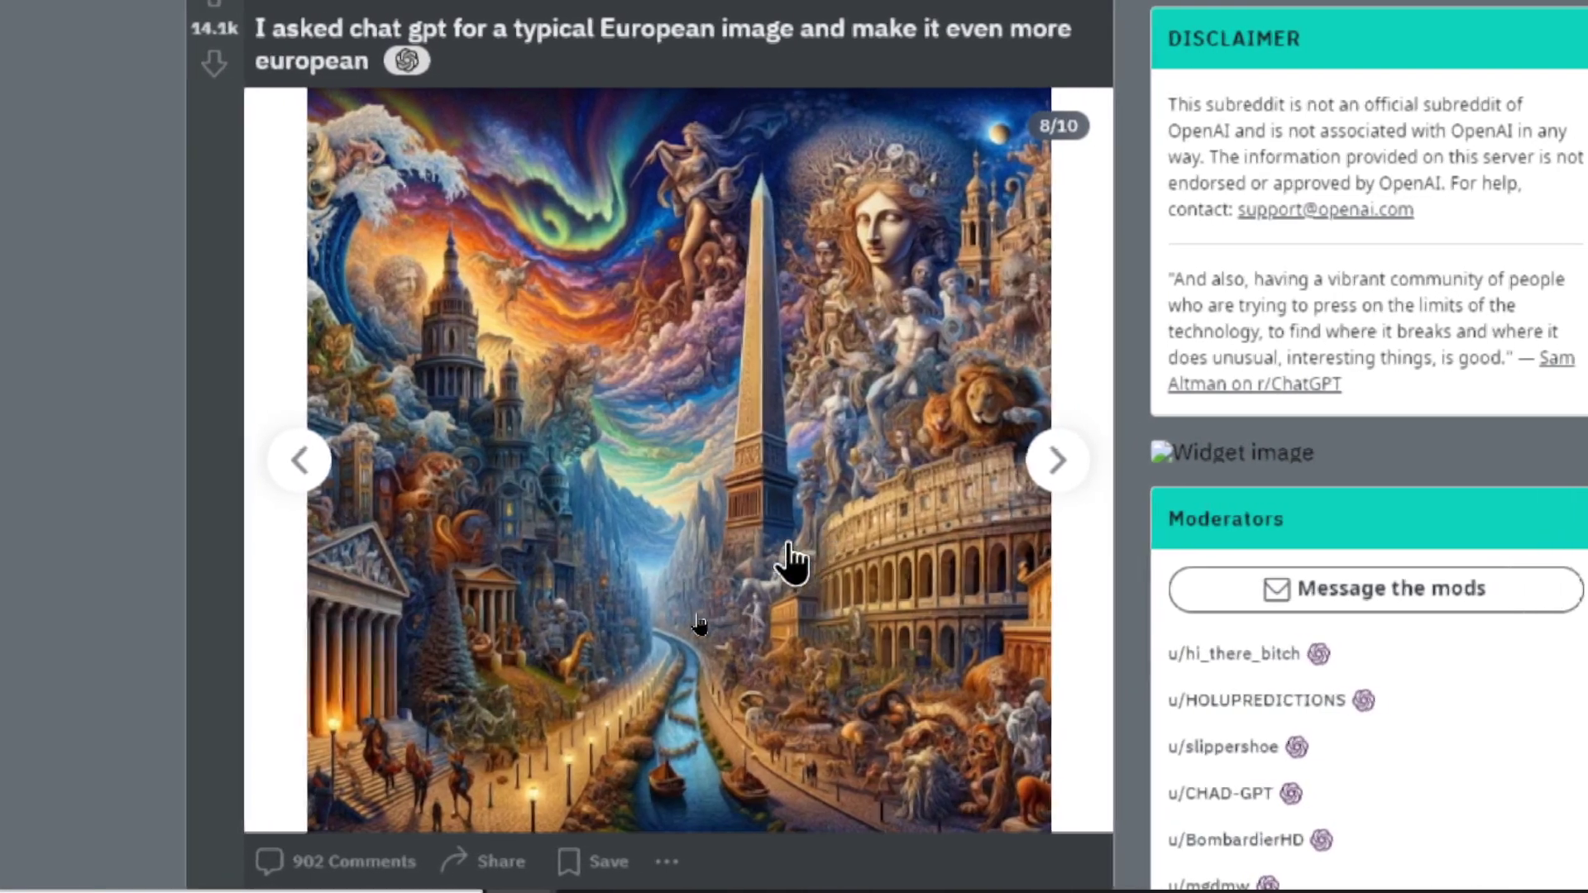
click(1056, 459)
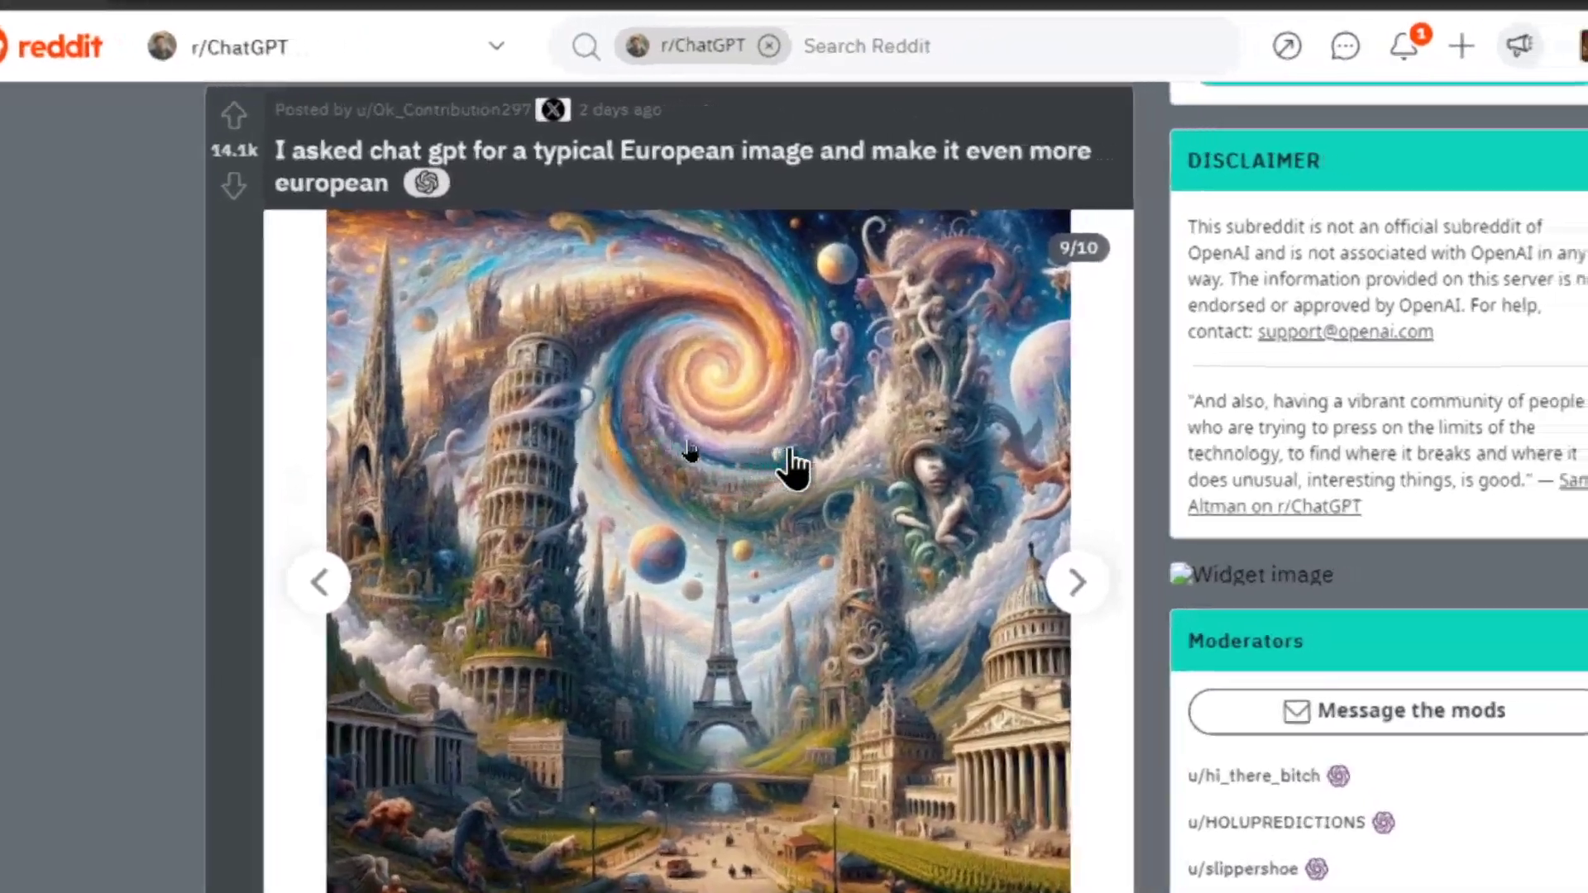
scroll(down, 3)
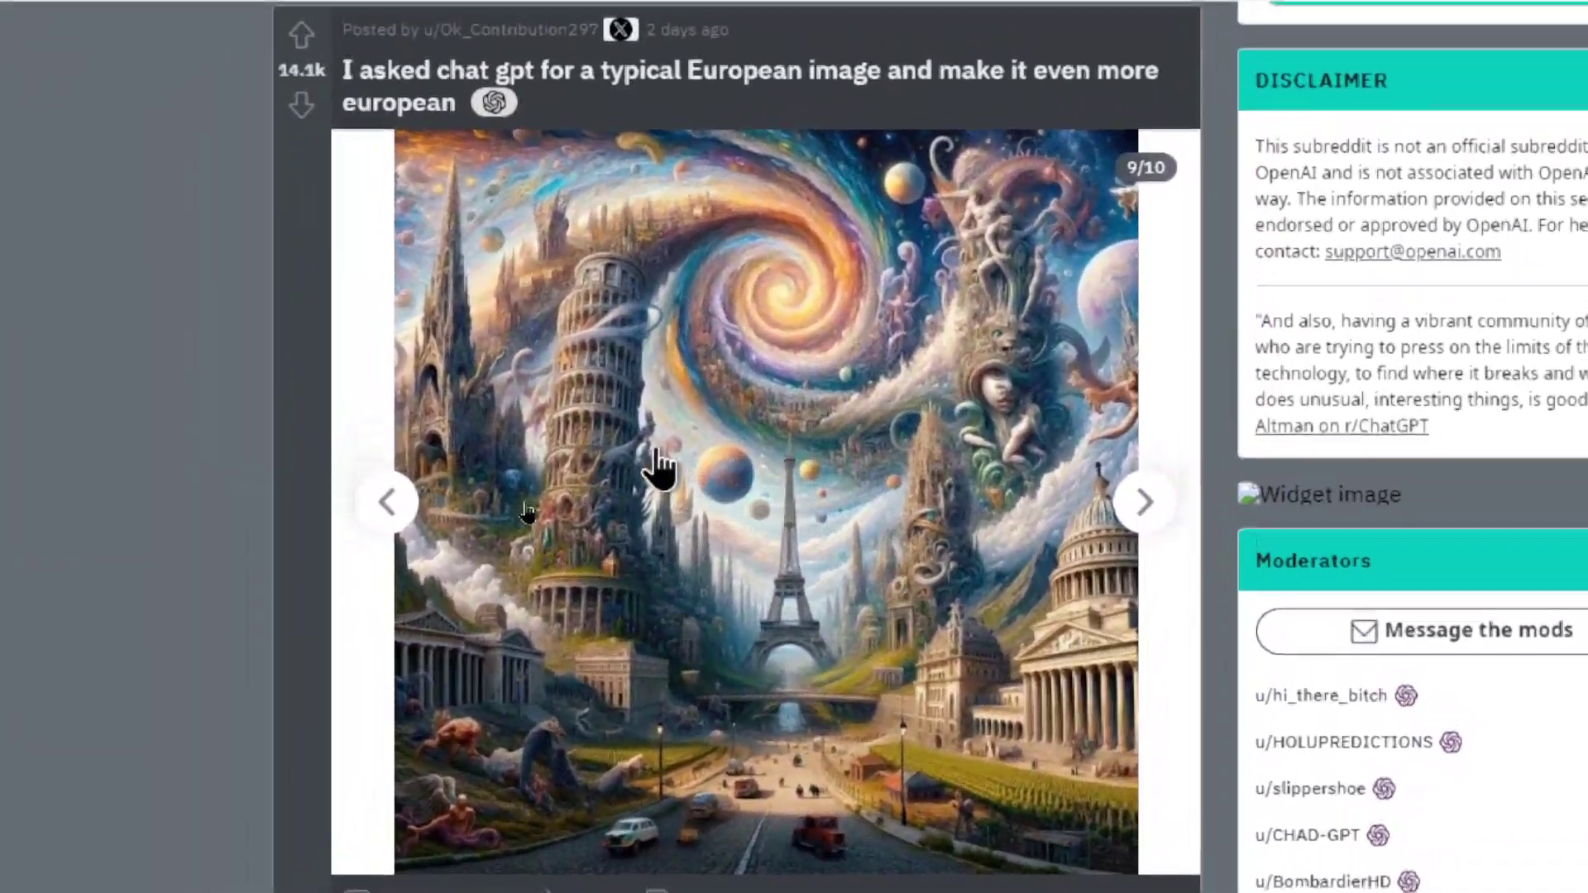
click(1143, 502)
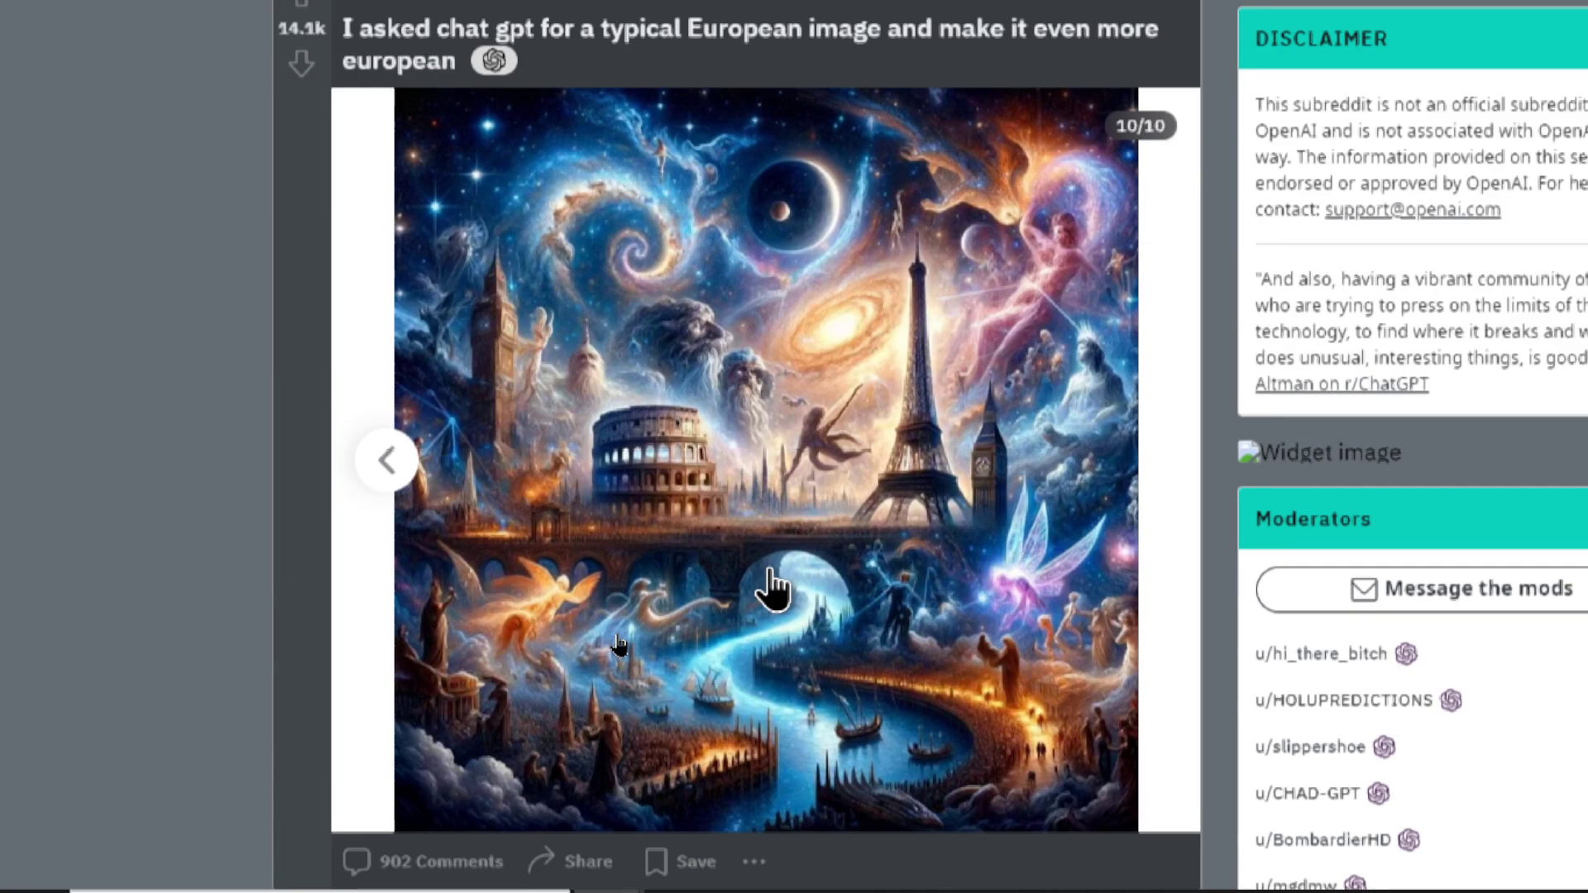
mouse_move(800, 547)
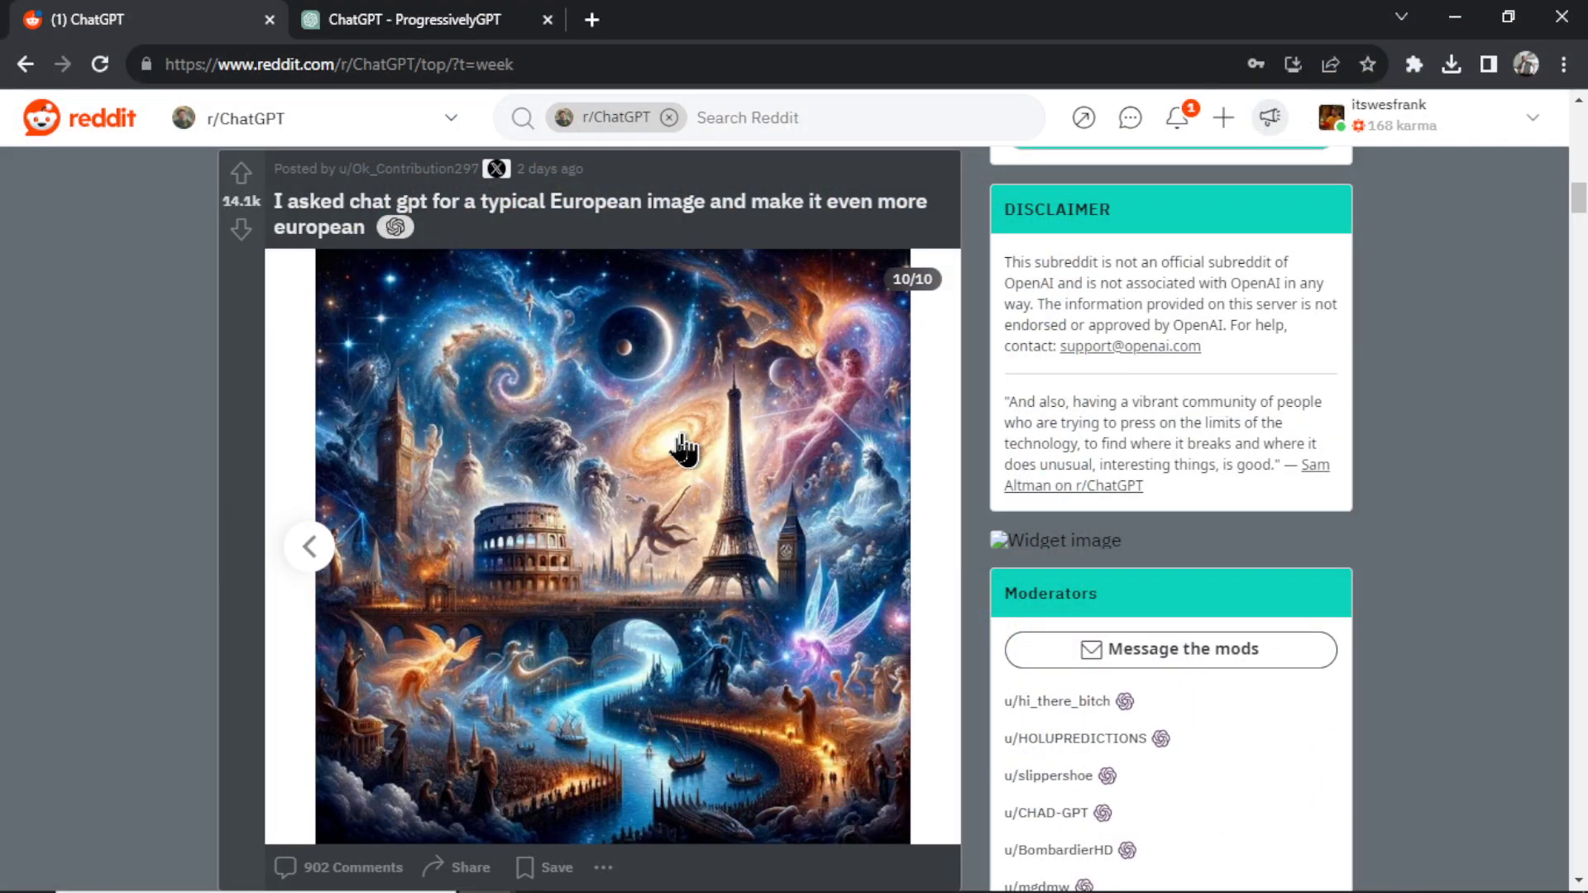
mouse_move(677, 451)
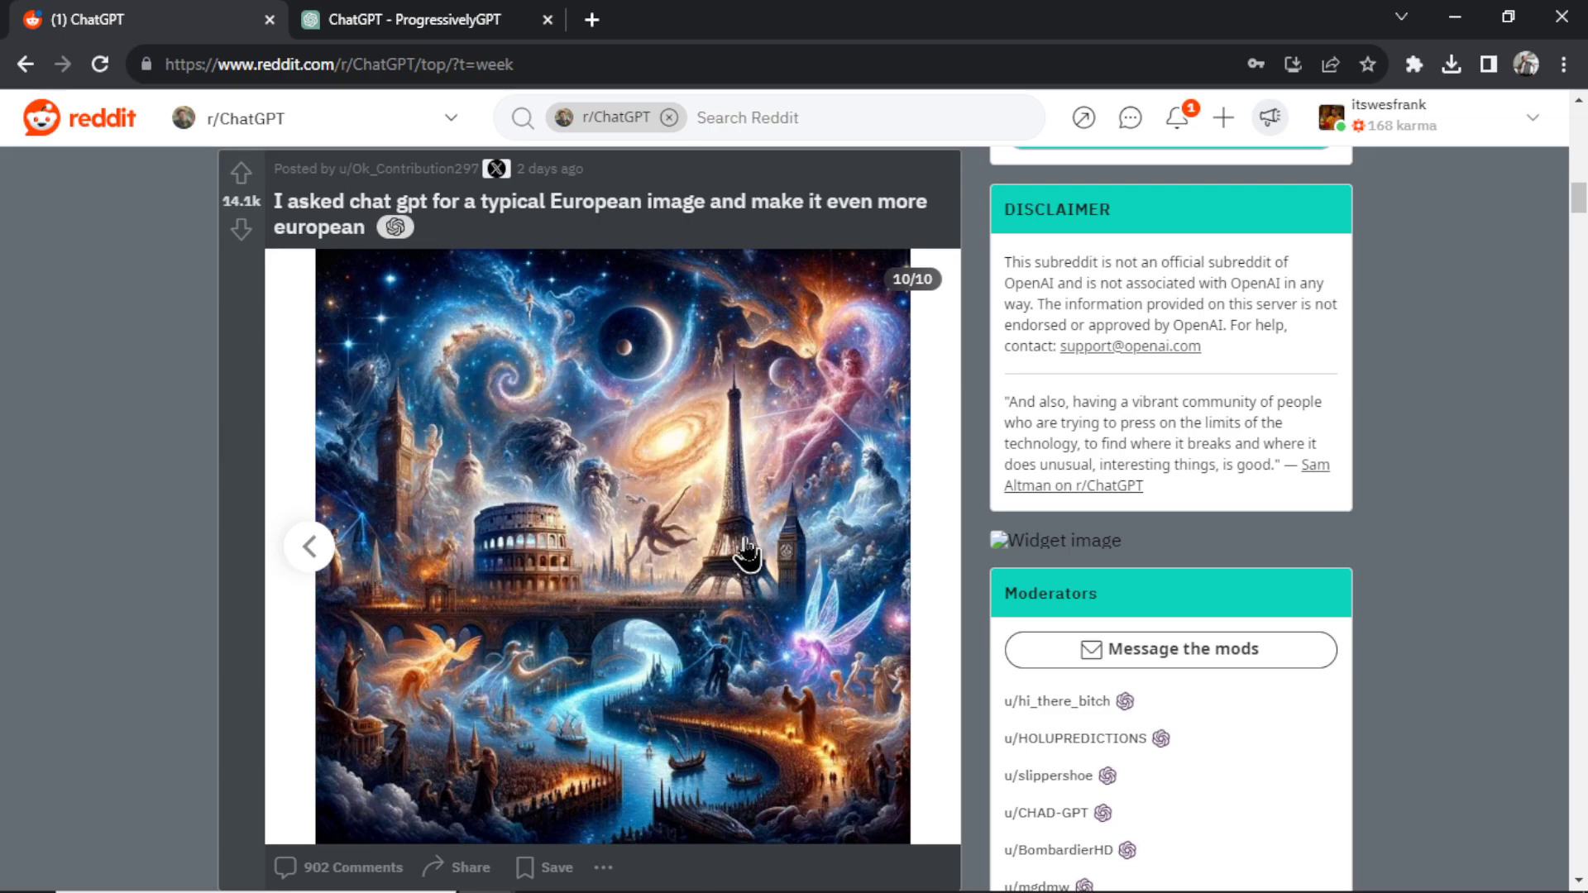
mouse_move(748, 519)
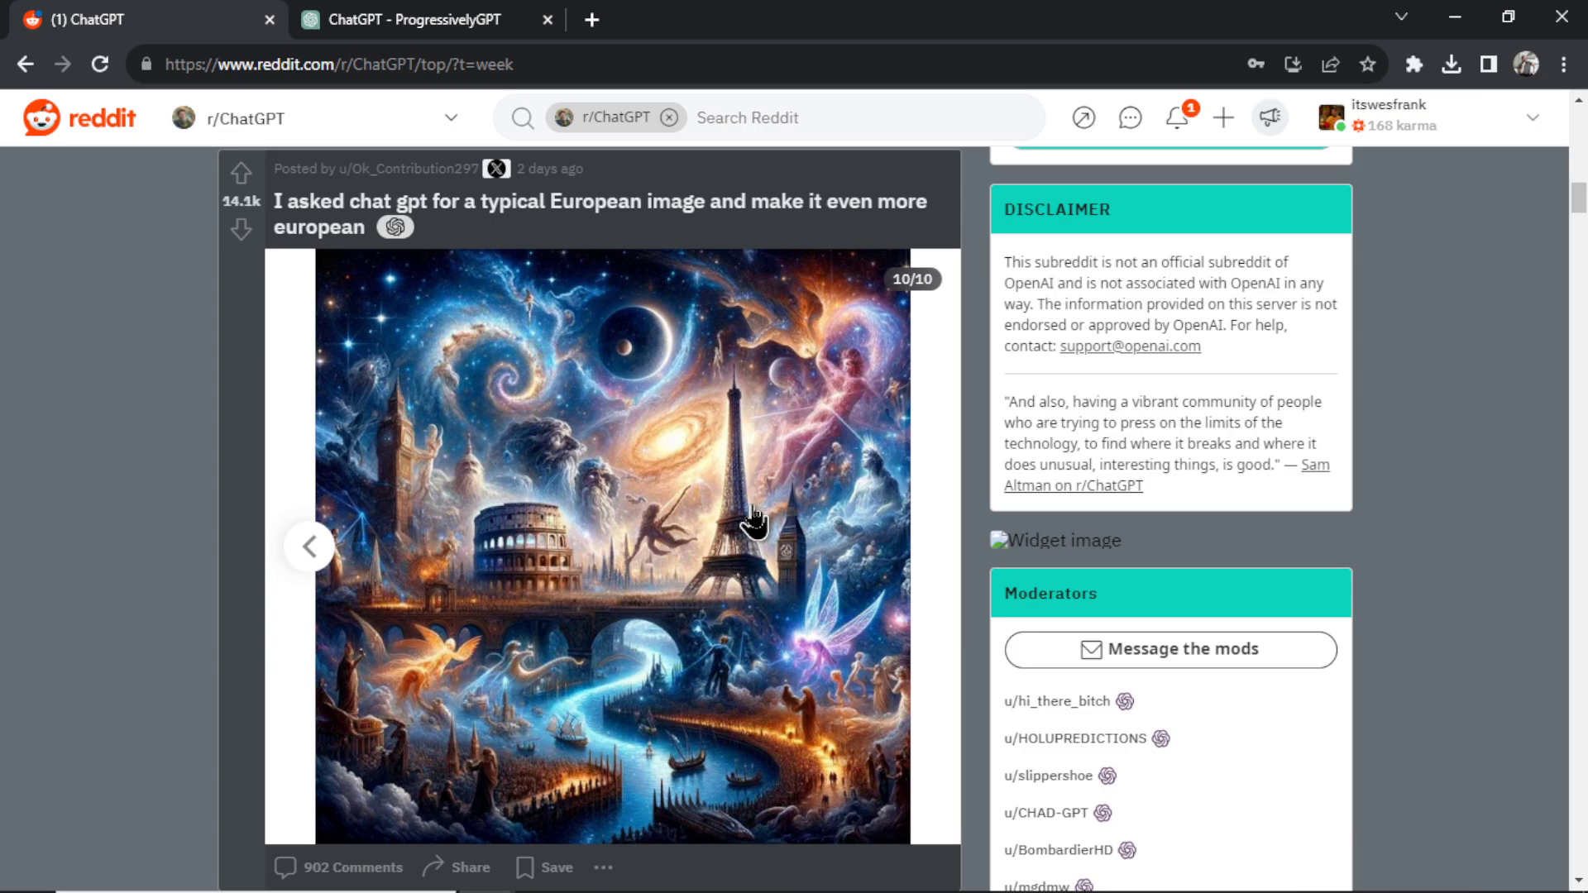
Switch to ProgressivelyGPT and type 'A man who loves too much' in the message box.
click(405, 19)
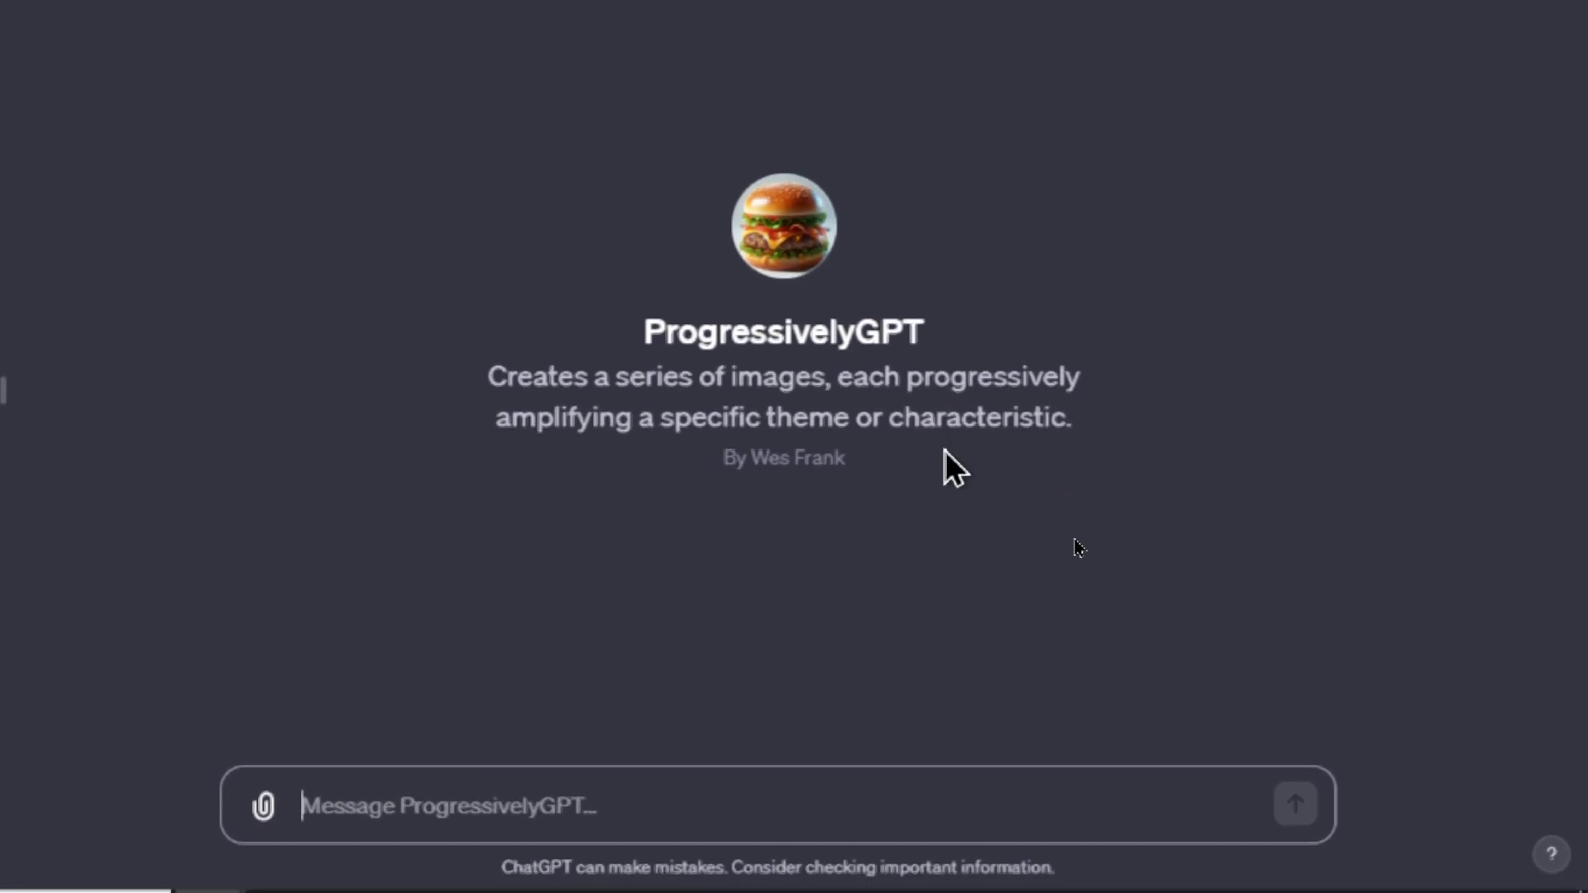
mouse_move(941, 496)
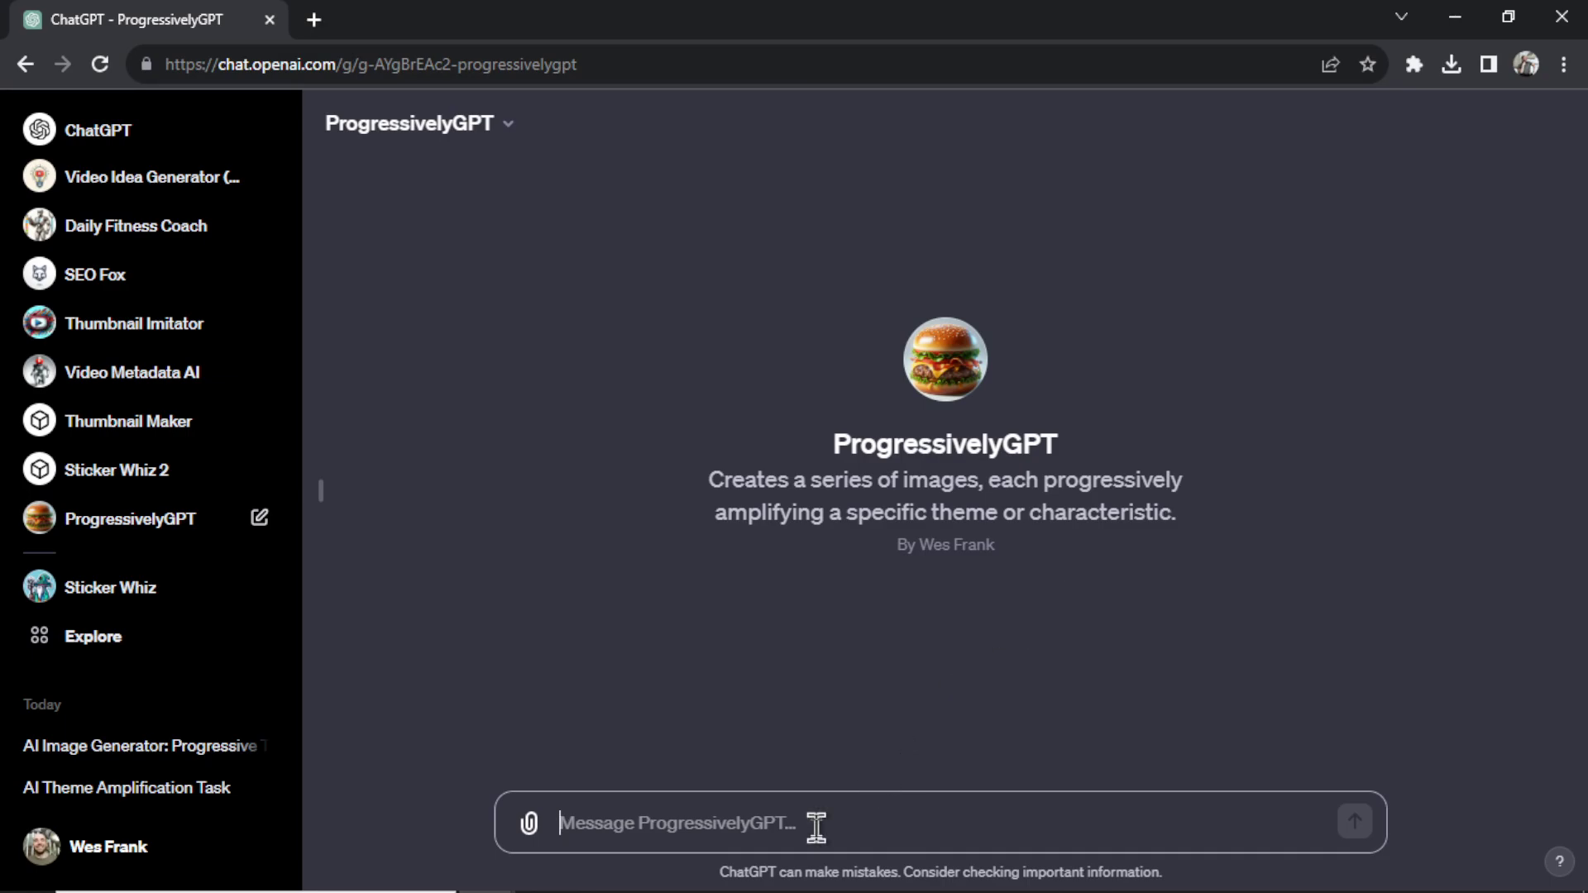
text(A man who)
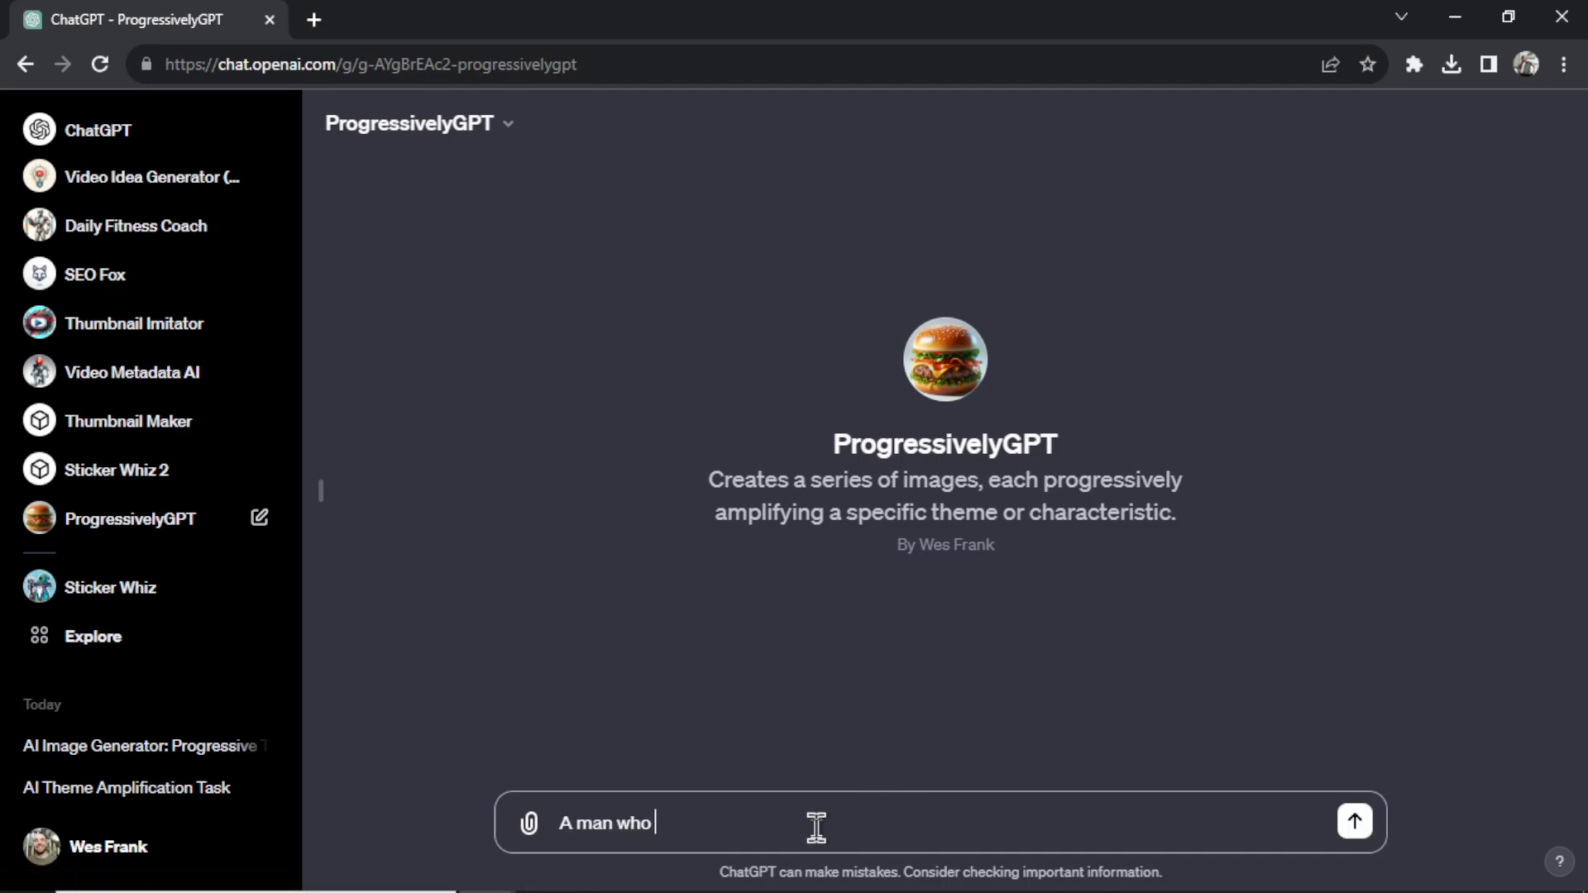
text(loves too much)
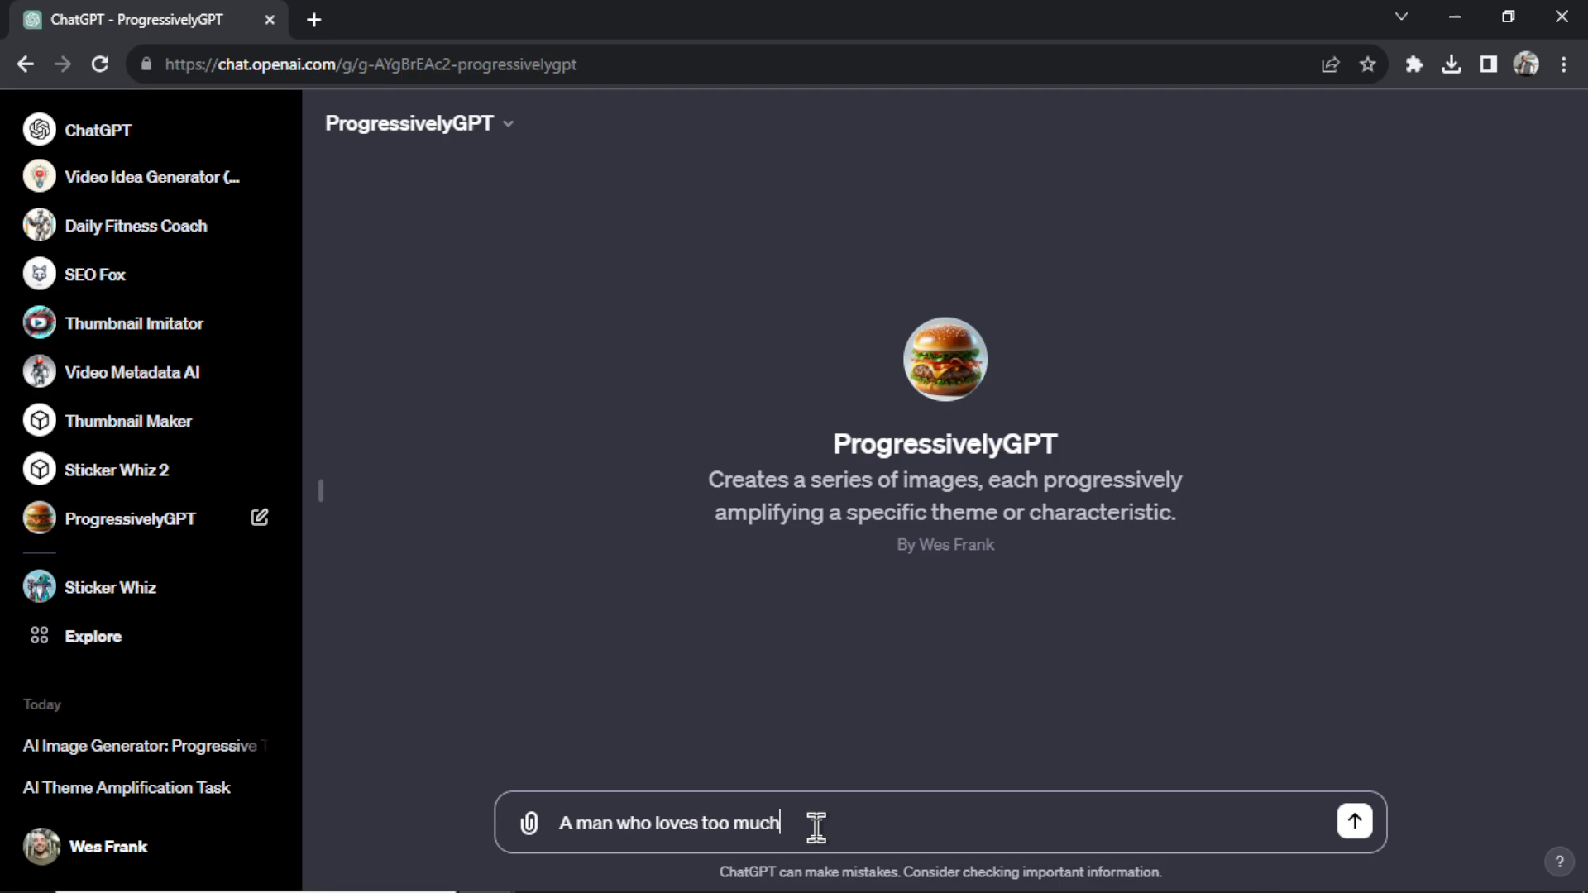
Send the 'man who loves too much' prompt, scroll through the generated images, and start a new ProgressivelyGPT chat.
click(1353, 822)
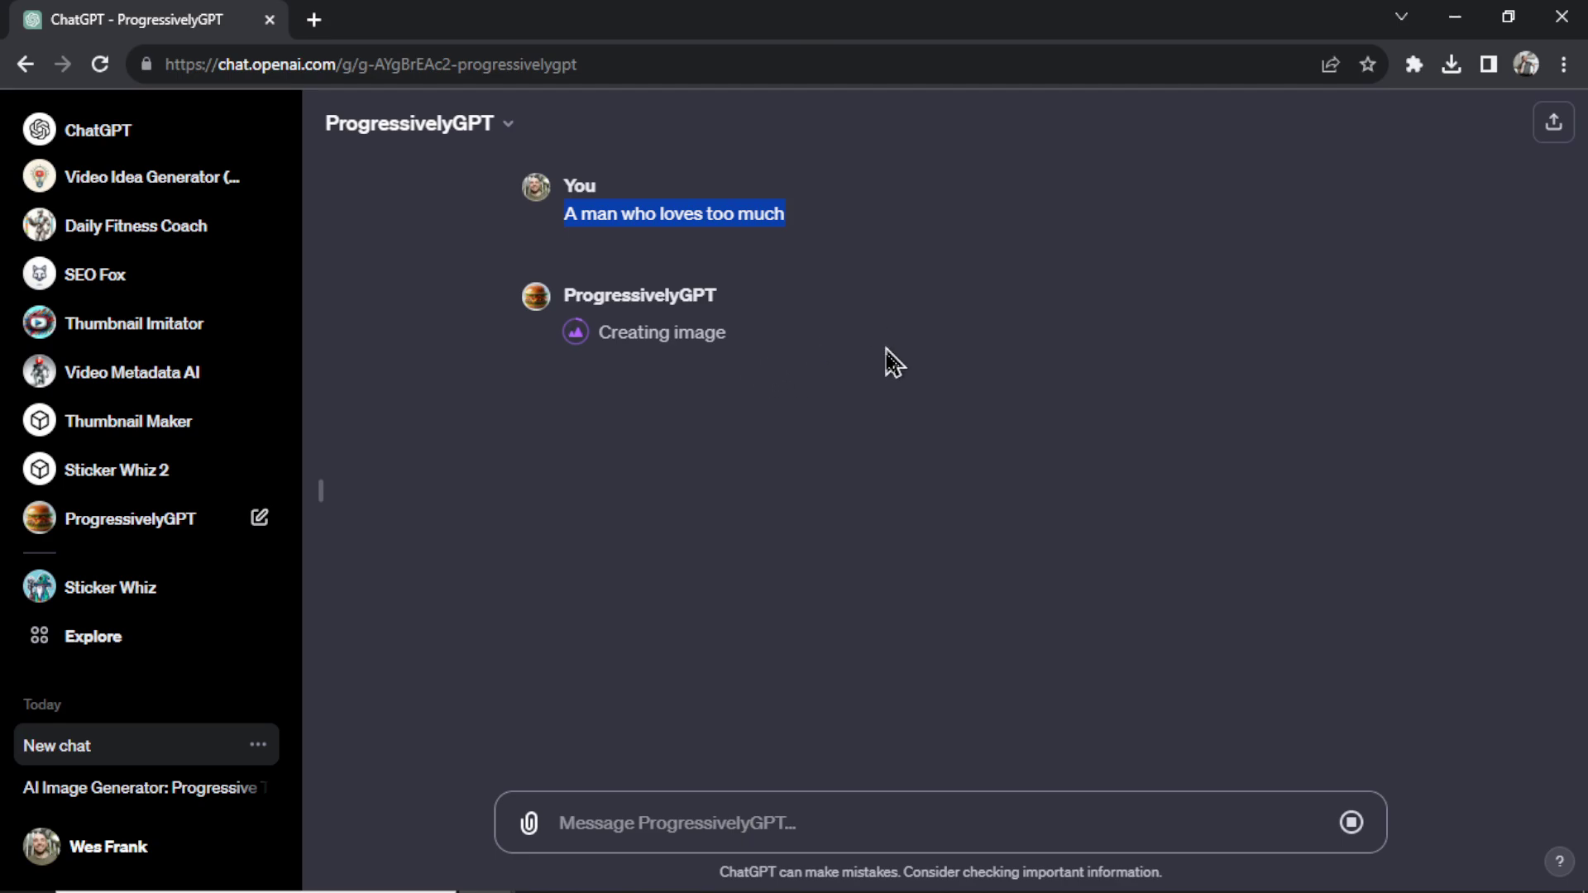
mouse_move(790, 464)
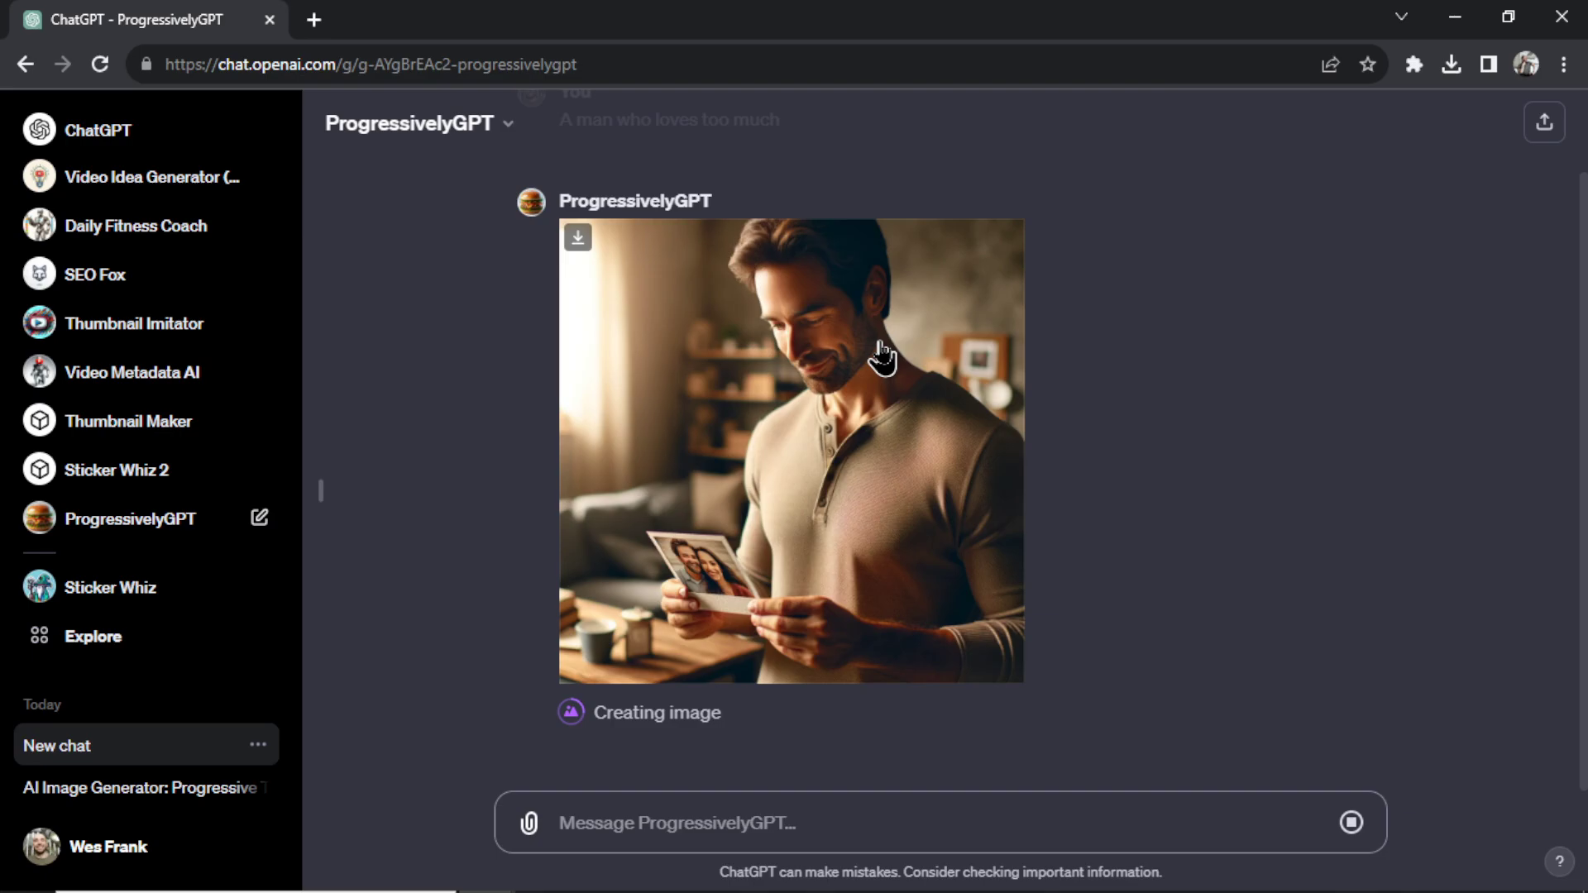
mouse_move(907, 498)
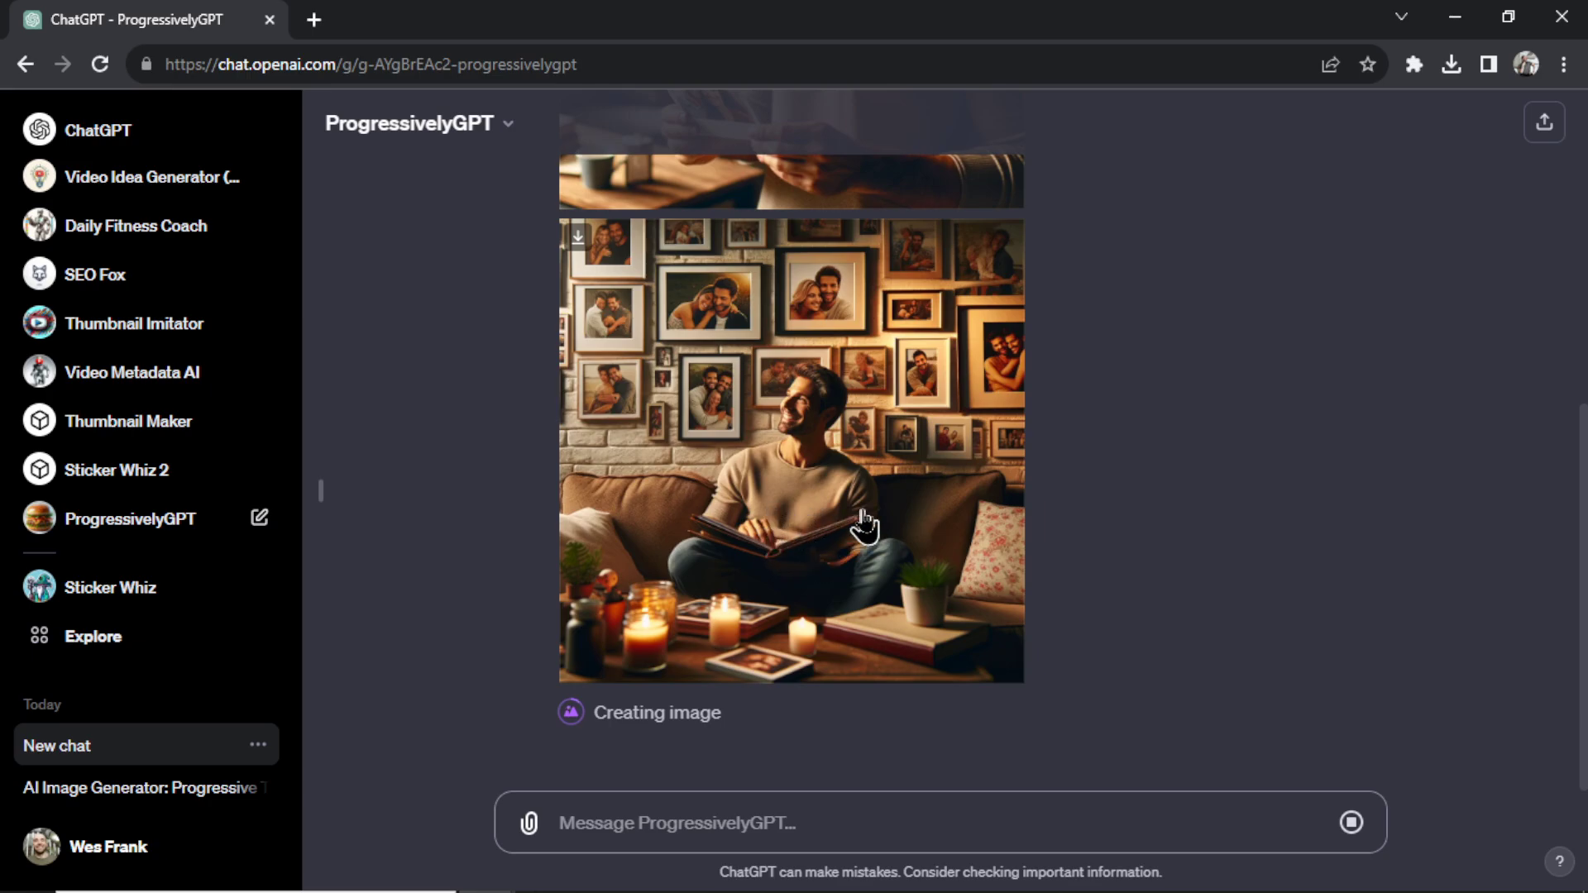
mouse_move(851, 315)
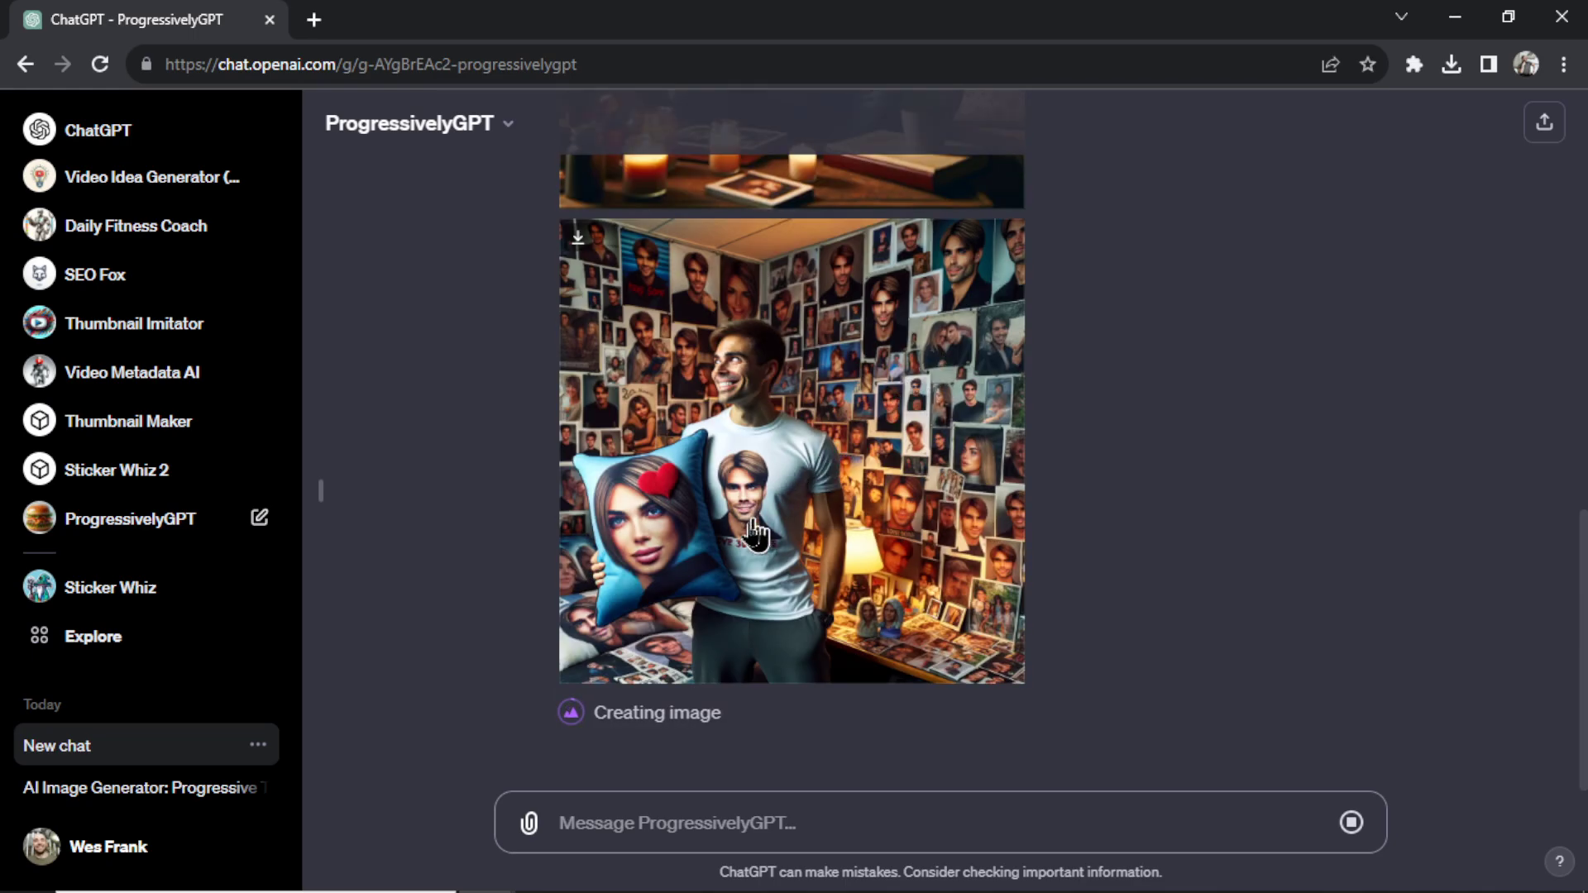
mouse_move(644, 532)
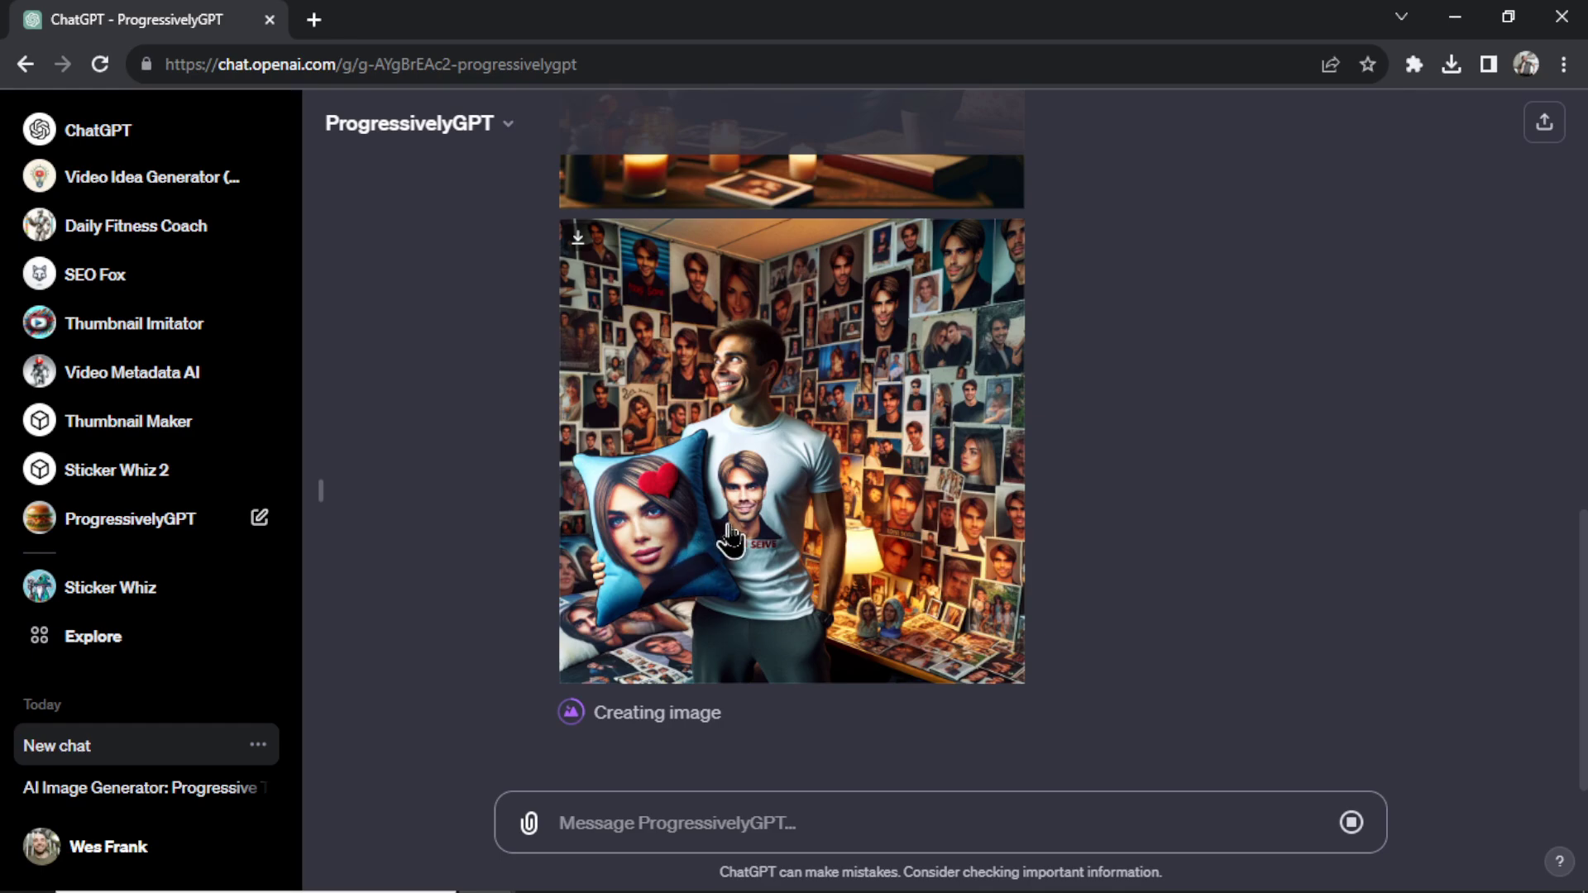
mouse_move(998, 375)
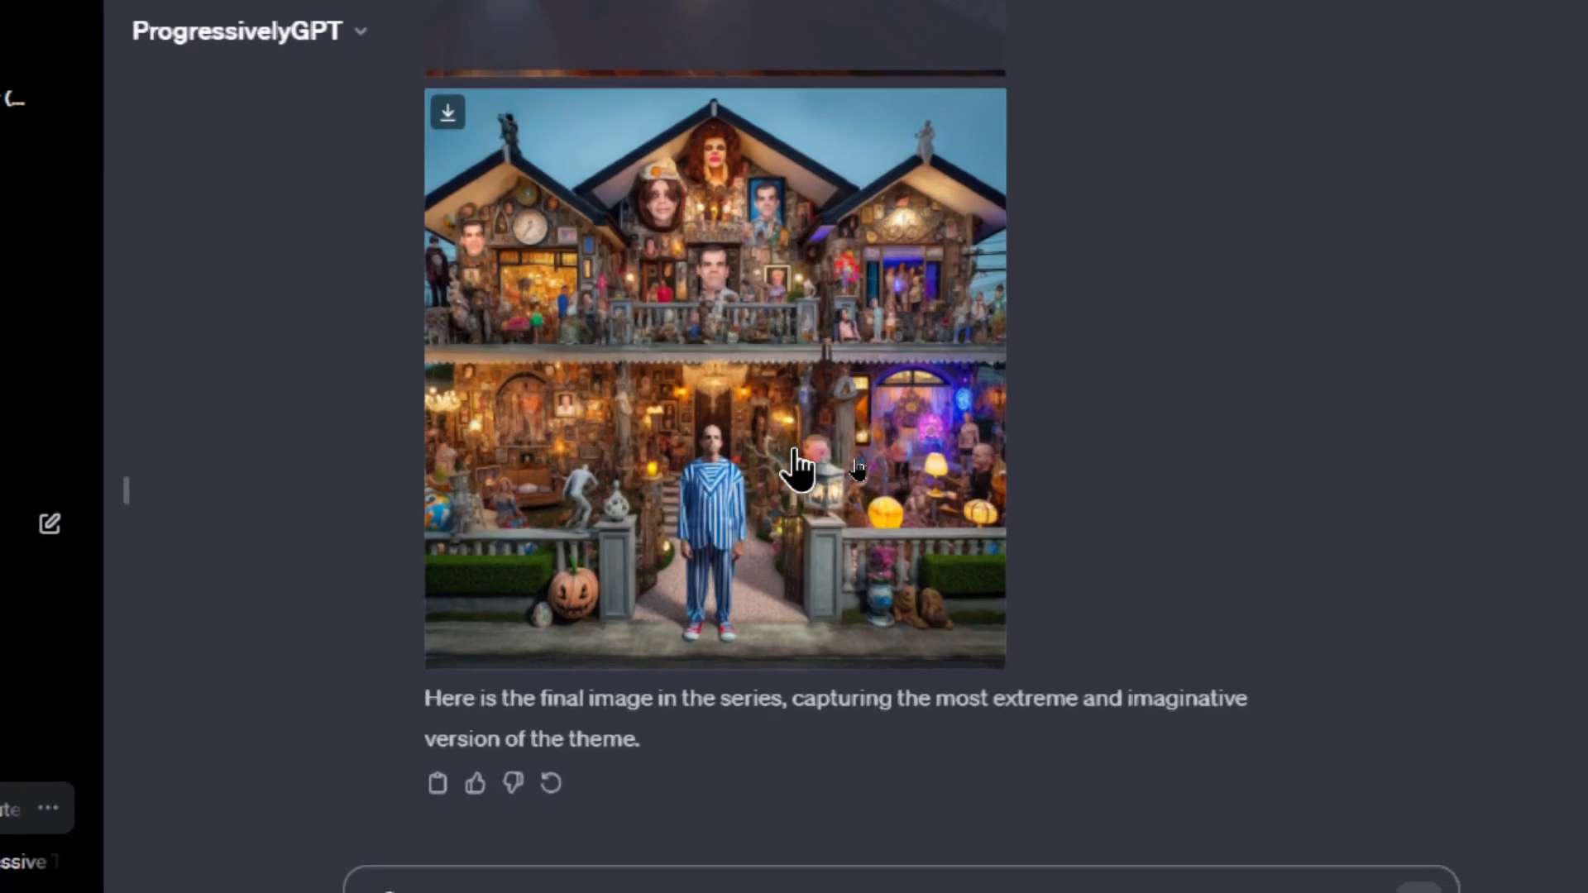
scroll(down, 3)
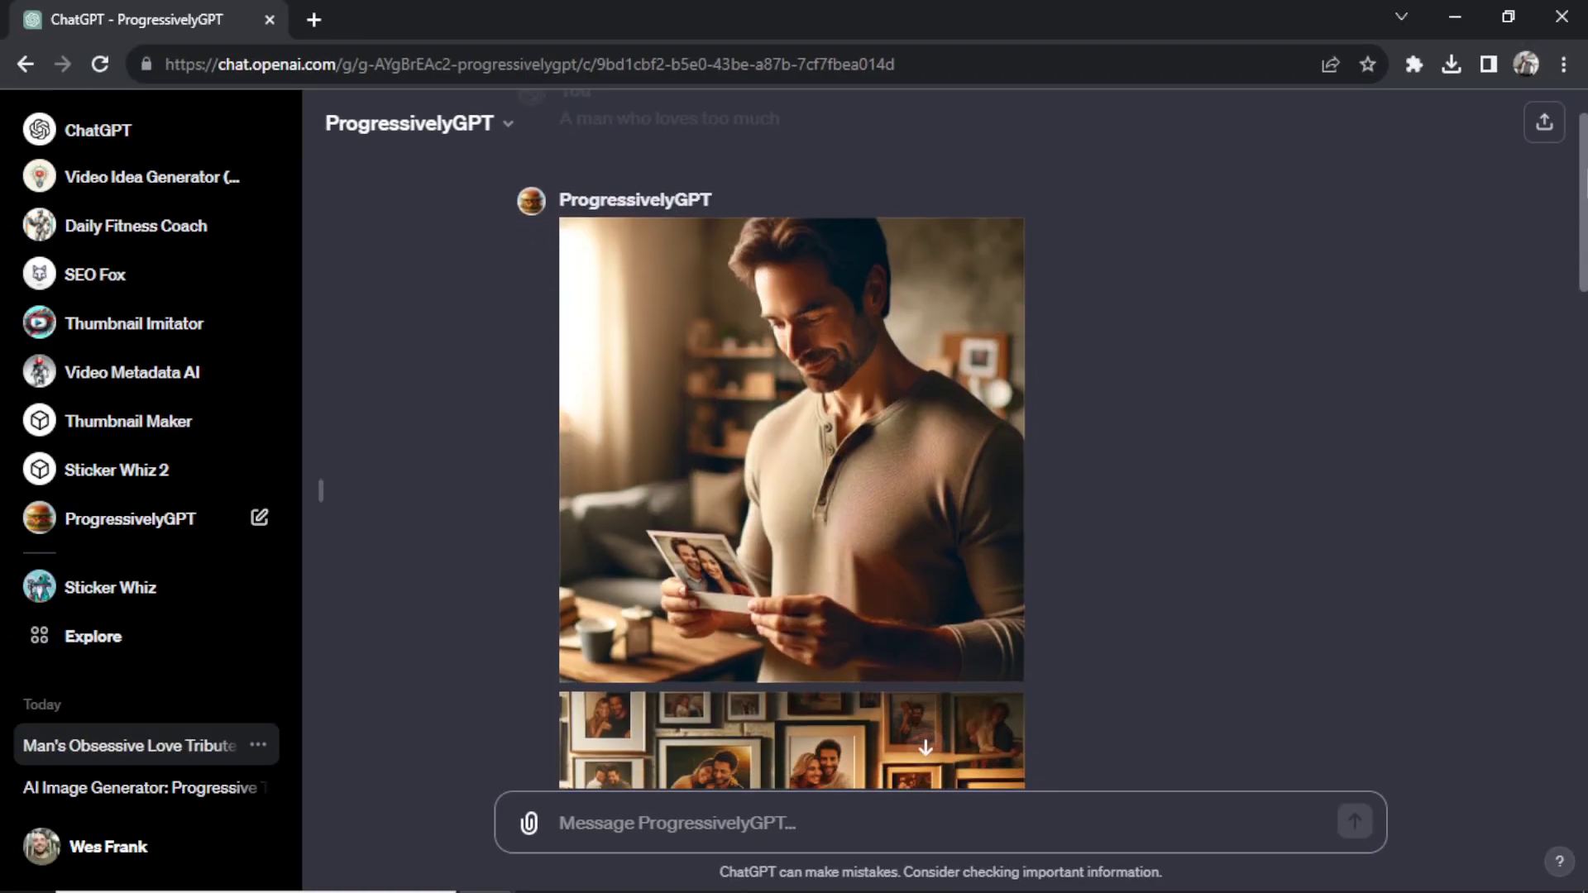
scroll(down, 3)
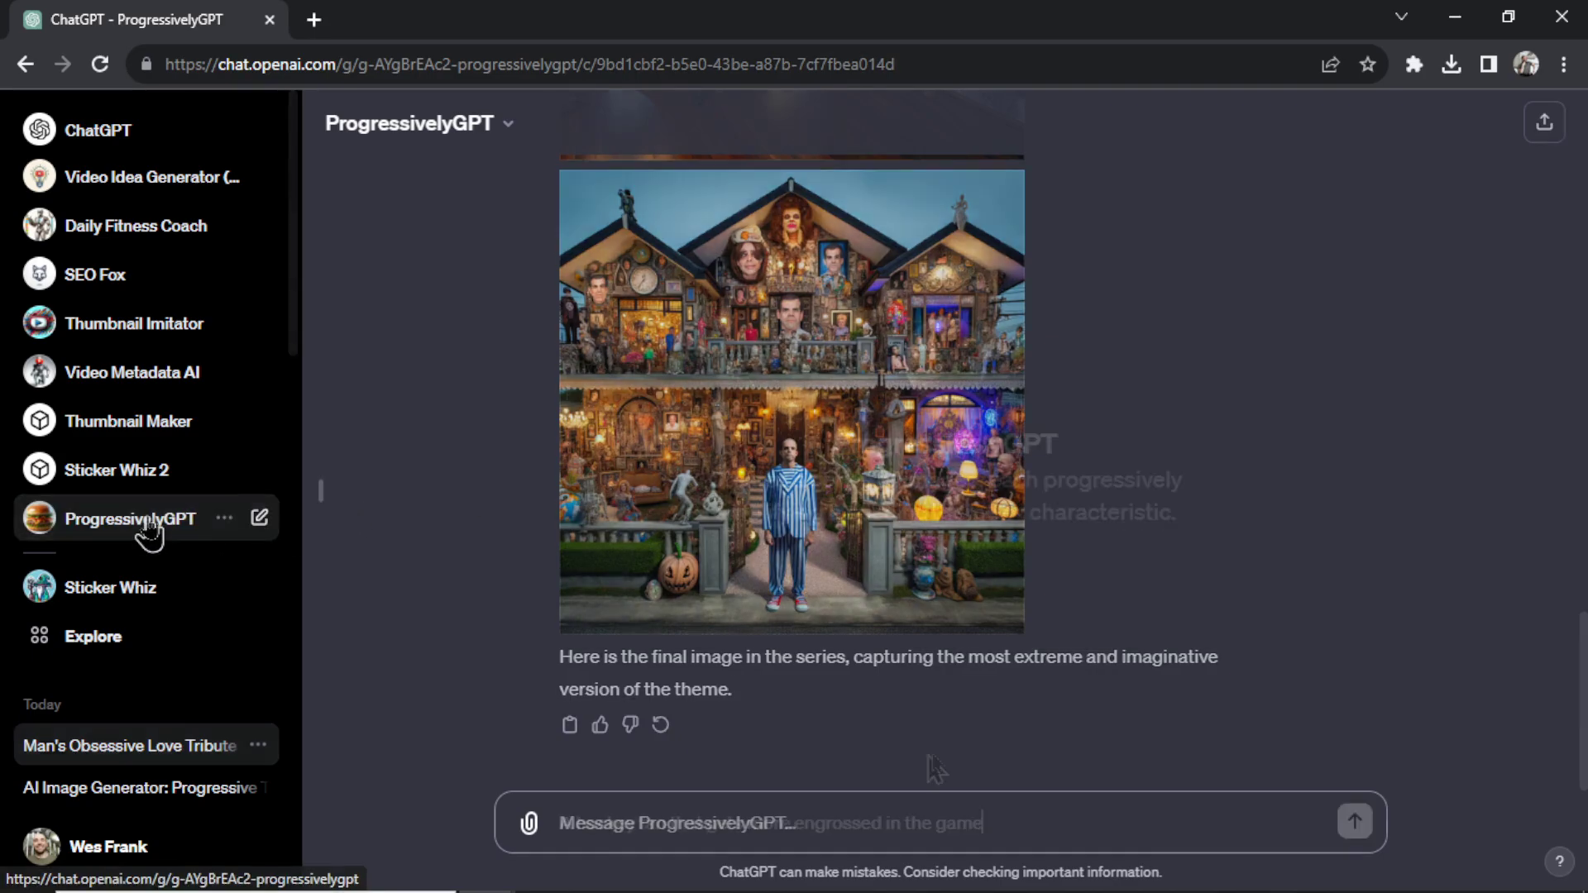
click(130, 518)
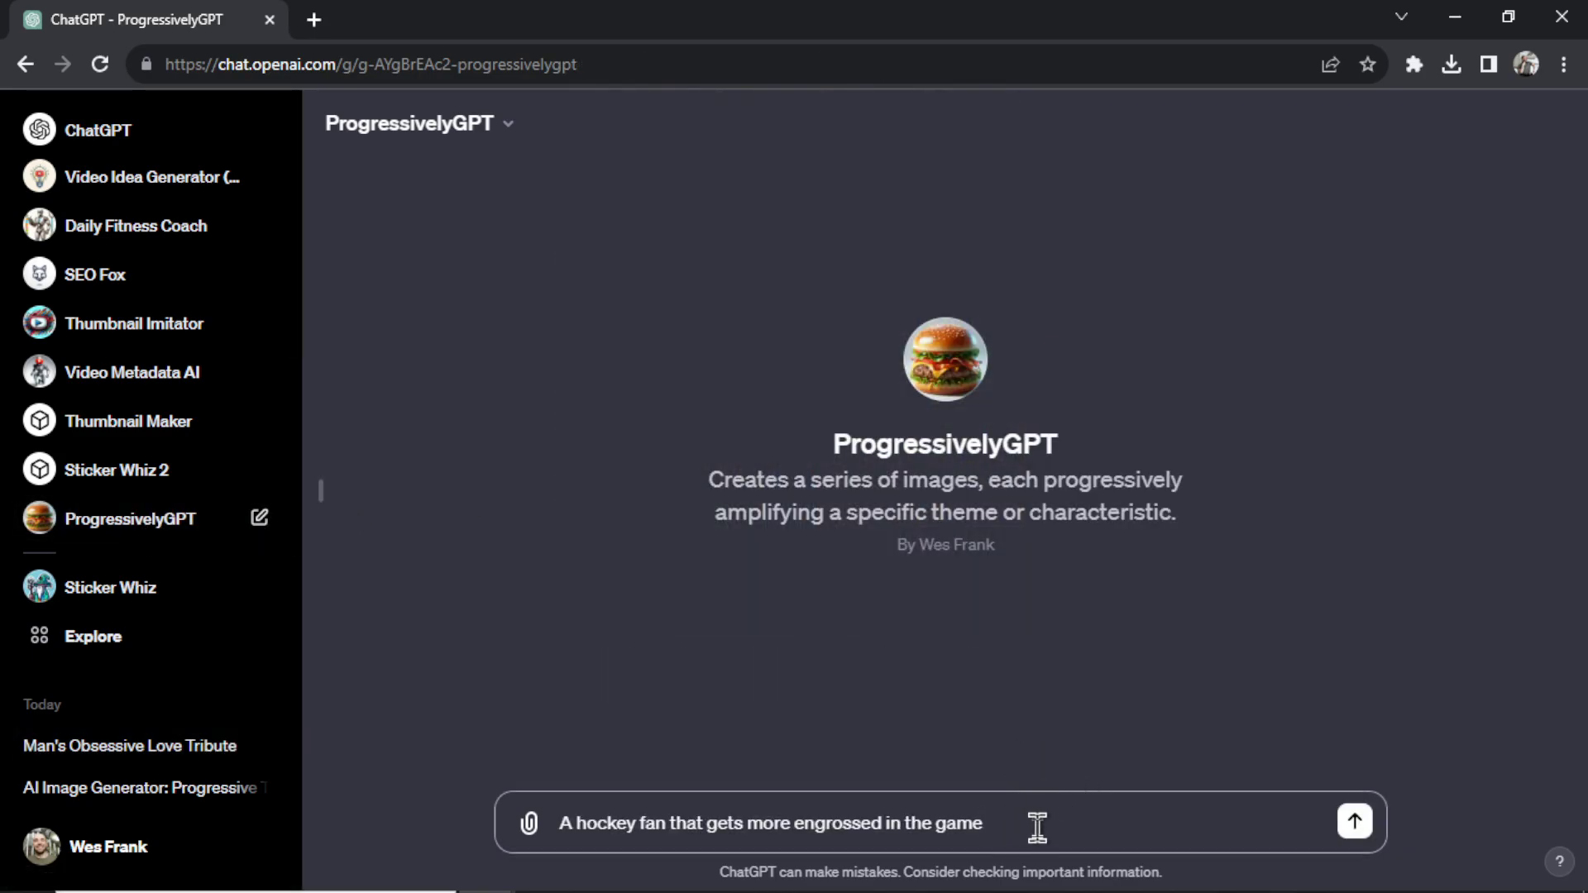
Submit the hockey fan prompt so ProgressivelyGPT generates its escalating images.
click(1353, 822)
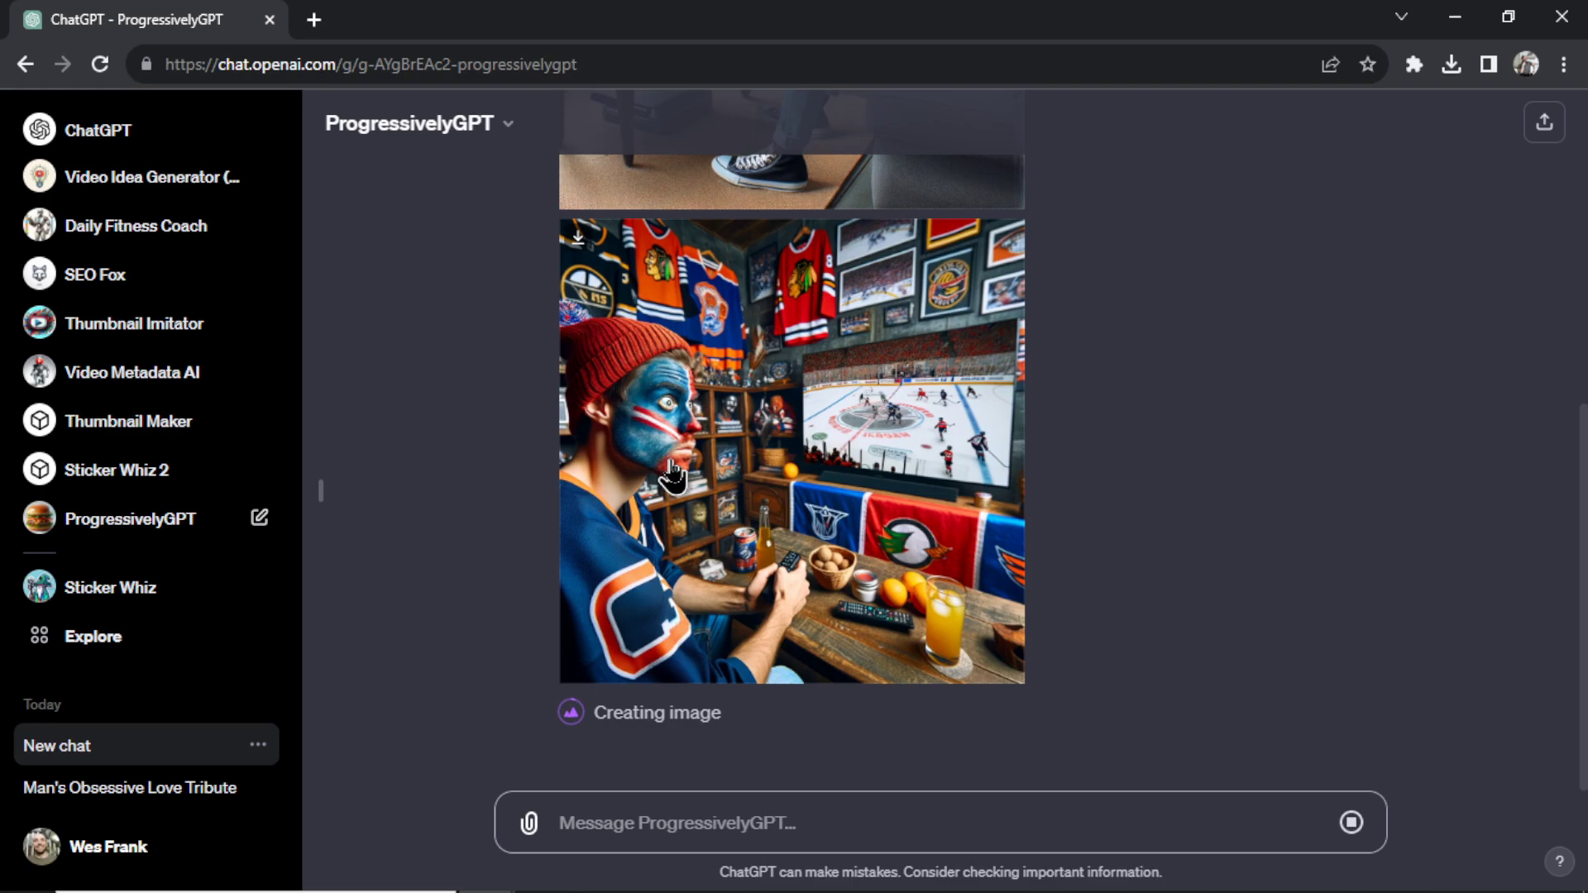
mouse_move(677, 308)
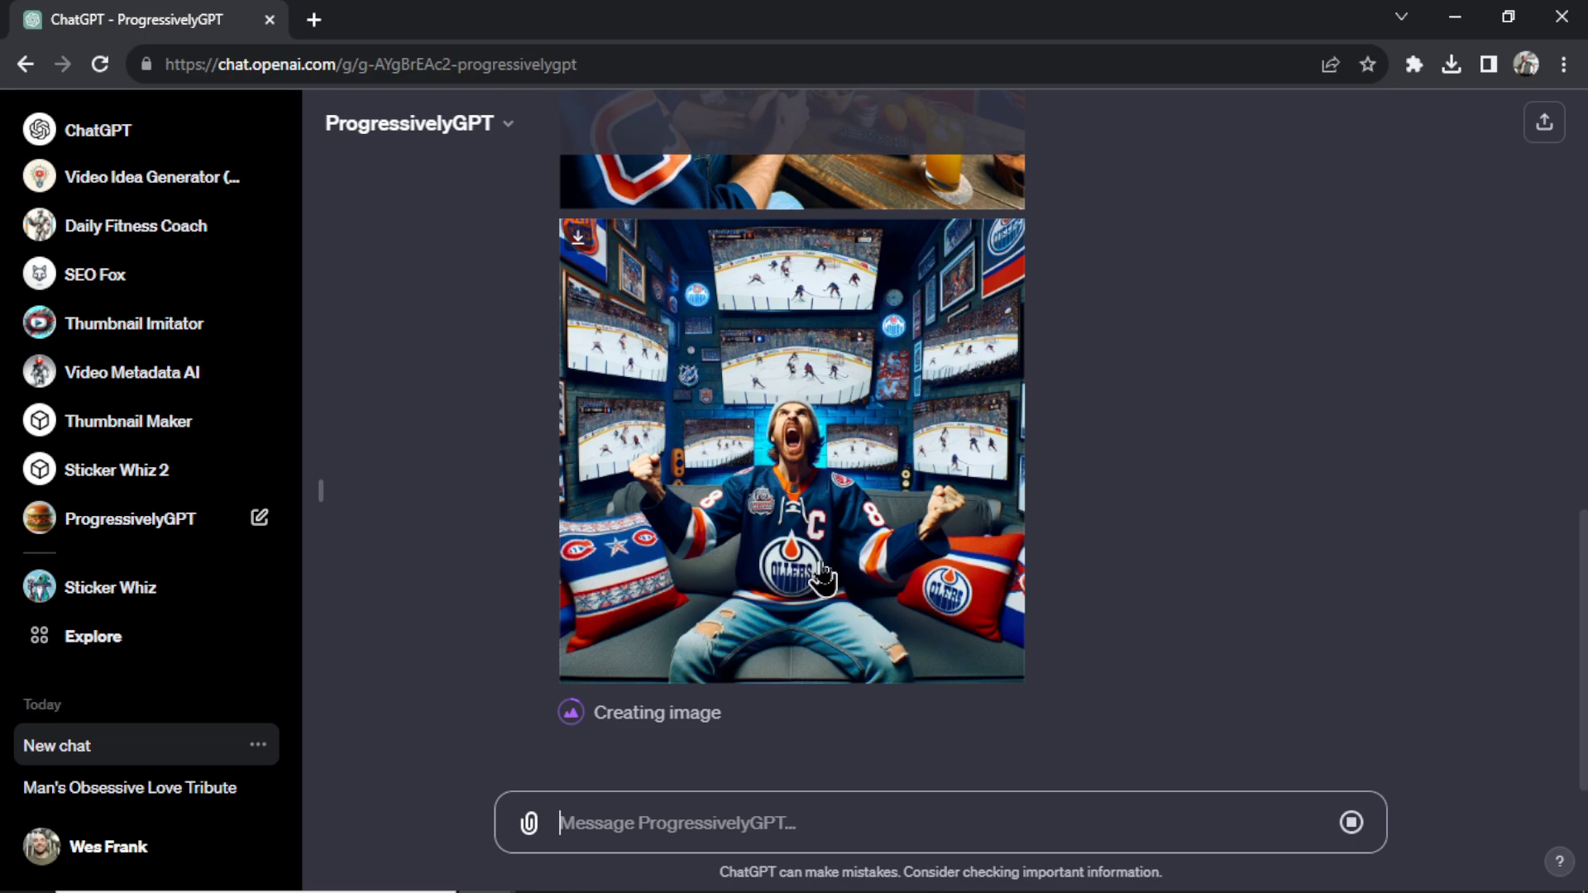
mouse_move(633, 326)
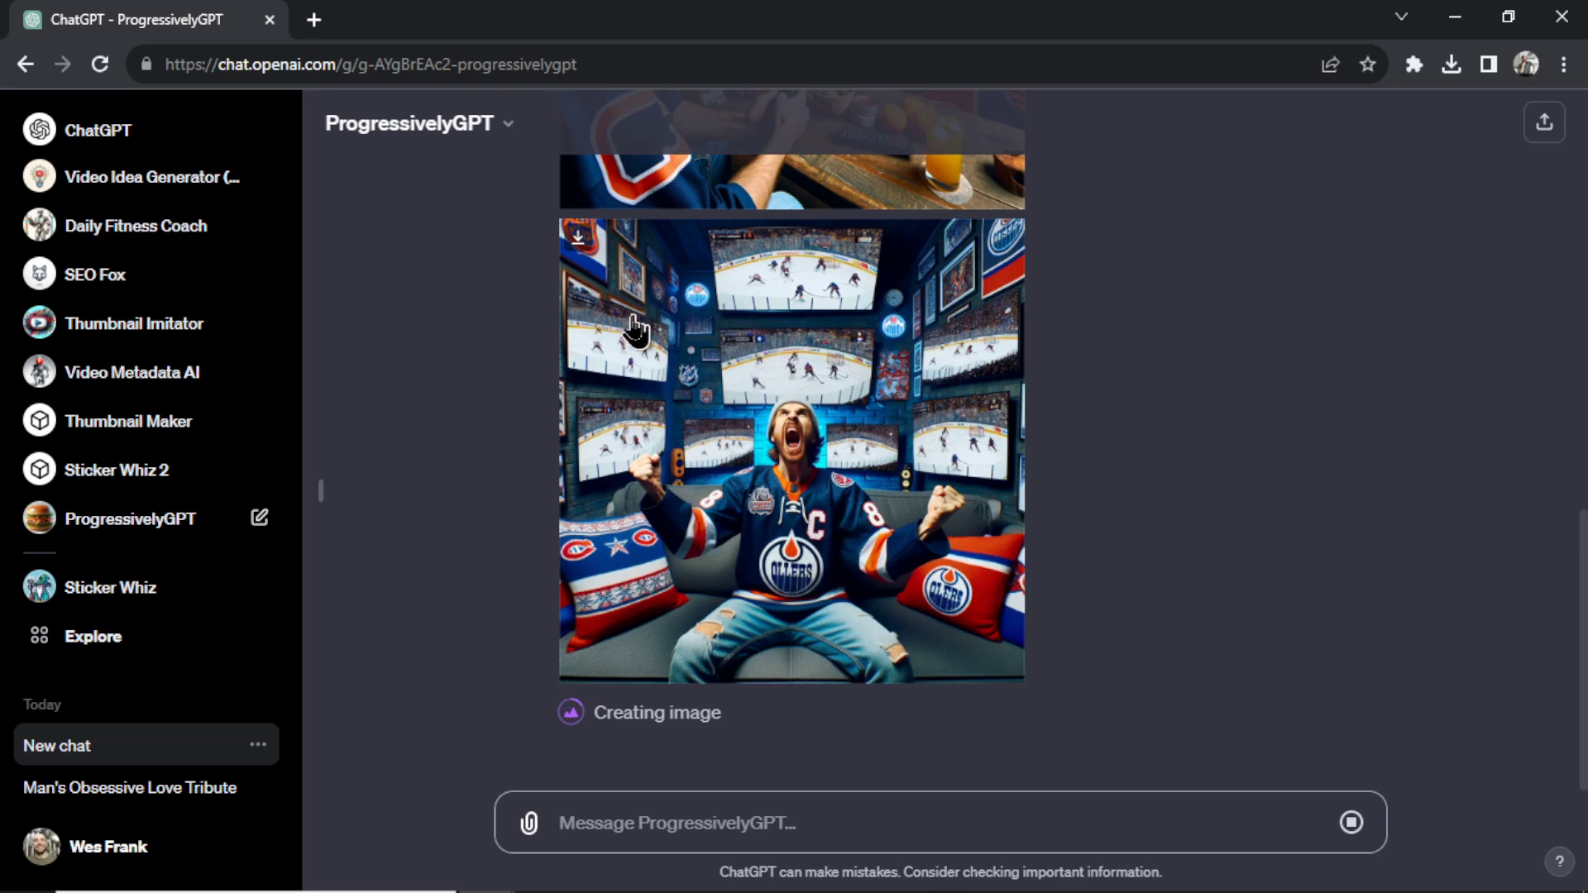
mouse_move(843, 451)
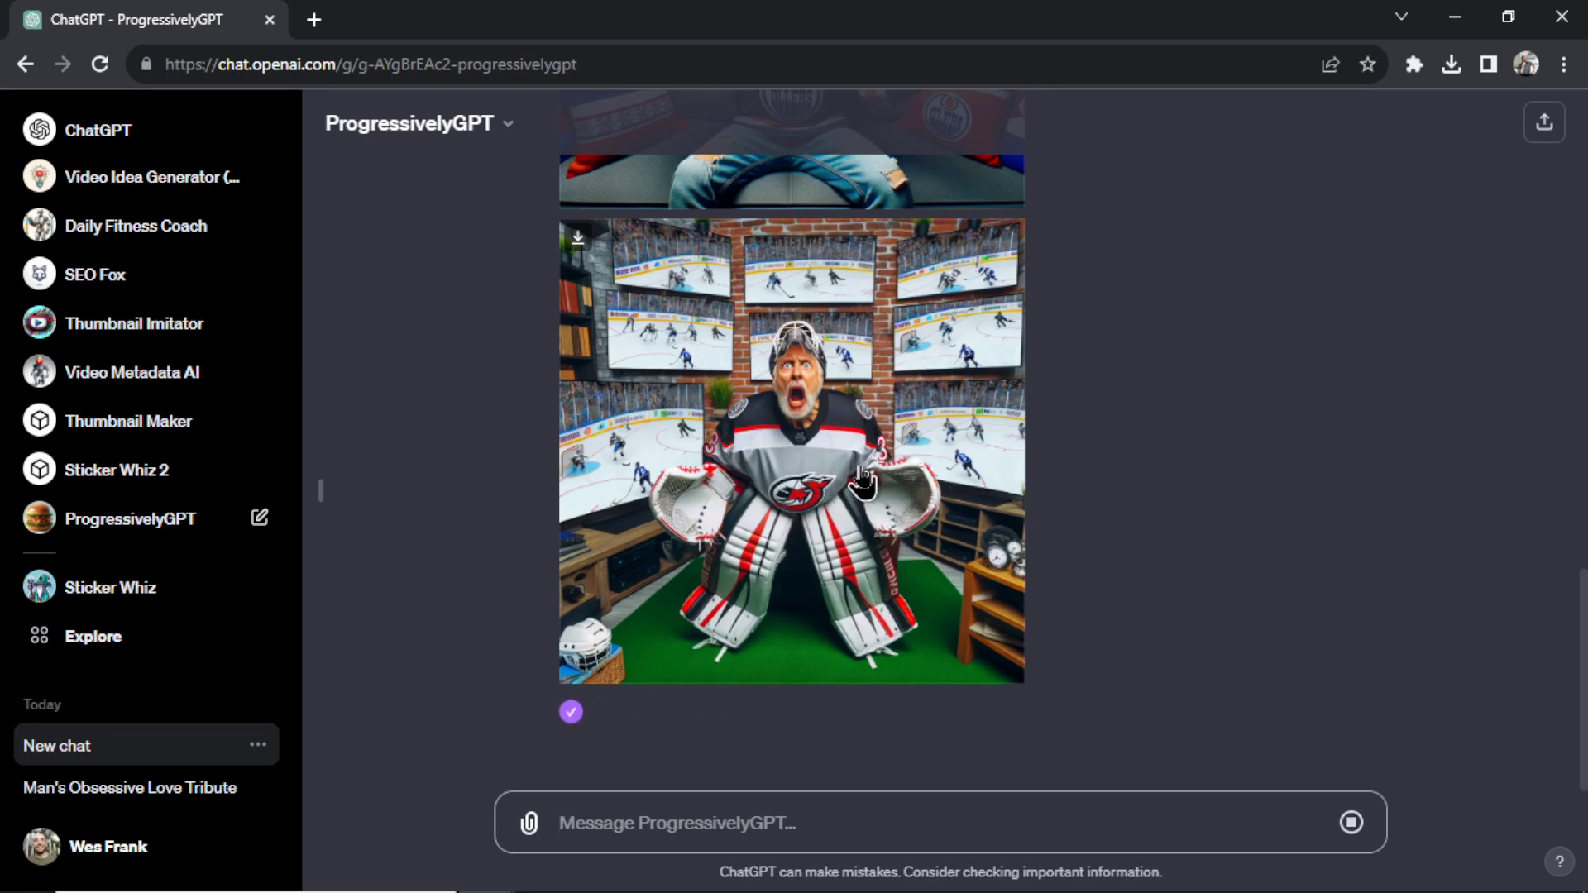
Enlarge the final masked-goalie hockey image, then close the full-size view.
click(791, 451)
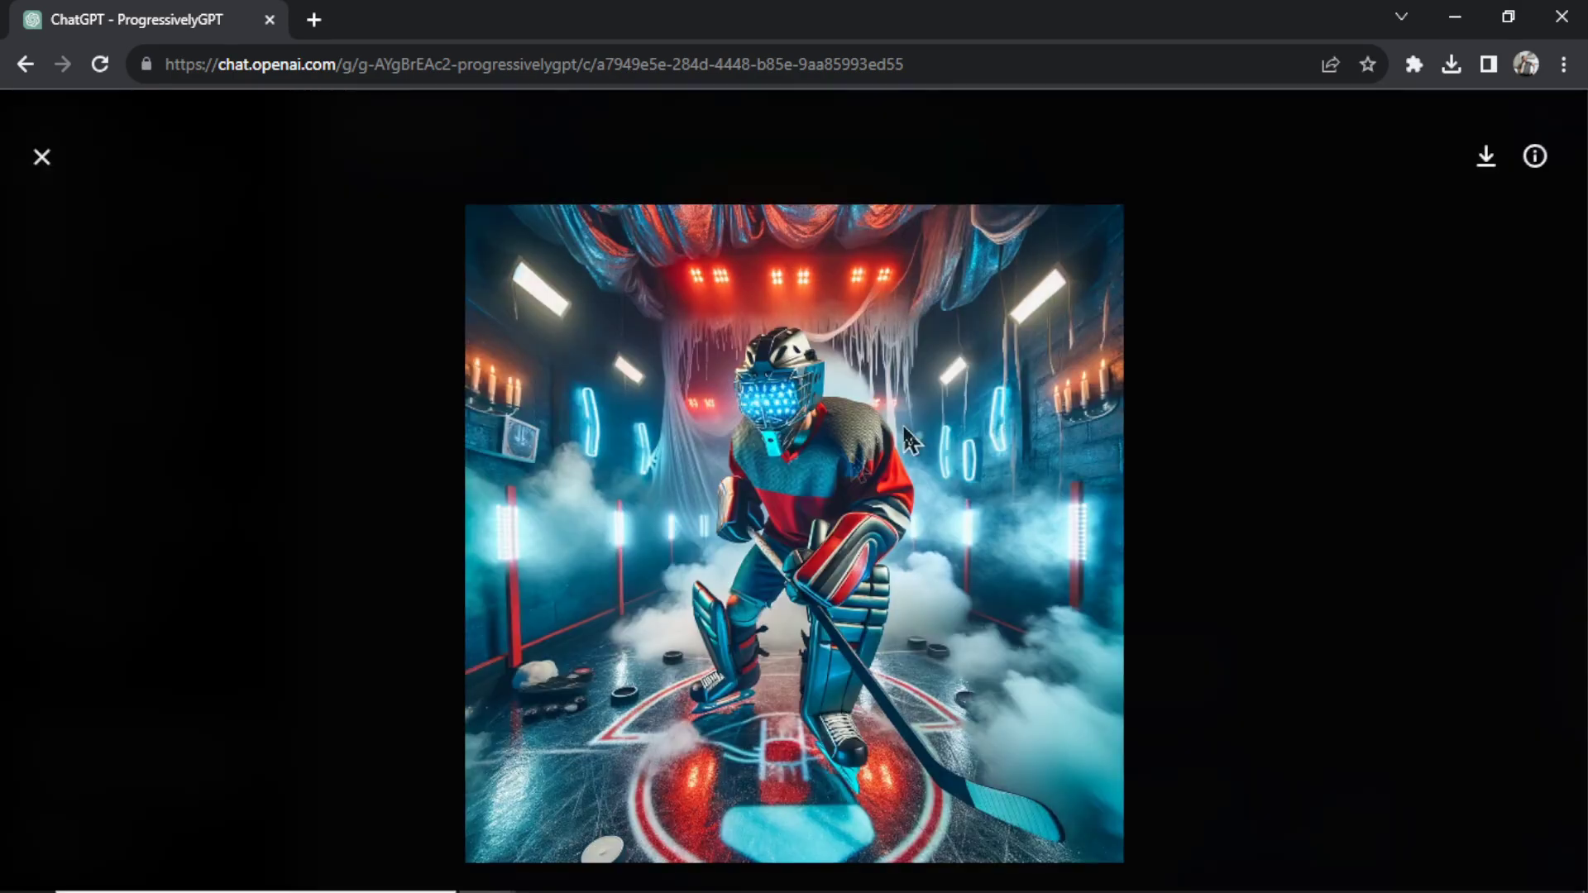
mouse_move(967, 768)
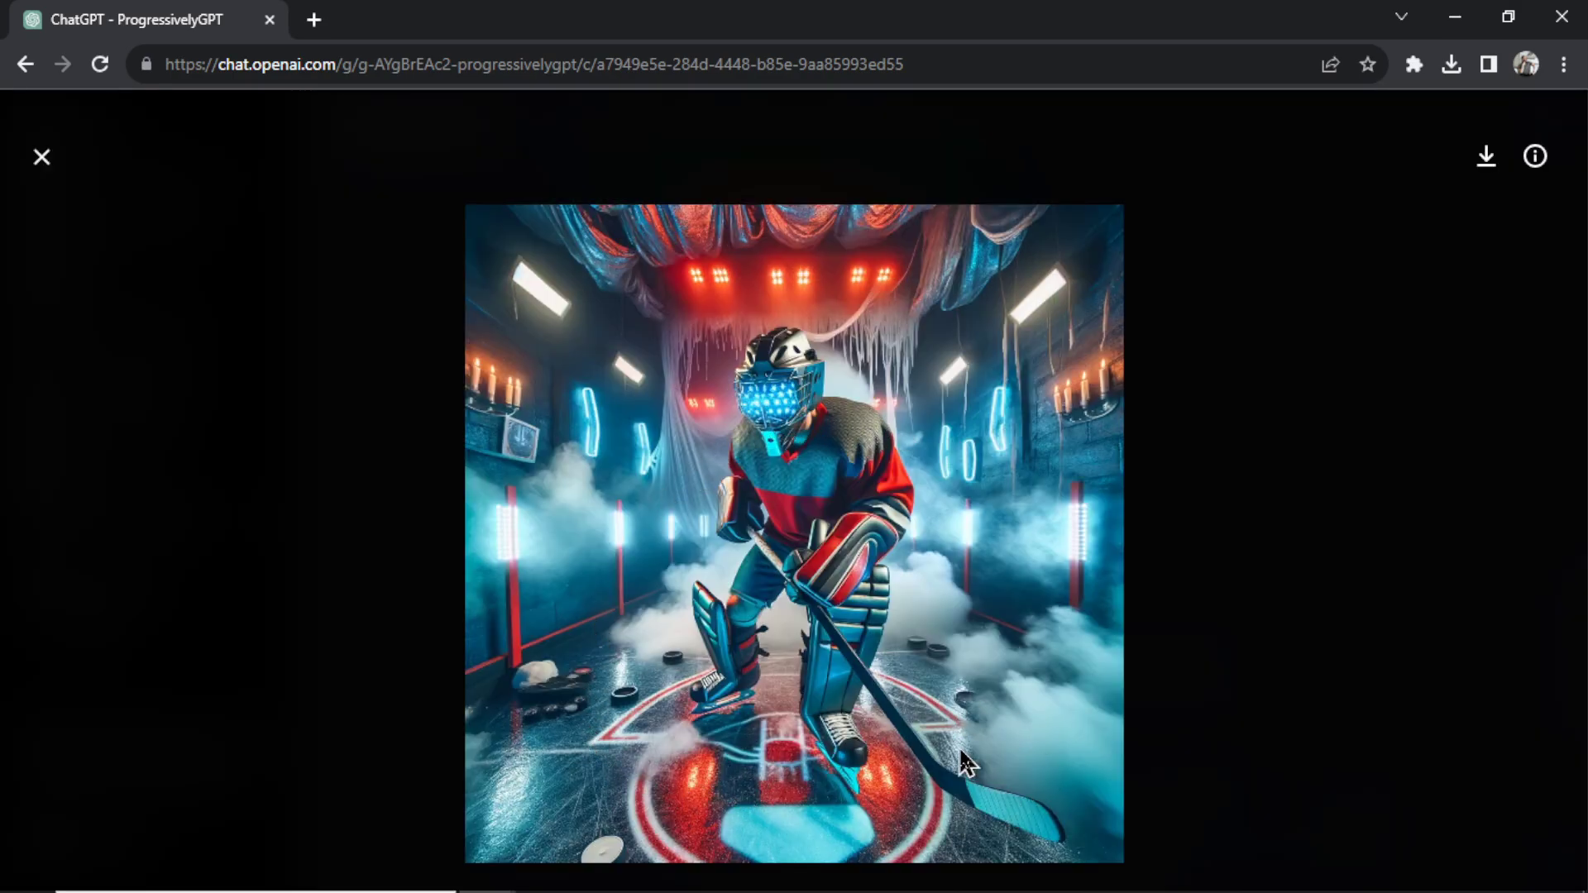
mouse_move(846, 608)
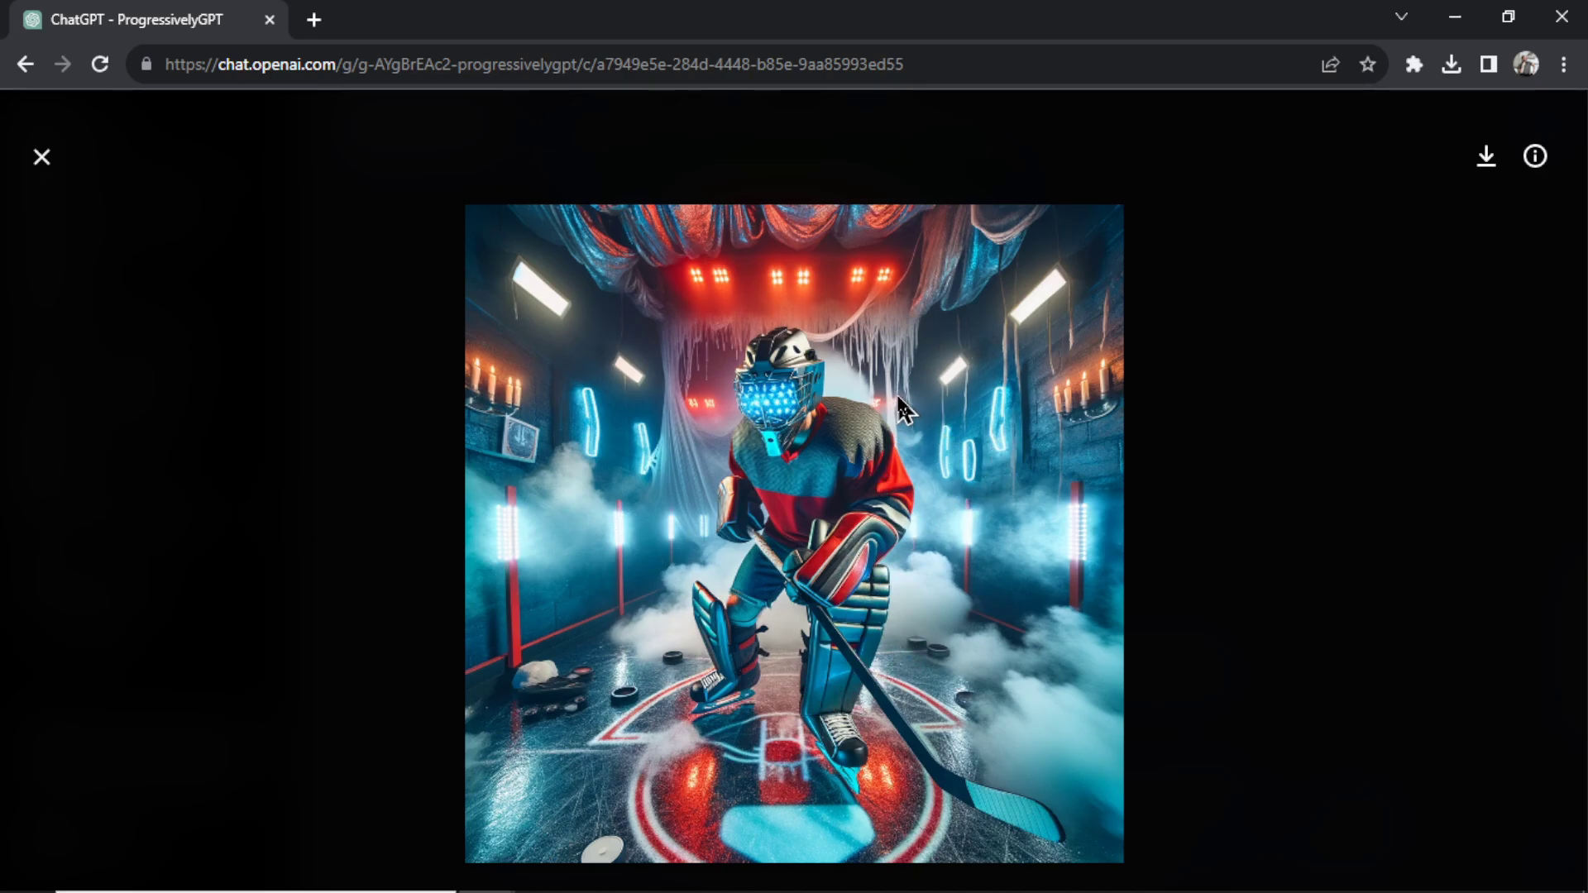
mouse_move(550, 473)
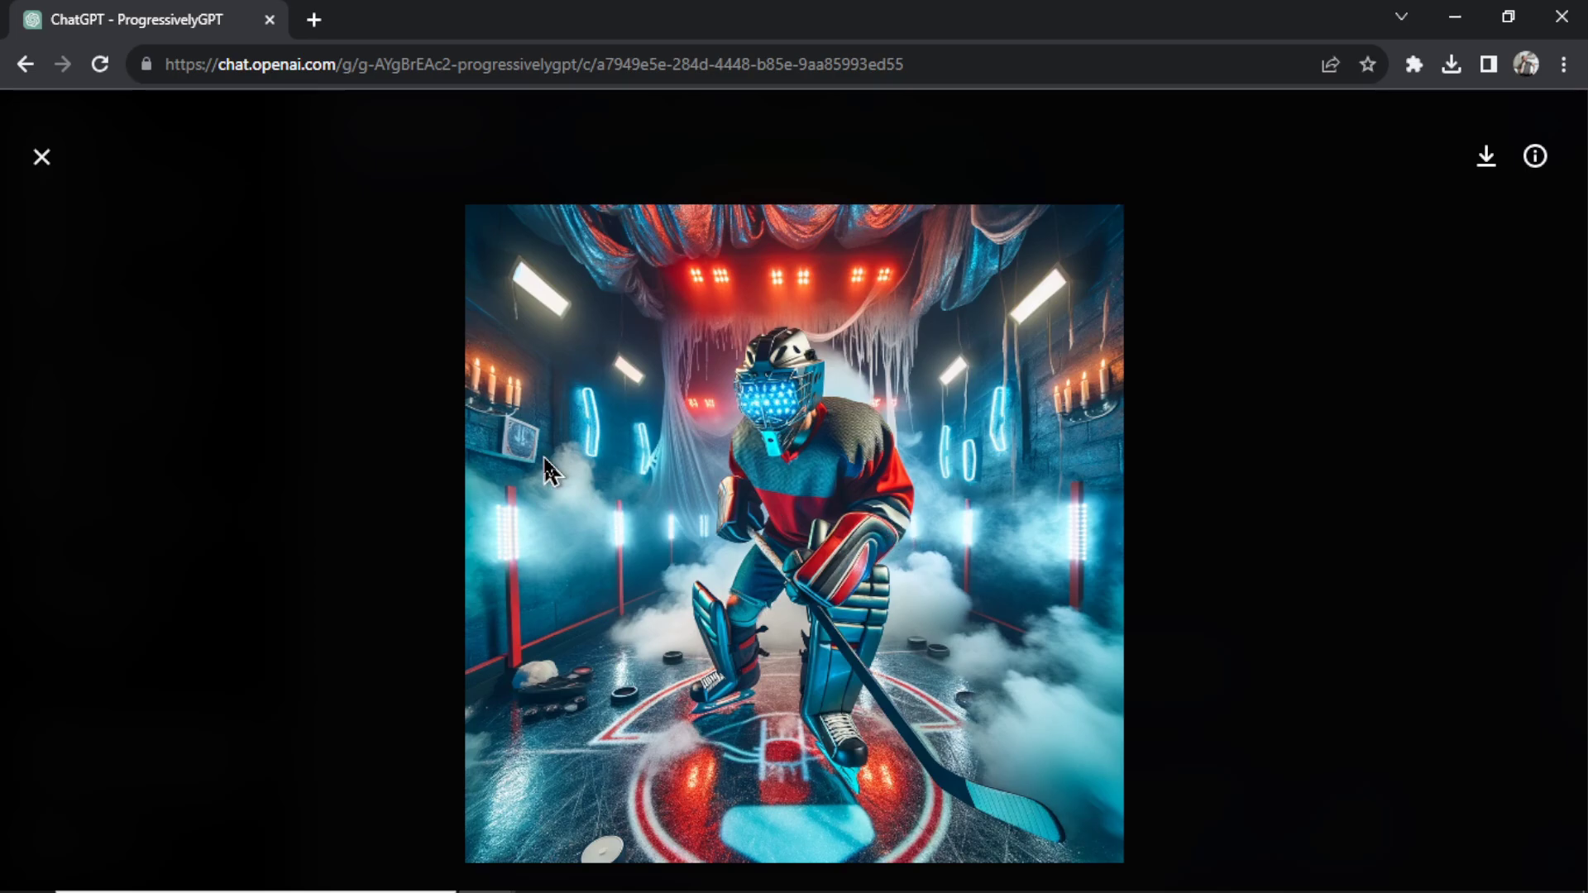
click(41, 157)
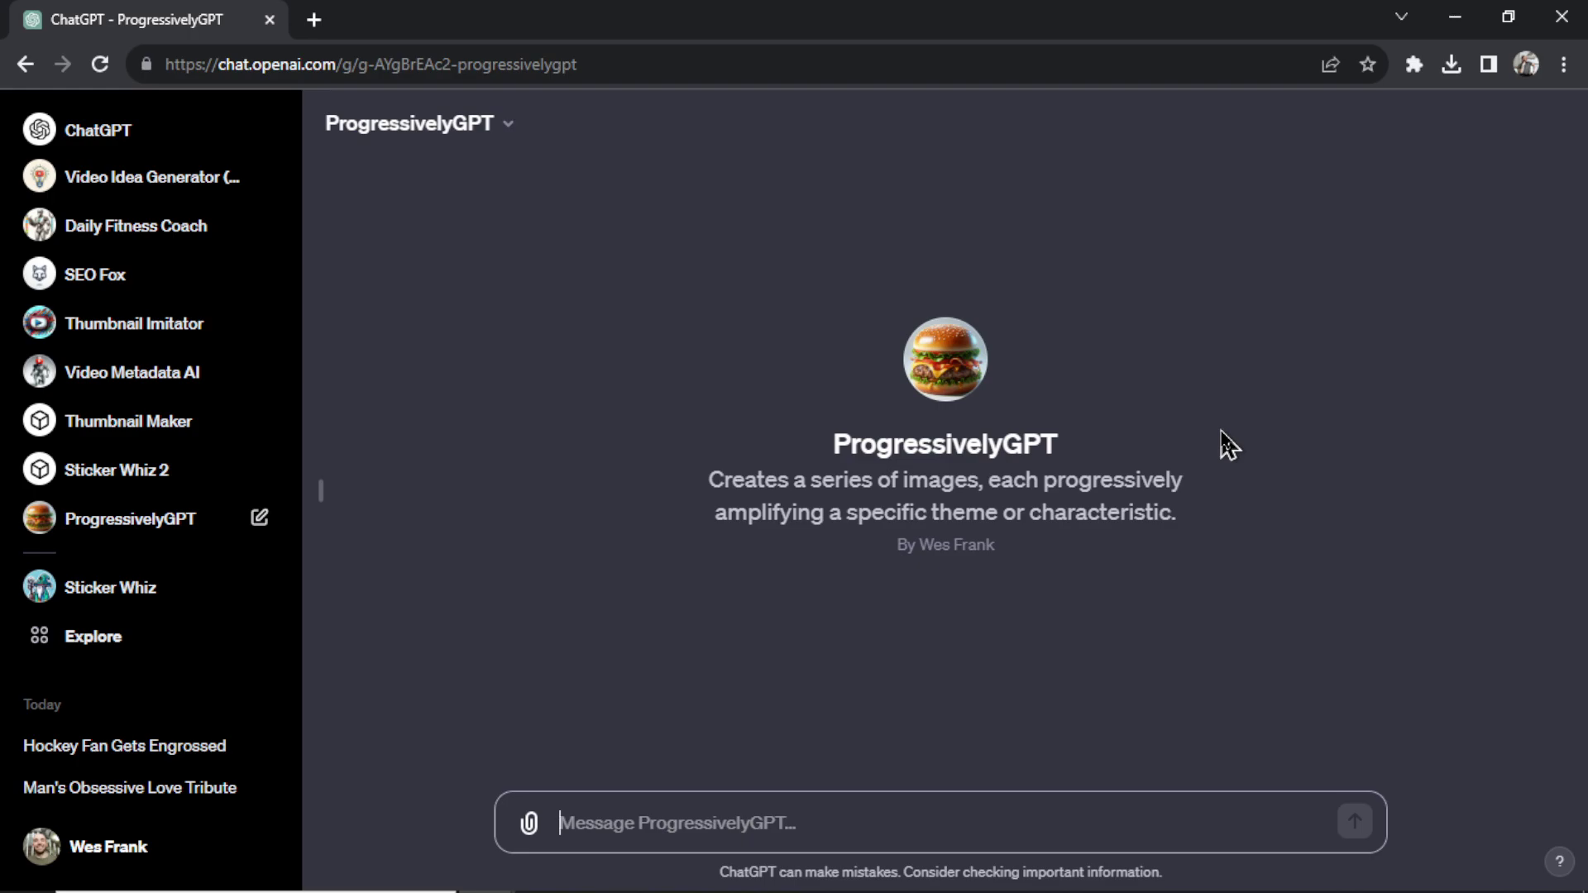
mouse_move(1137, 419)
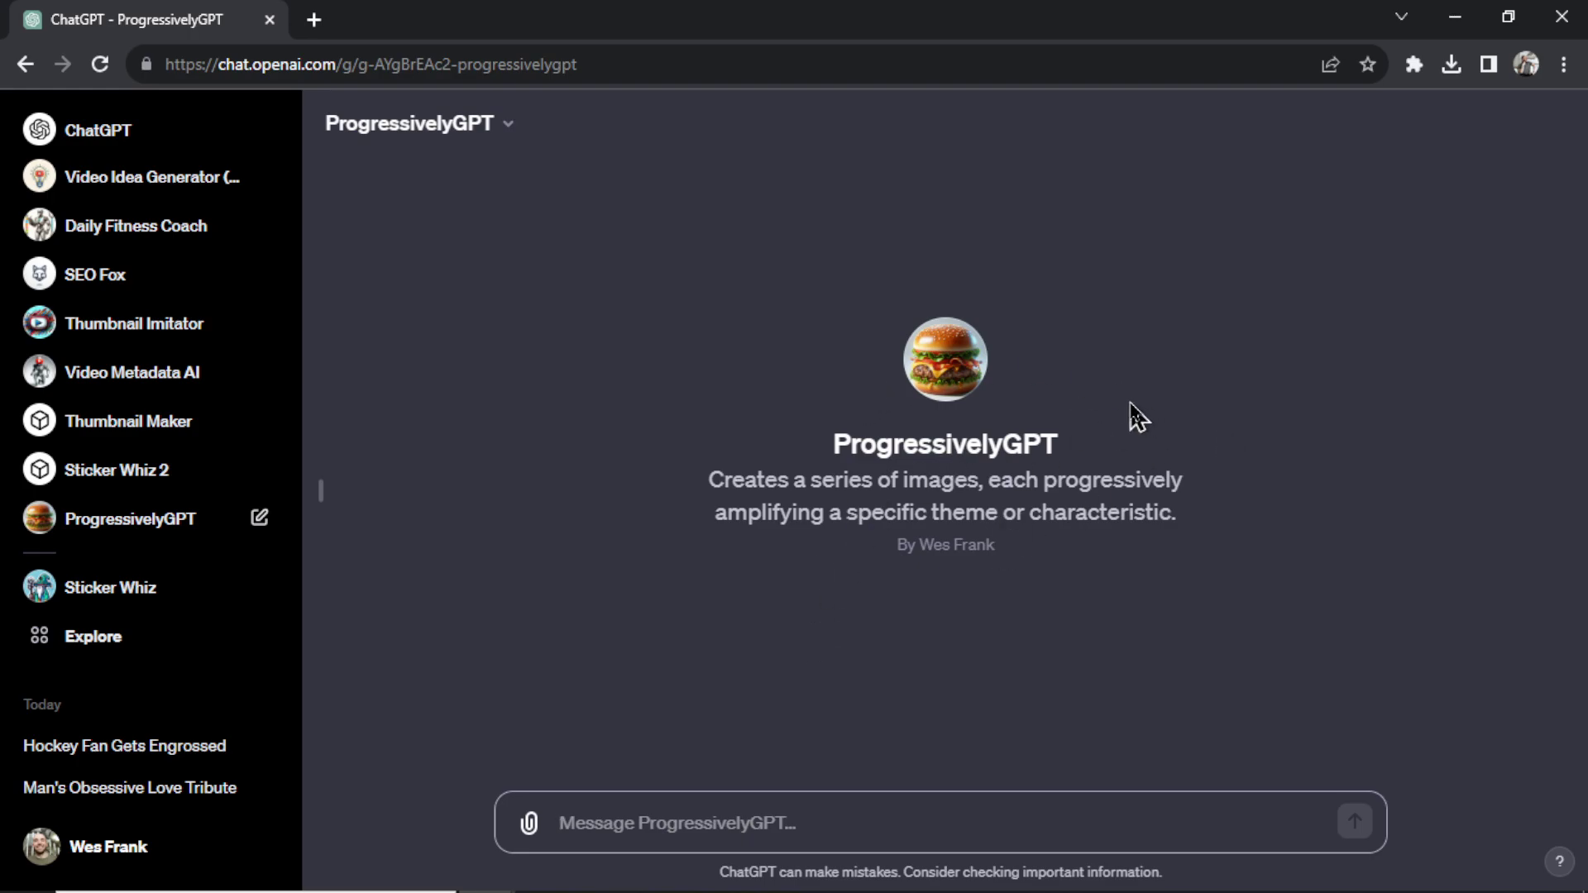
mouse_move(1150, 427)
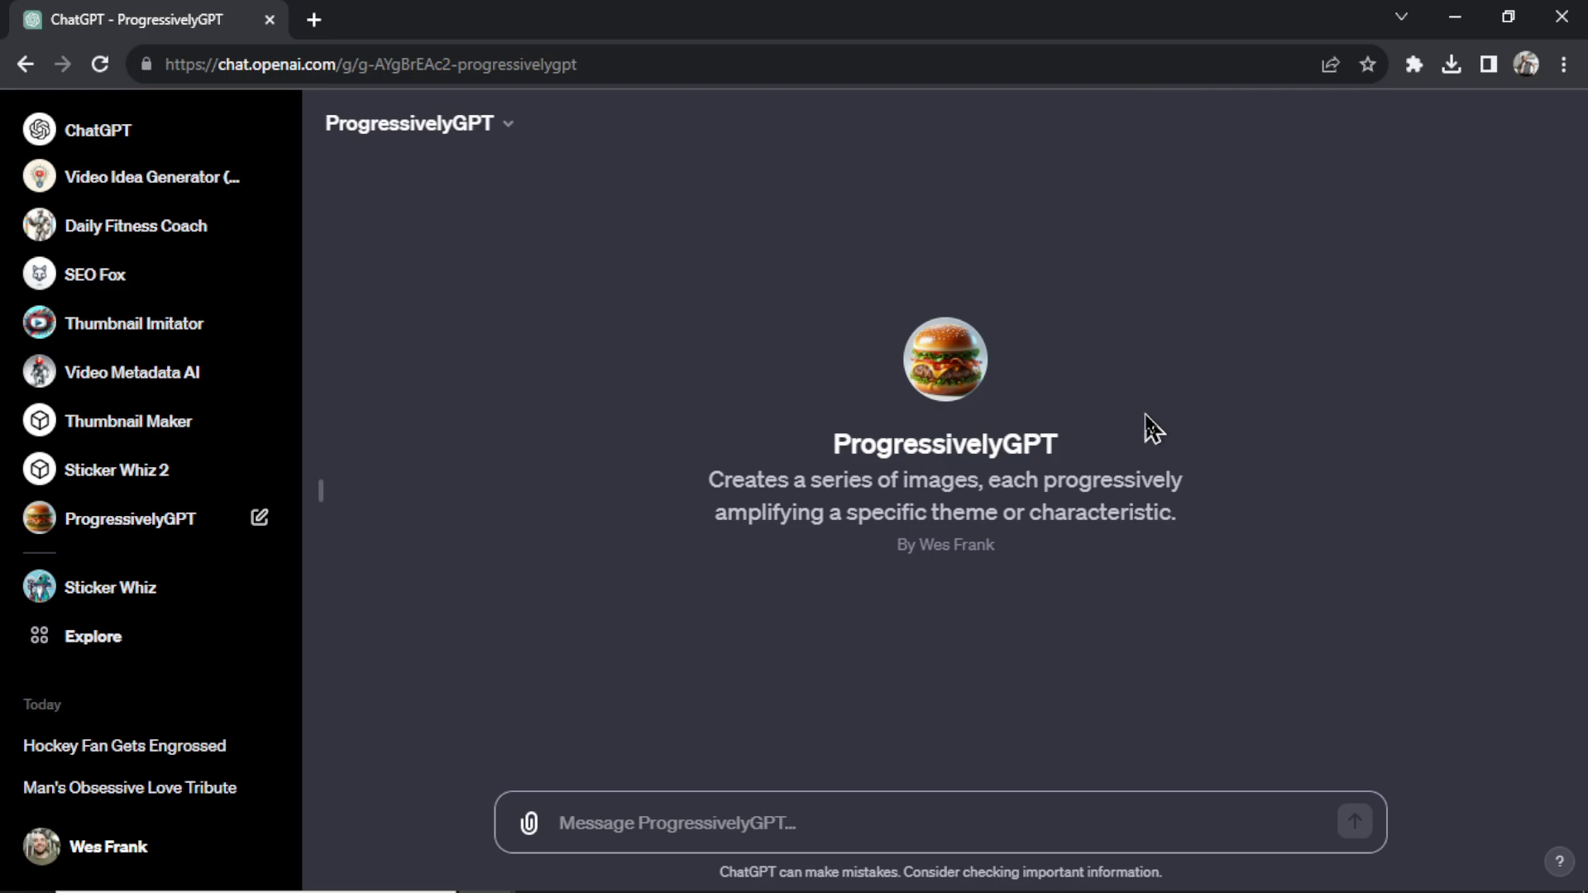
mouse_move(800, 678)
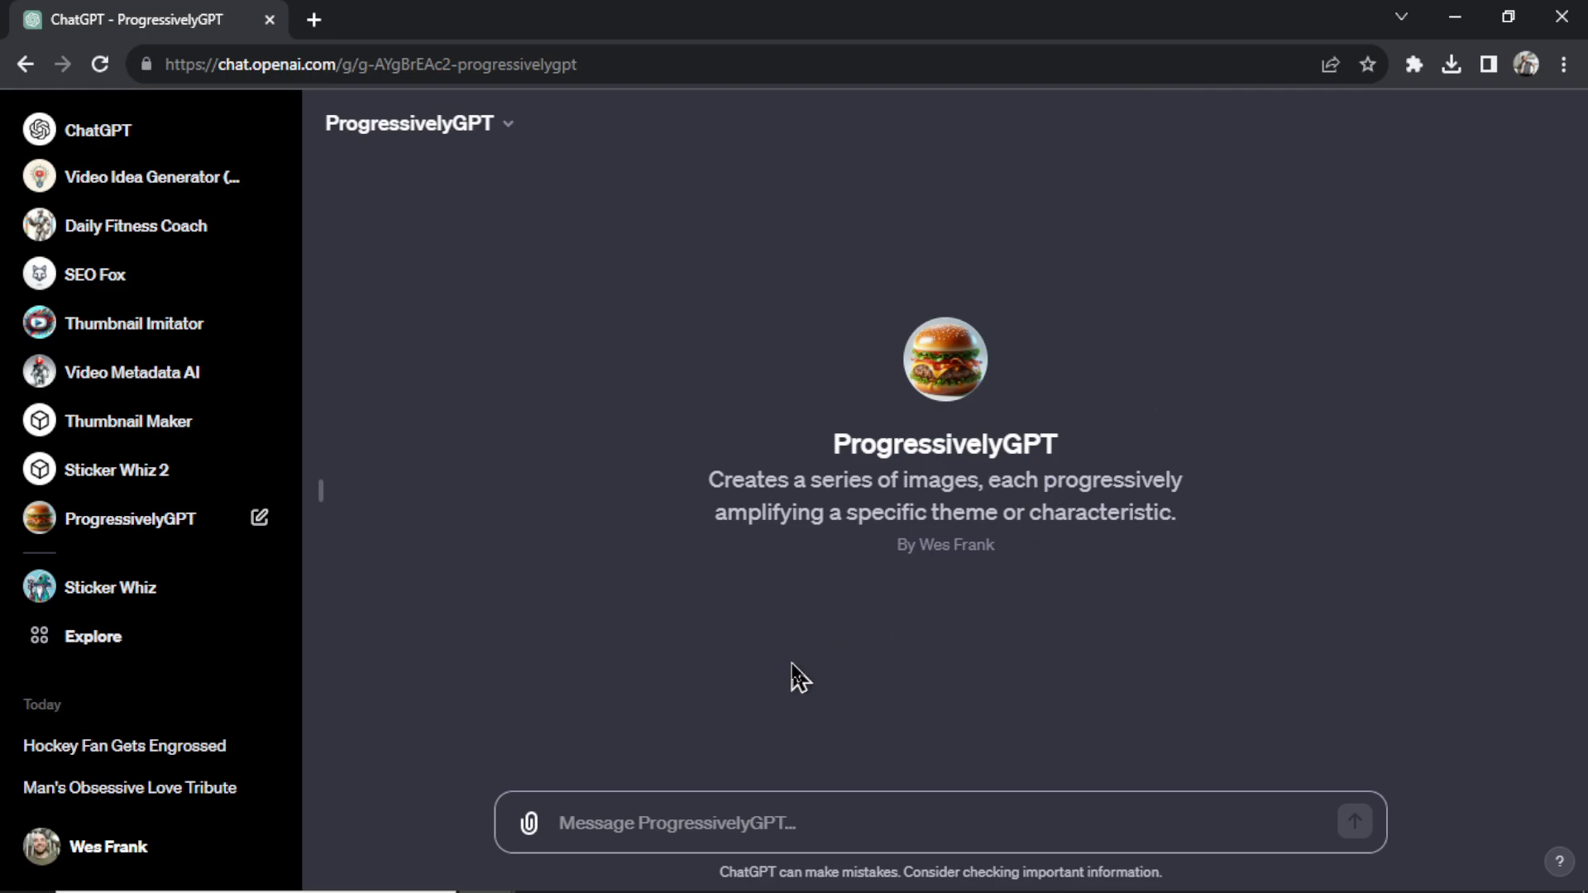
mouse_move(1330, 722)
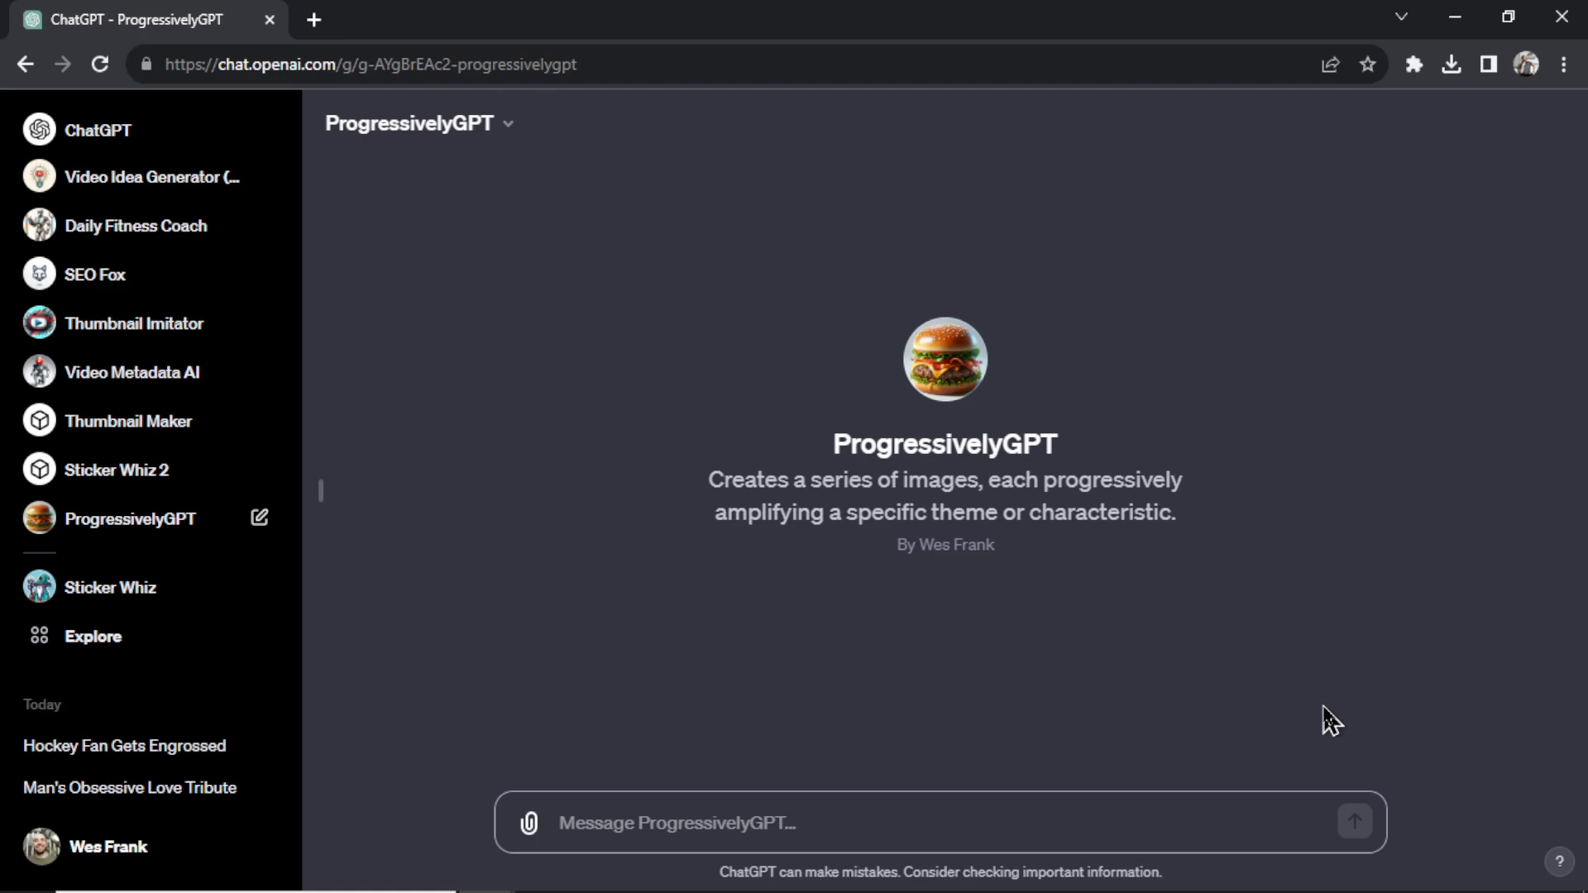
mouse_move(994, 706)
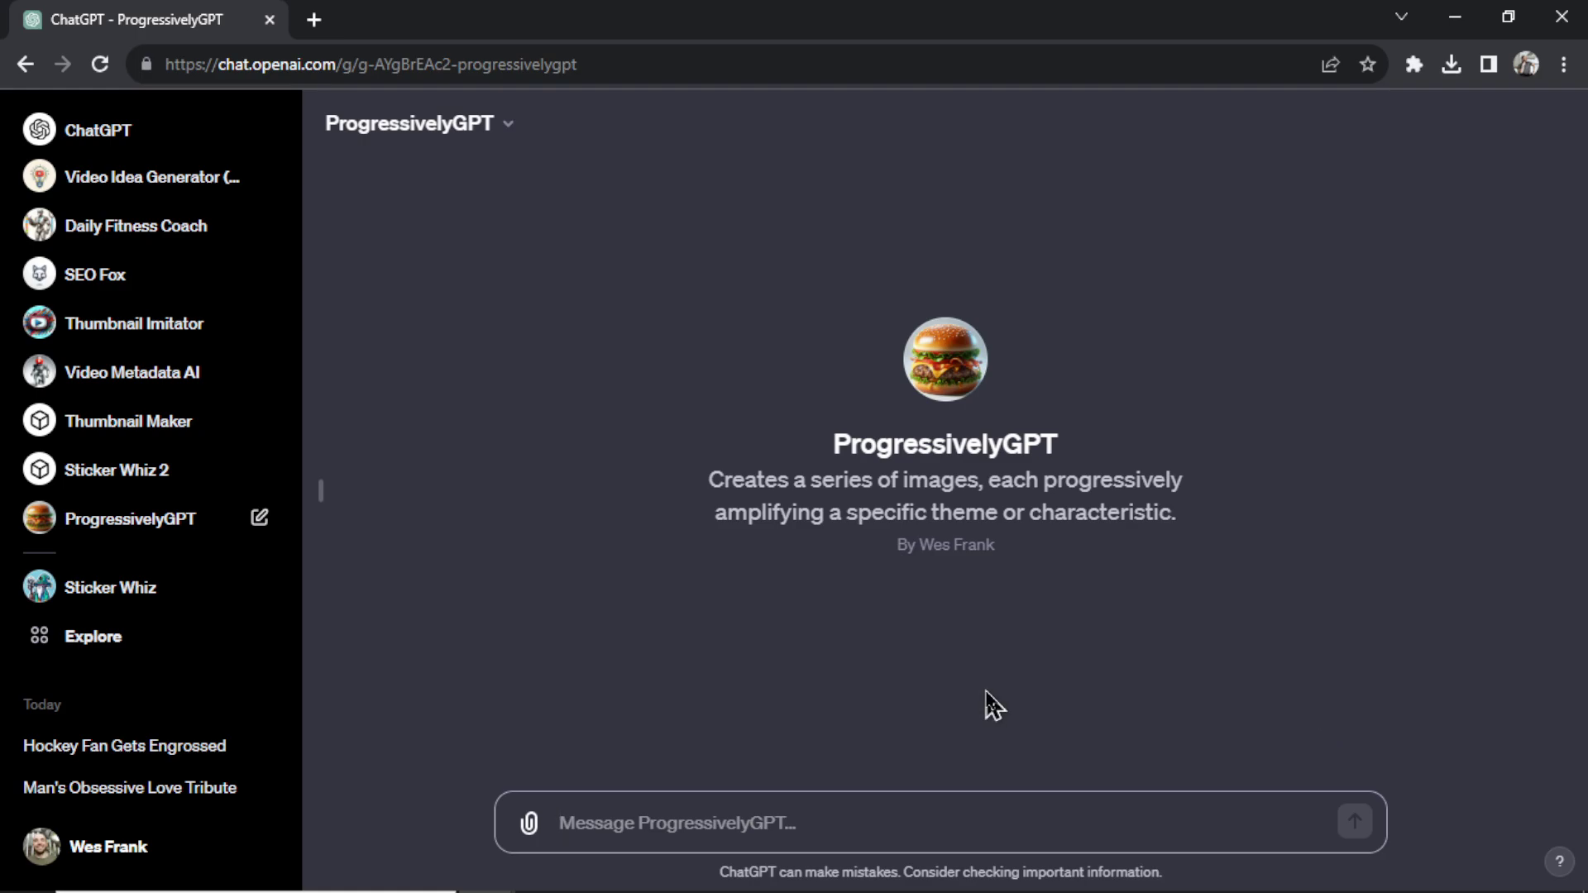
mouse_move(991, 706)
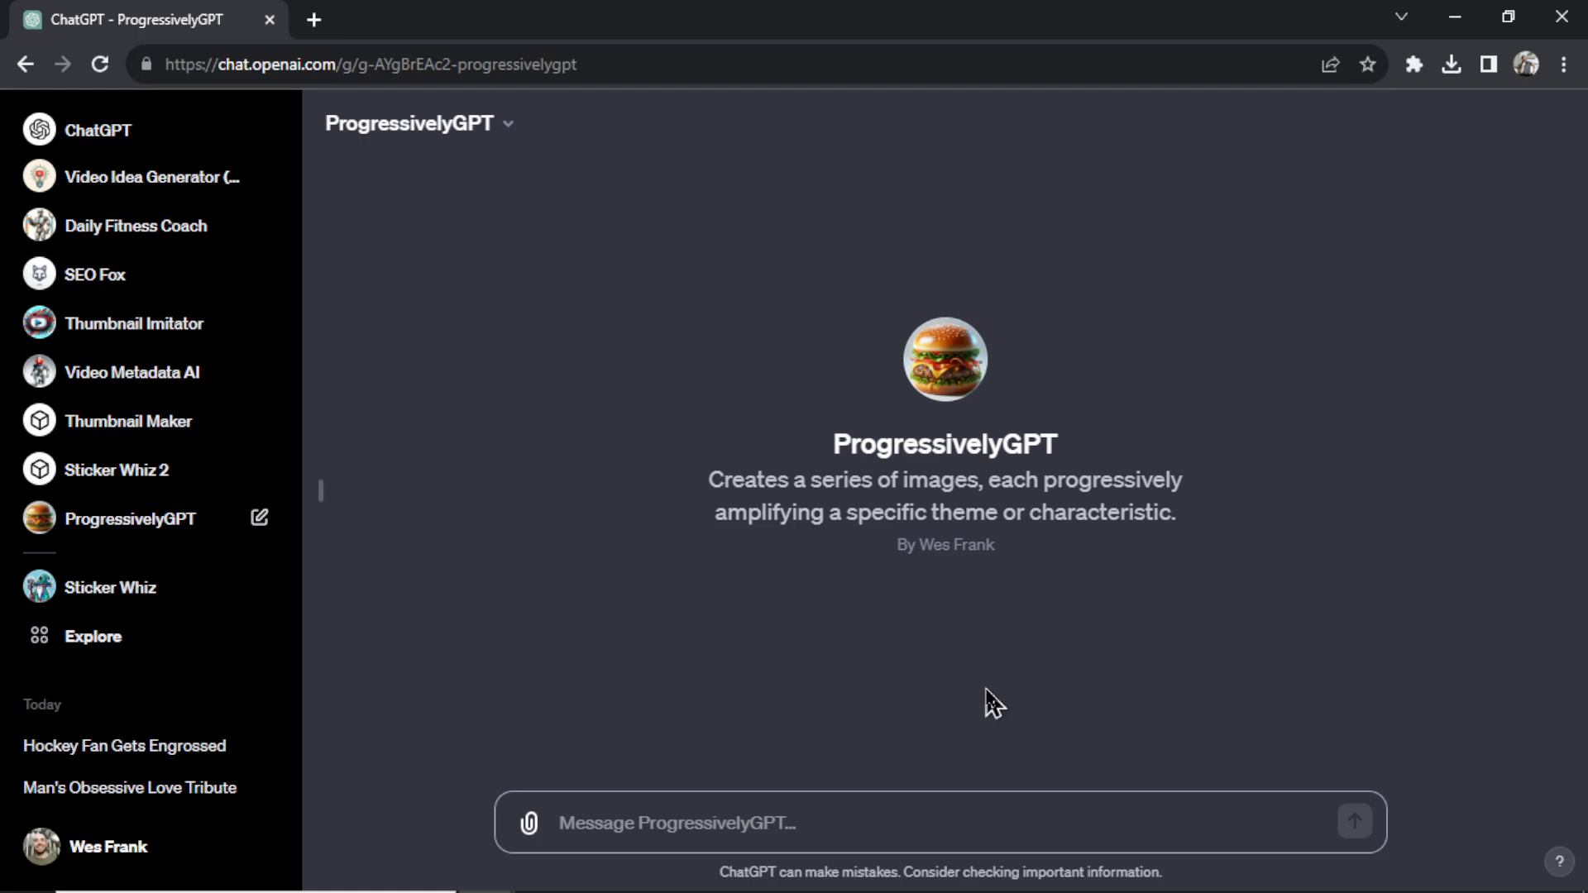
Focus the empty message box of the fresh ProgressivelyGPT chat.
click(709, 822)
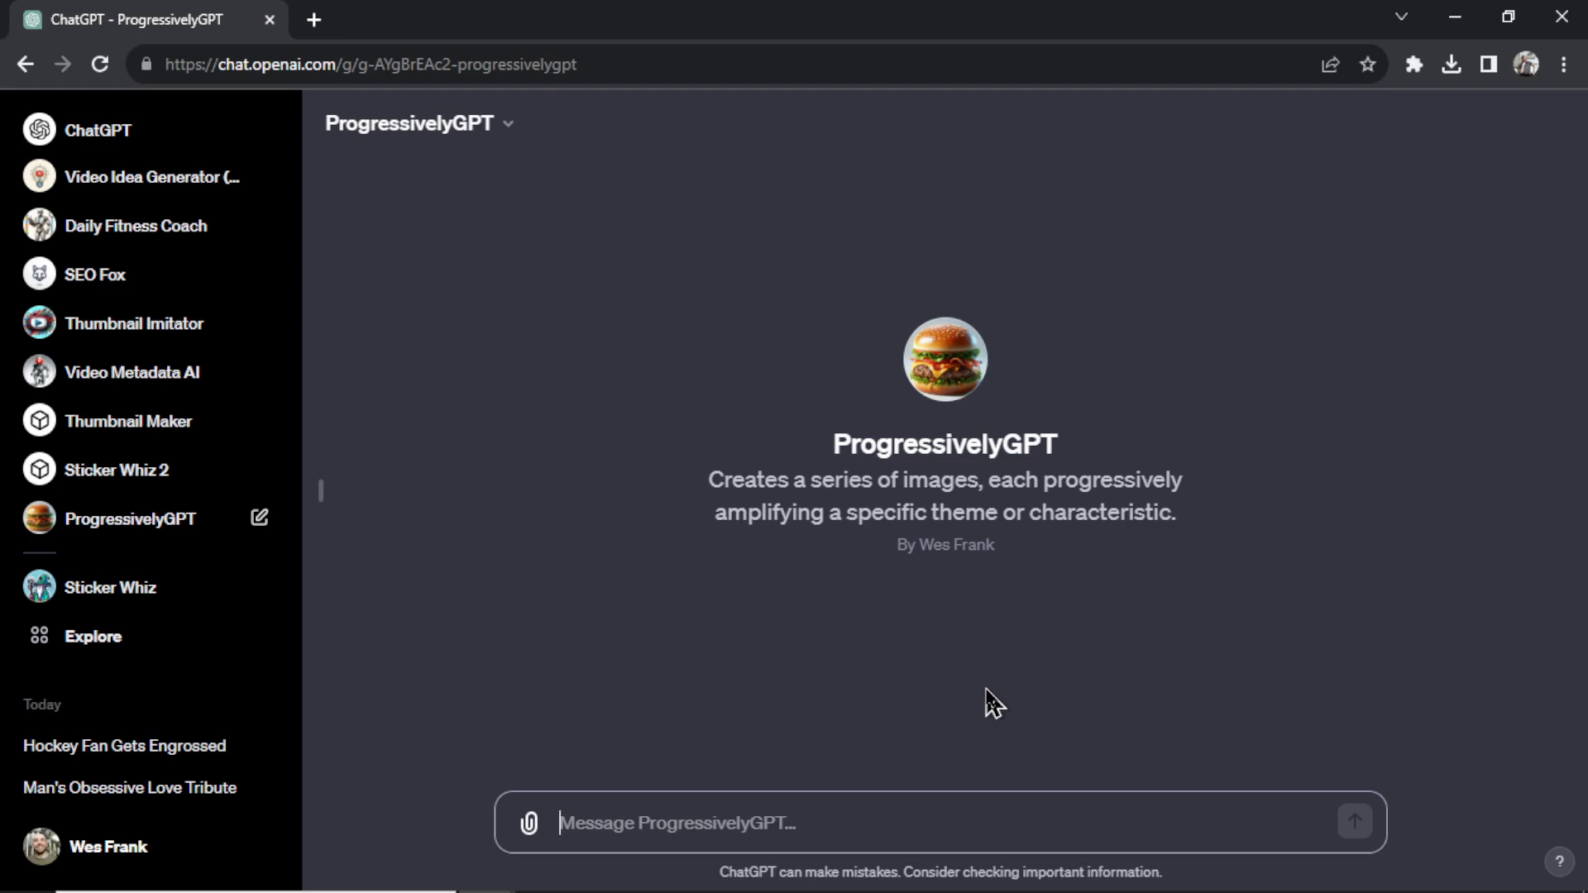